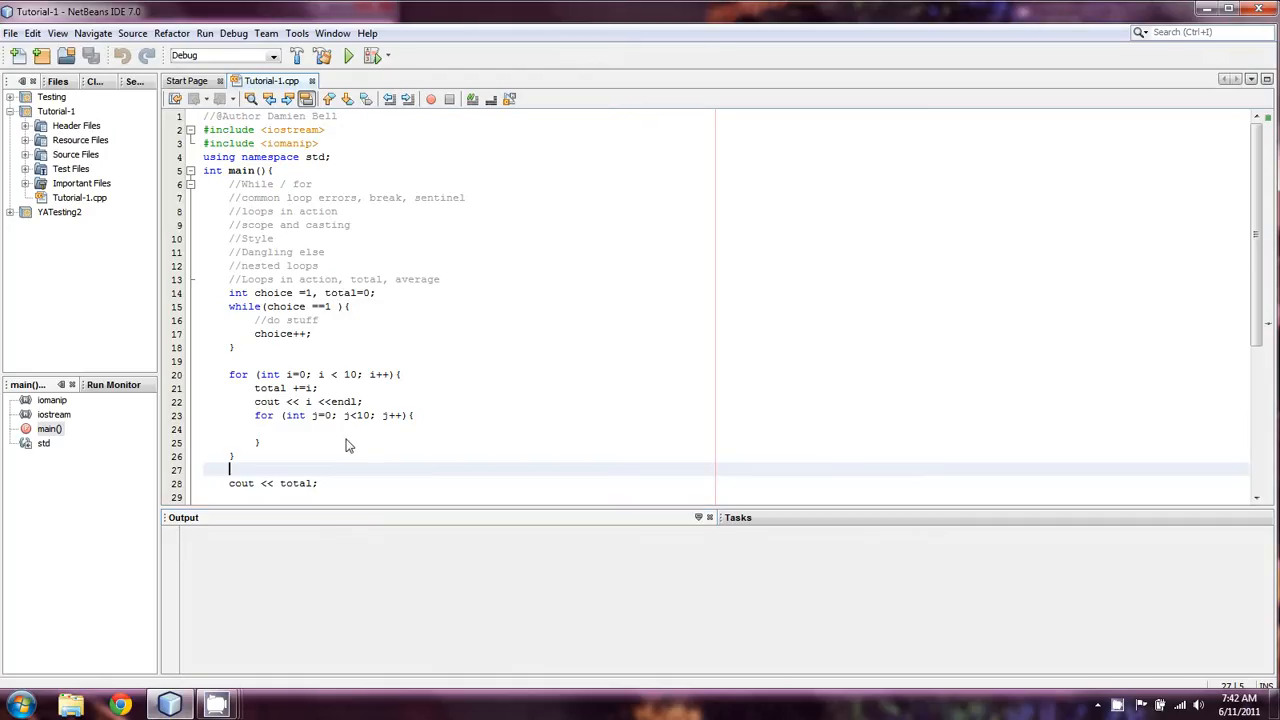
Step: Delete the old comment block and loop code from main(), leaving only return 0
{"action": "scroll", "scroll_direction": "down", "scroll_amount": 3}
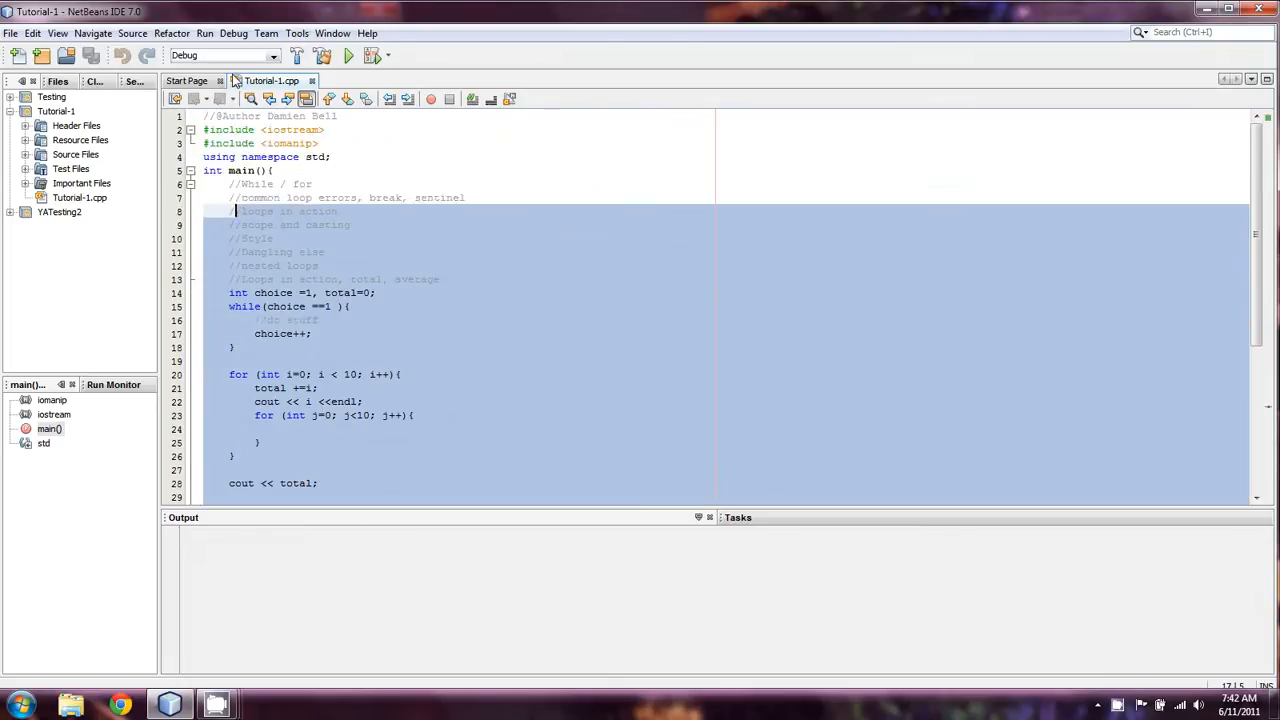
{"action": "key", "text": "Delete"}
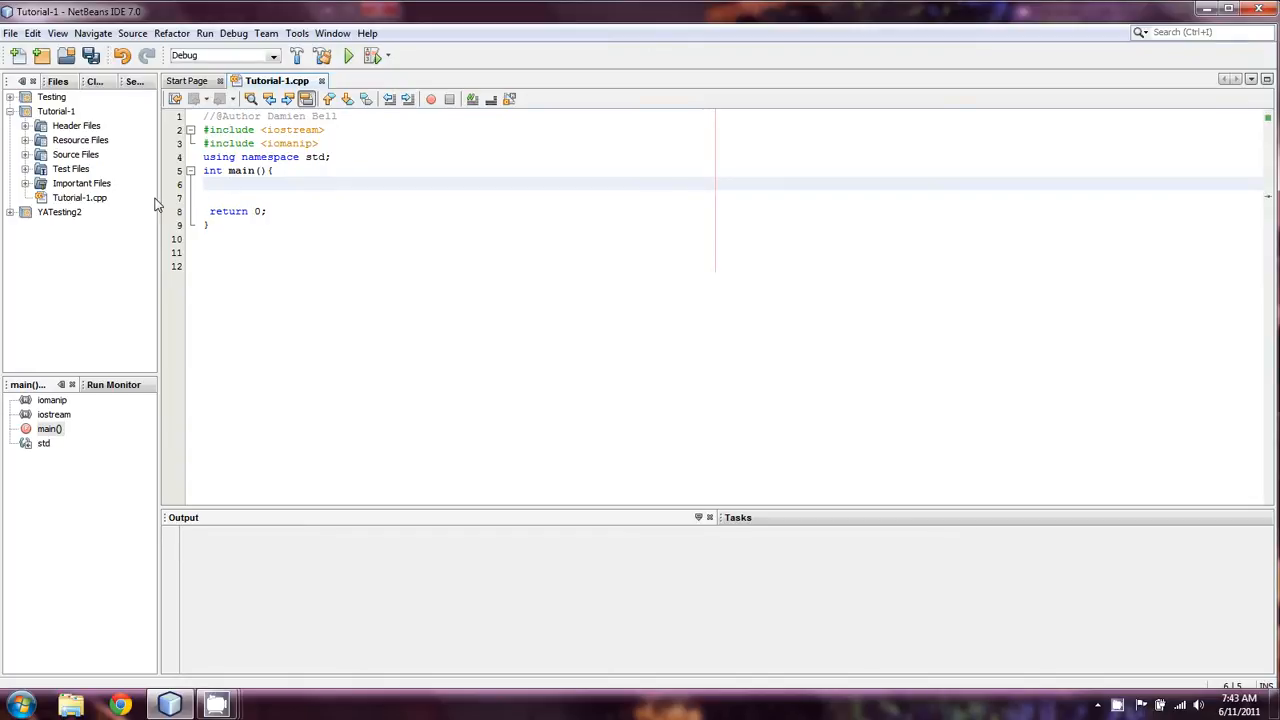
Step: Insert a blank indented line inside the empty main() above return 0
{"action": "left_click", "coordinate": [228, 184]}
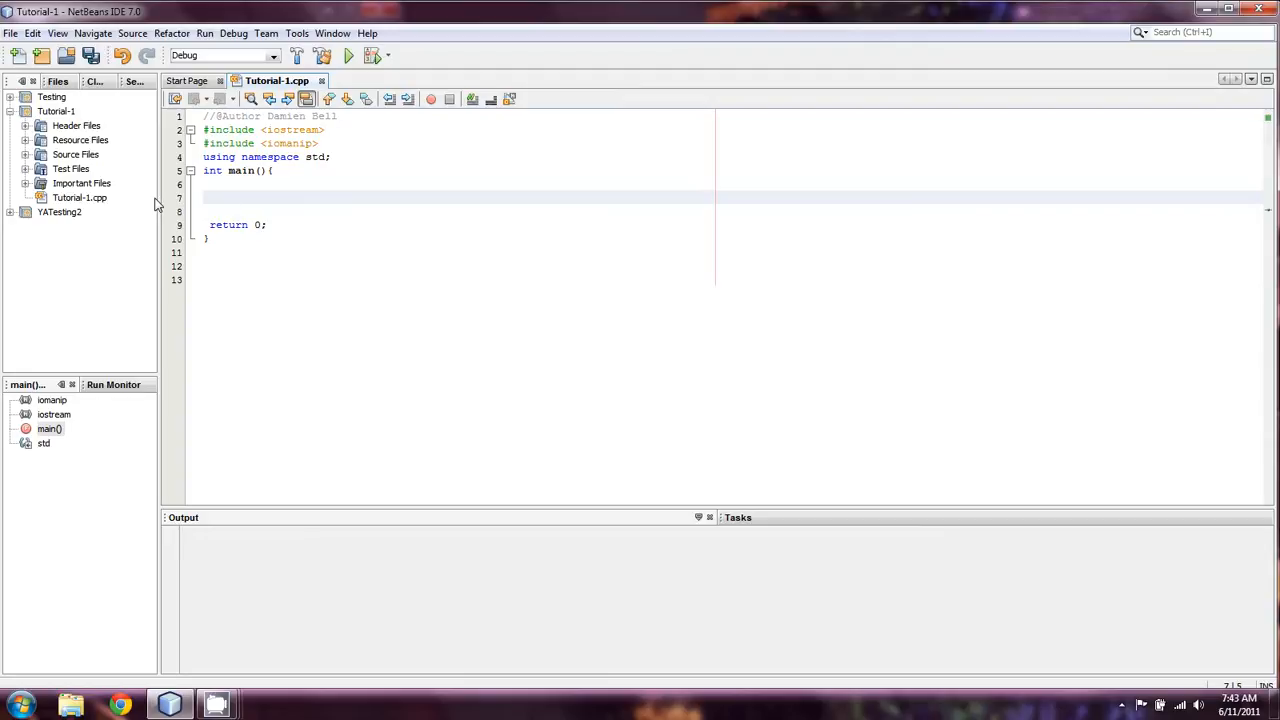
{"action": "left_click", "coordinate": [228, 197]}
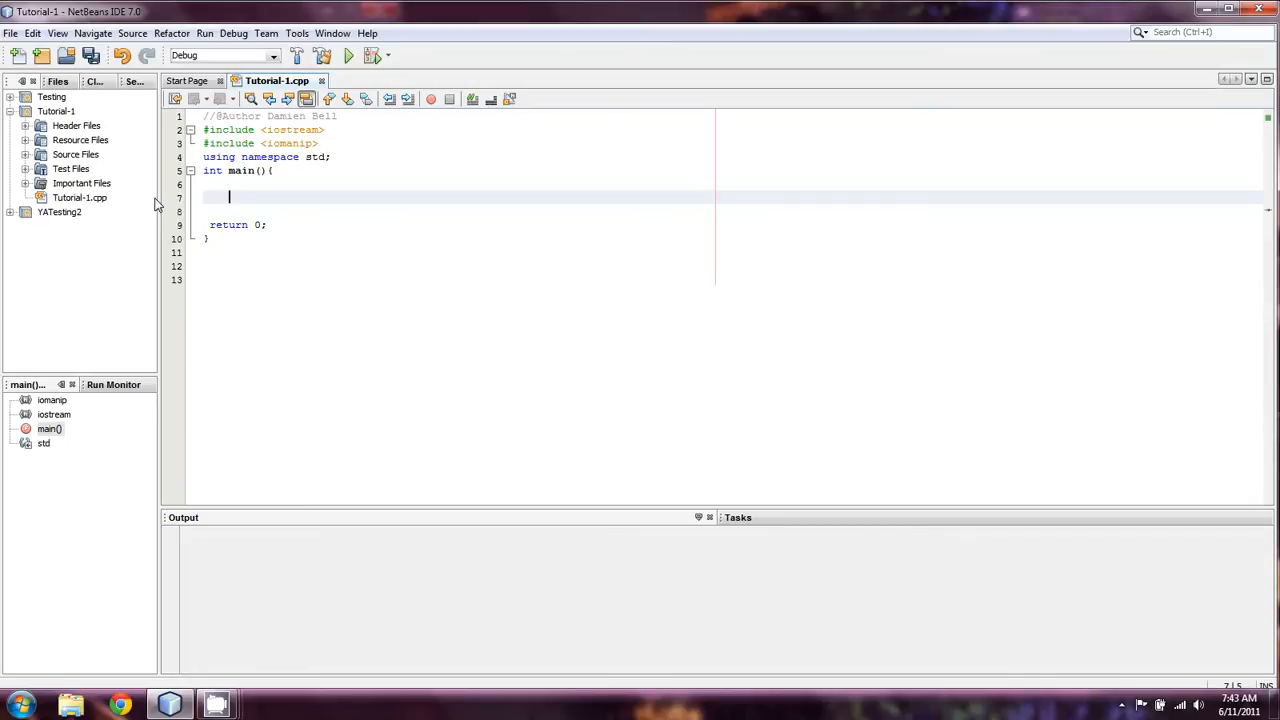
Step: Declare int telephoneNumber; in main() and select the variable name
{"action": "type", "text": "int"}
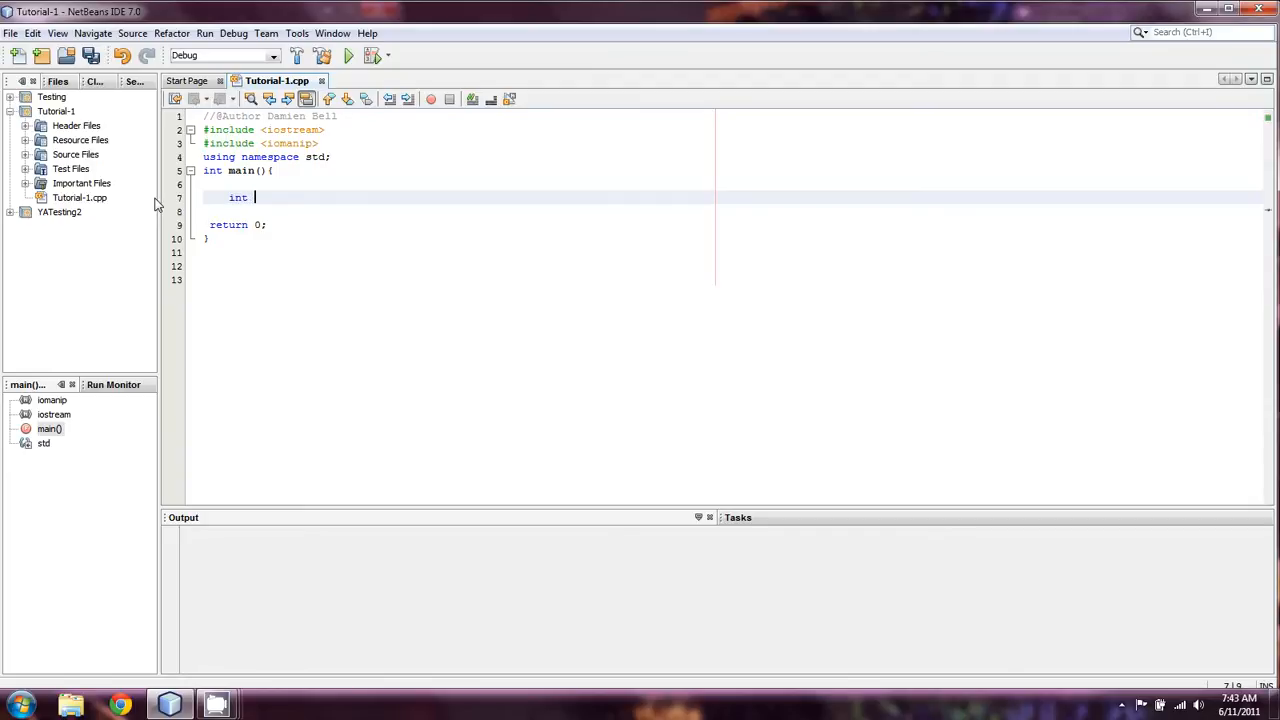
{"action": "key", "text": "BackSpace"}
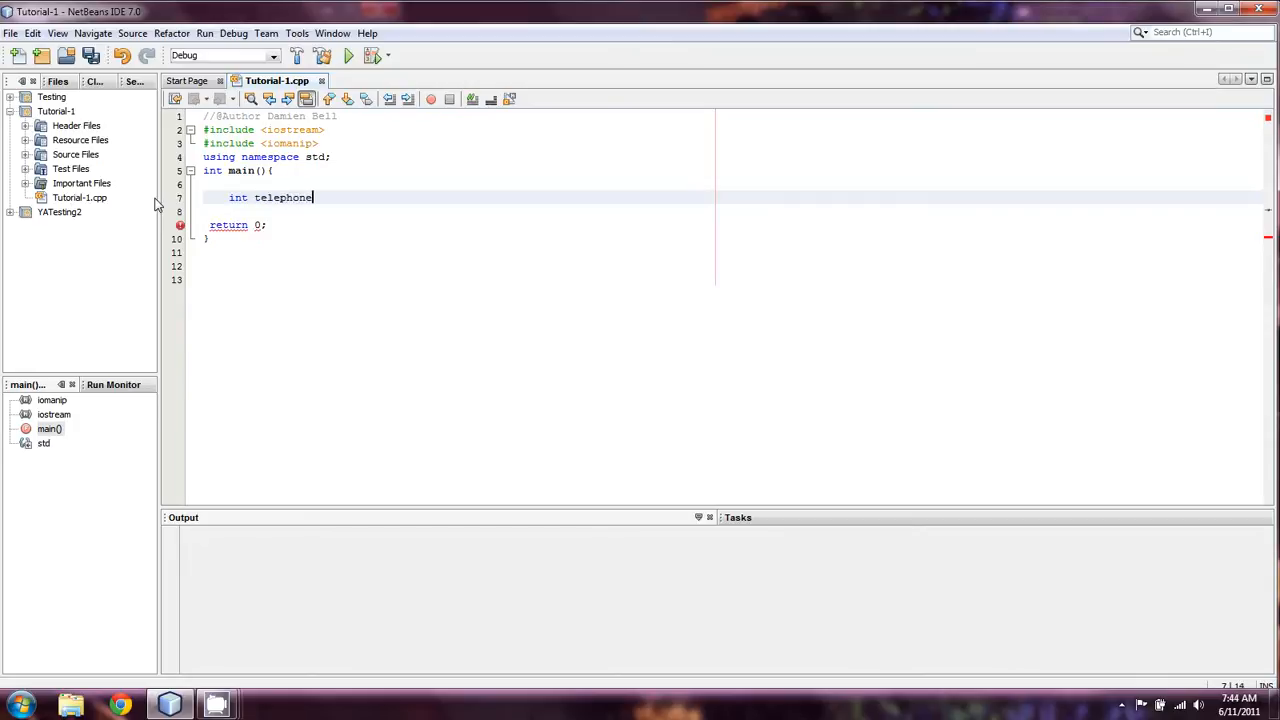
{"action": "type", "text": "Number"}
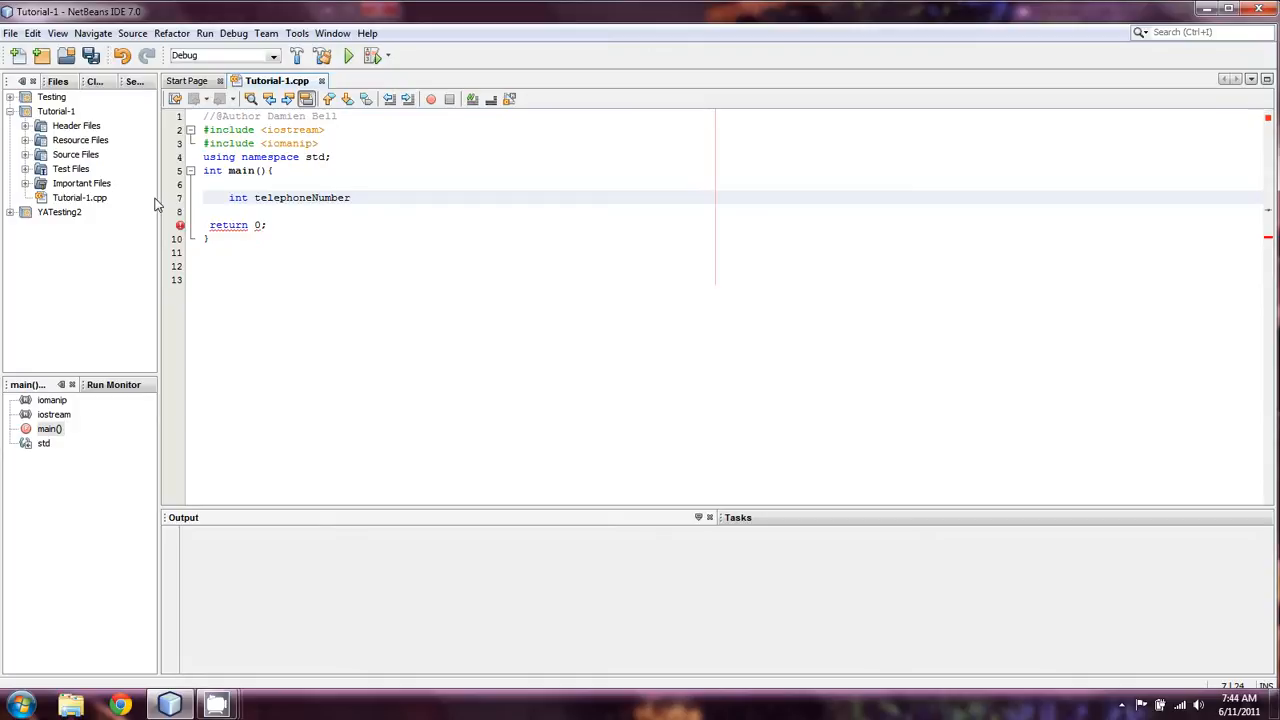
{"action": "type", "text": ";"}
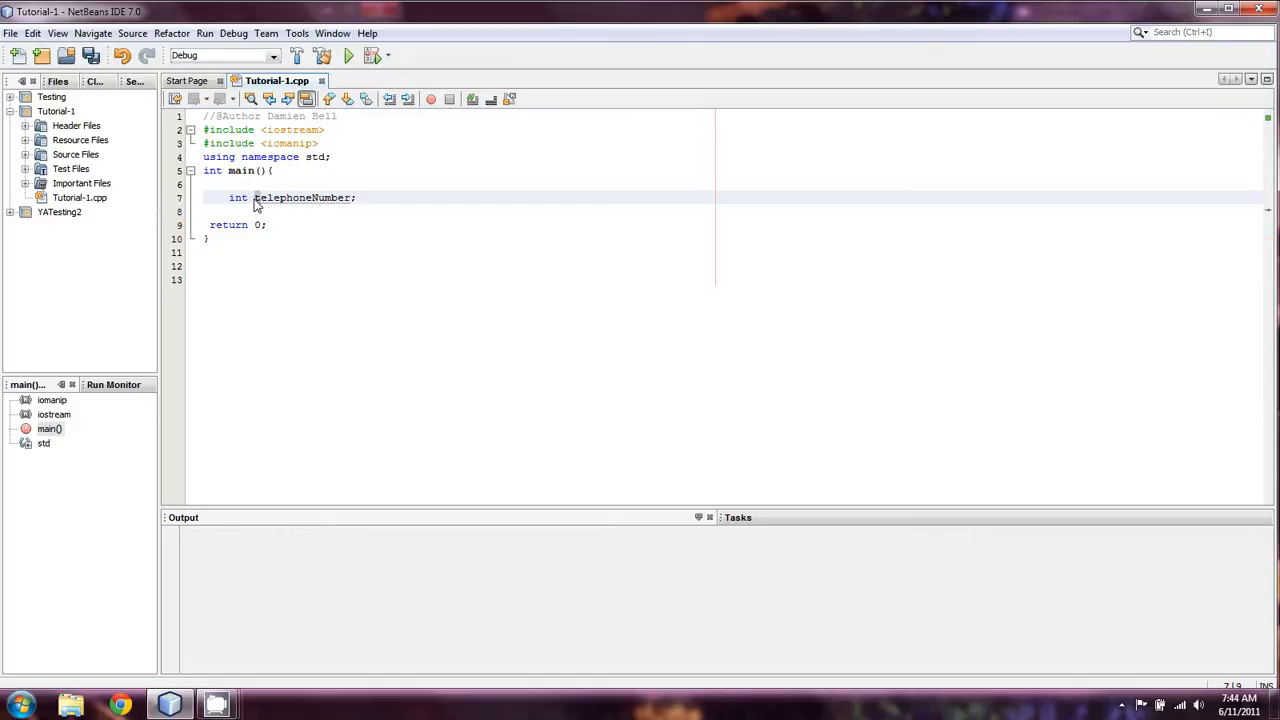
{"action": "double_click", "coordinate": [302, 197]}
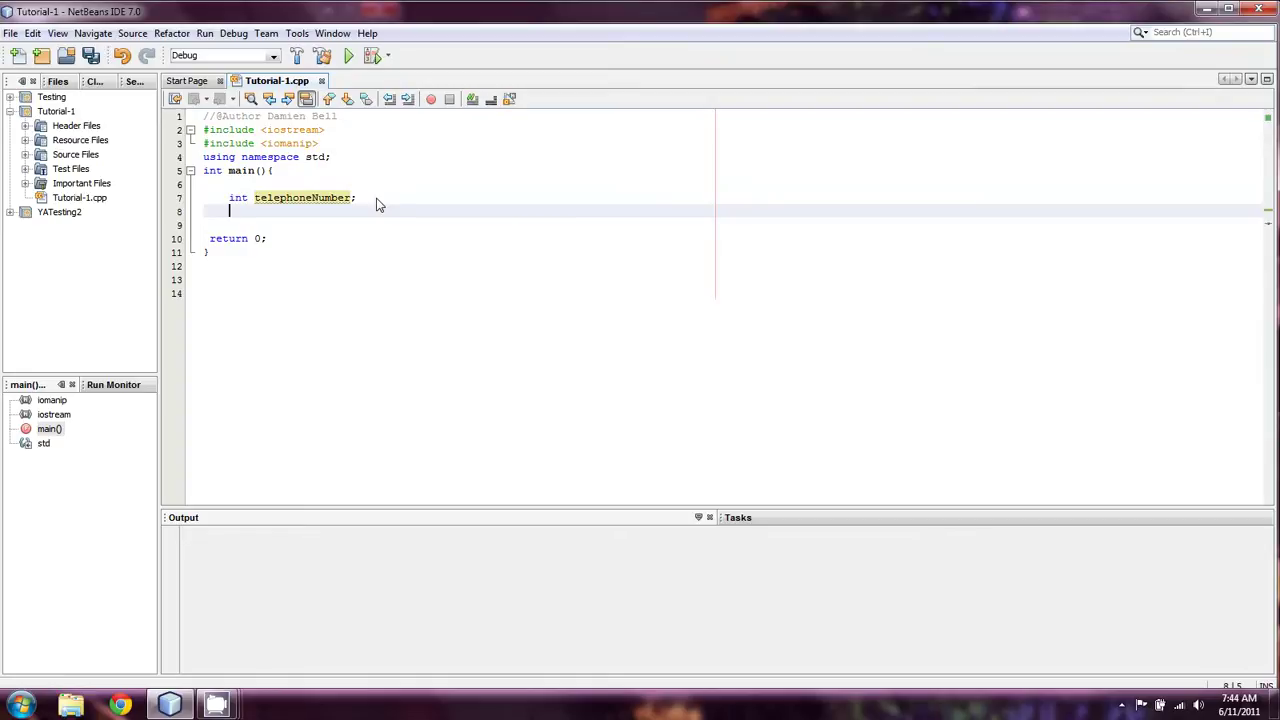
Step: Declare int itemsOnHand below the telephoneNumber declaration
{"action": "type", "text": "double"}
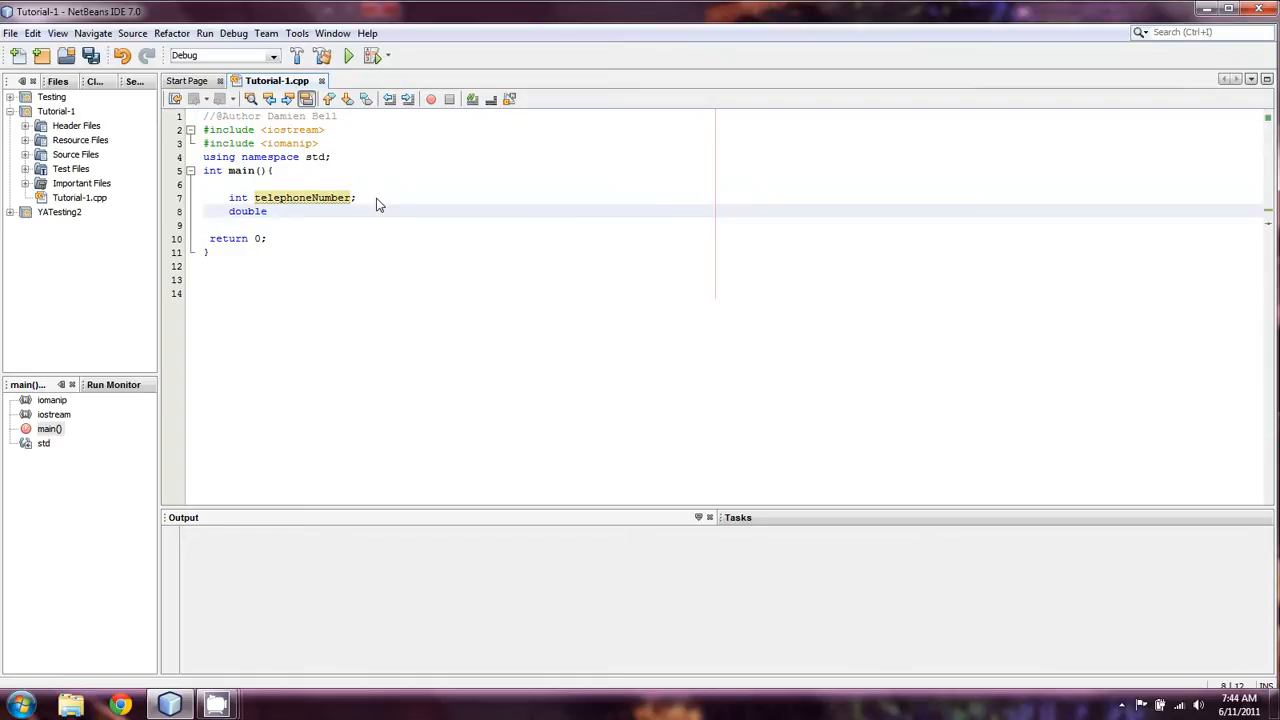
{"action": "type", "text": "item"}
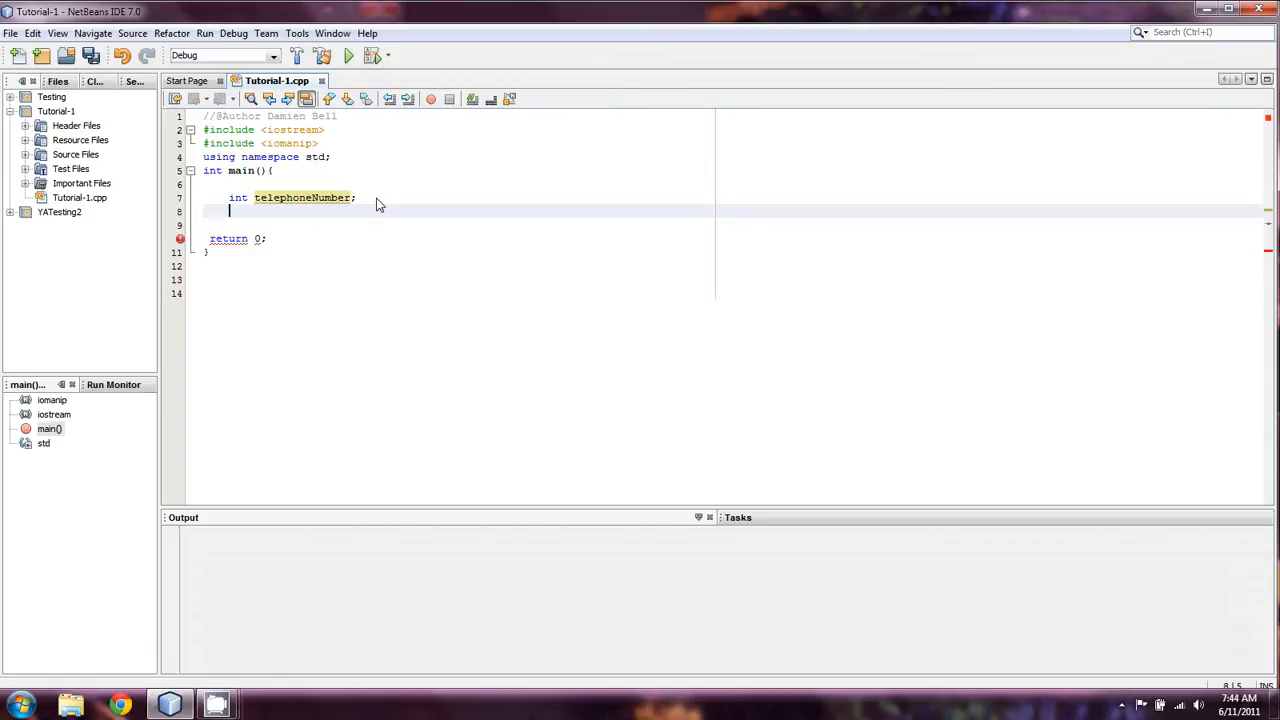
{"action": "type", "text": "int items"}
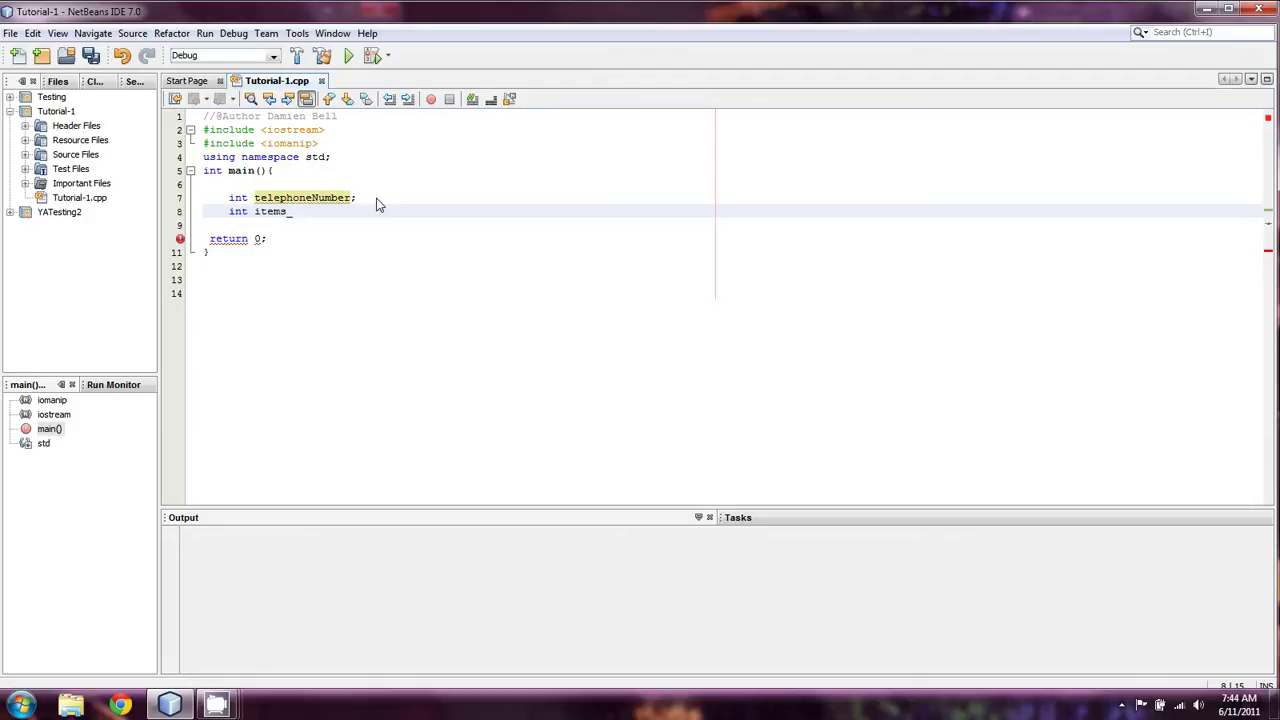
{"action": "type", "text": "On"}
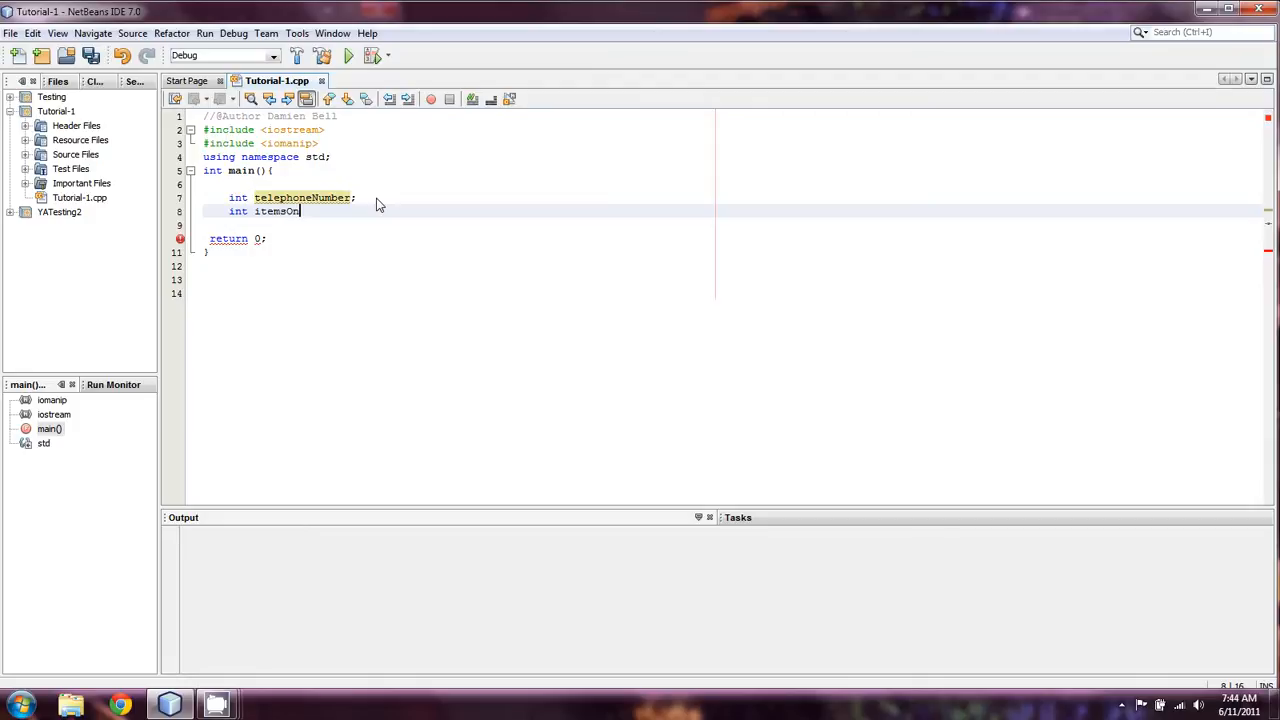
{"action": "type", "text": "Hand;"}
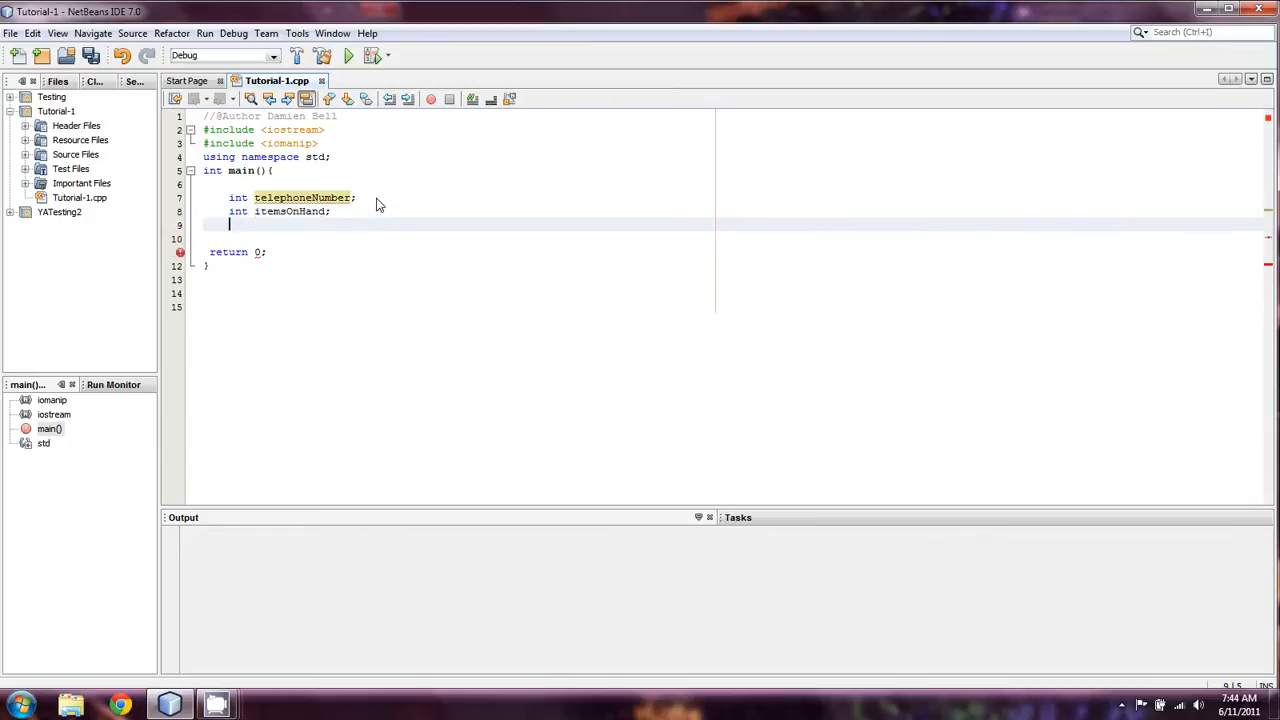
Step: Declare int itemsSold; and begin a double declaration on the next line
{"action": "type", "text": "int ItemsSol"}
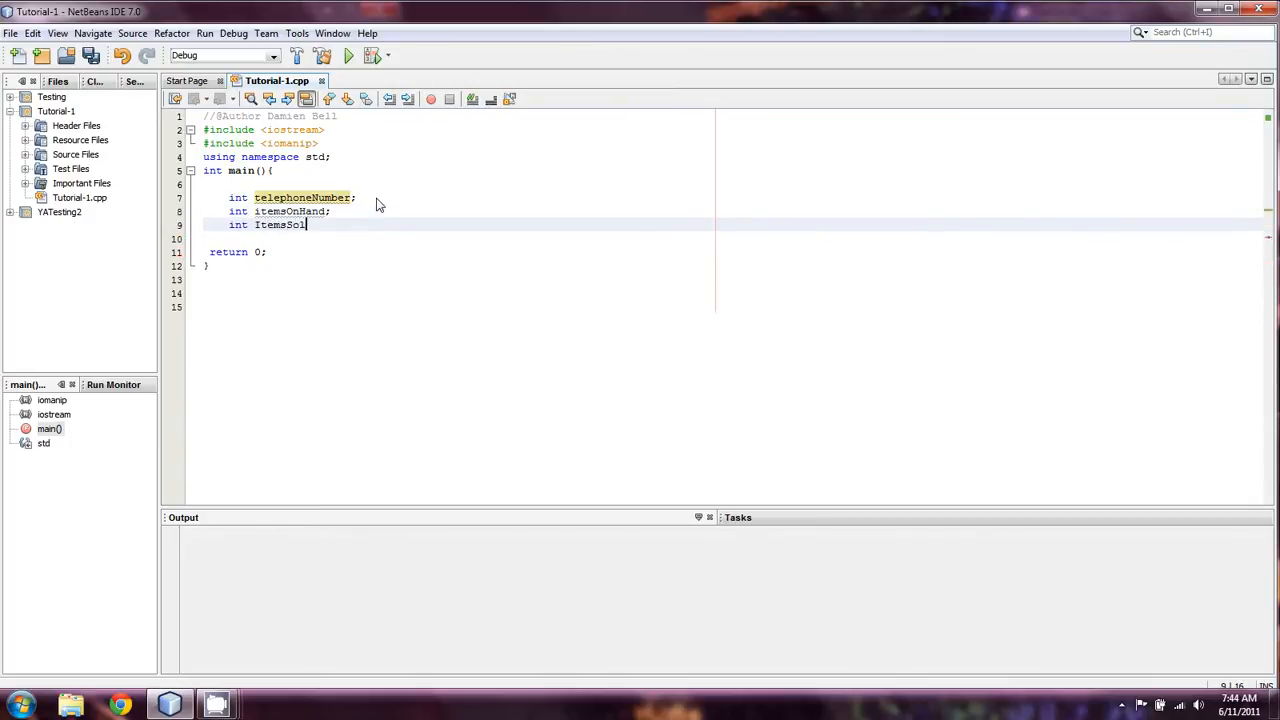
{"action": "type", "text": "d"}
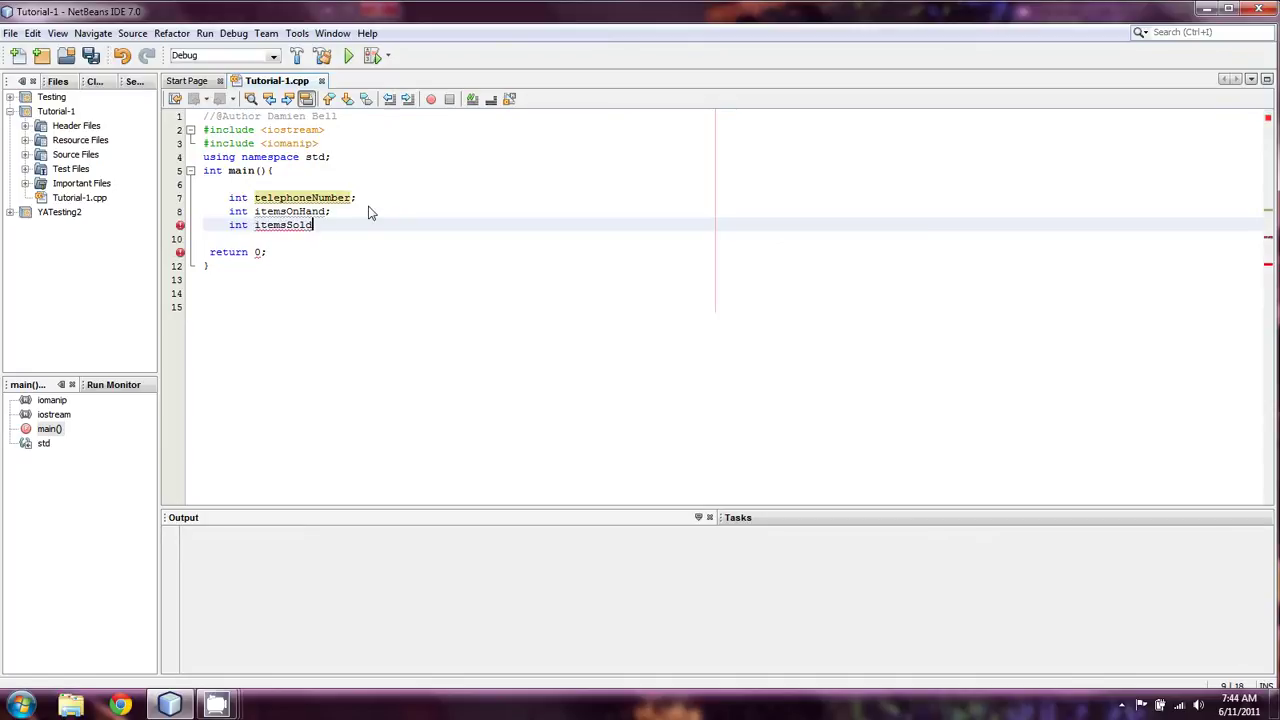
{"action": "type", "text": ";"}
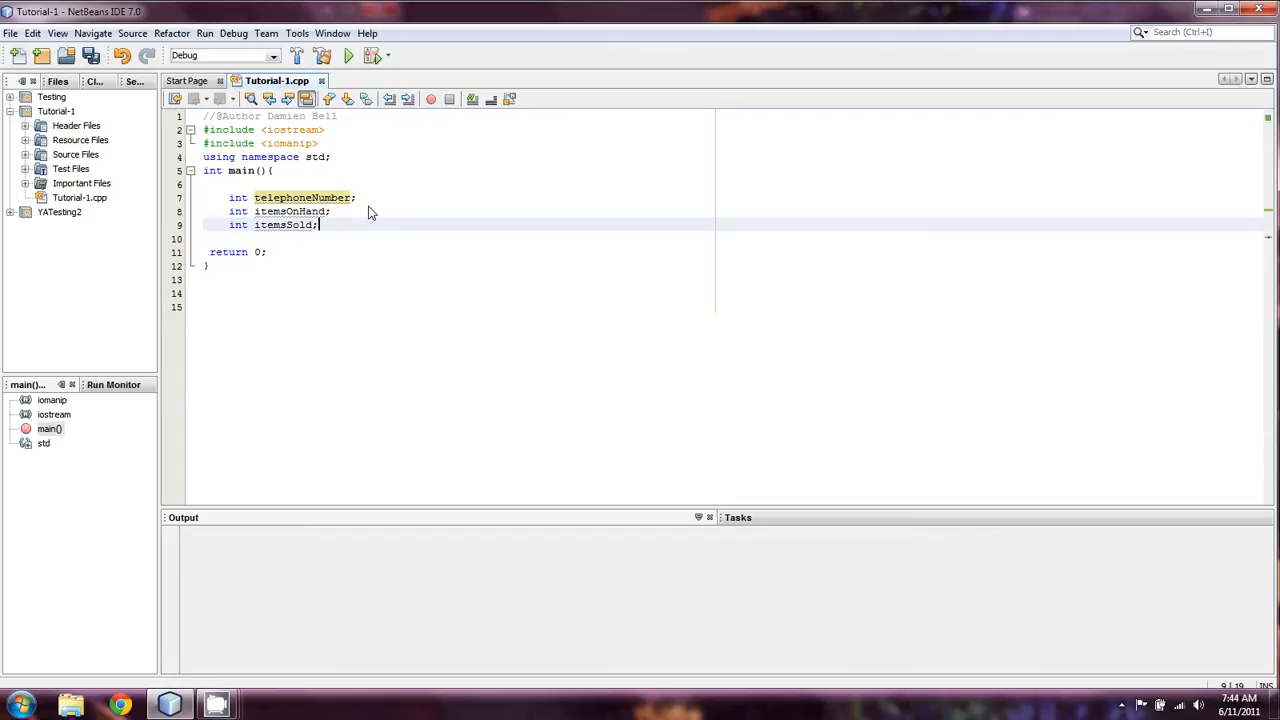
{"action": "type", "text": "doub"}
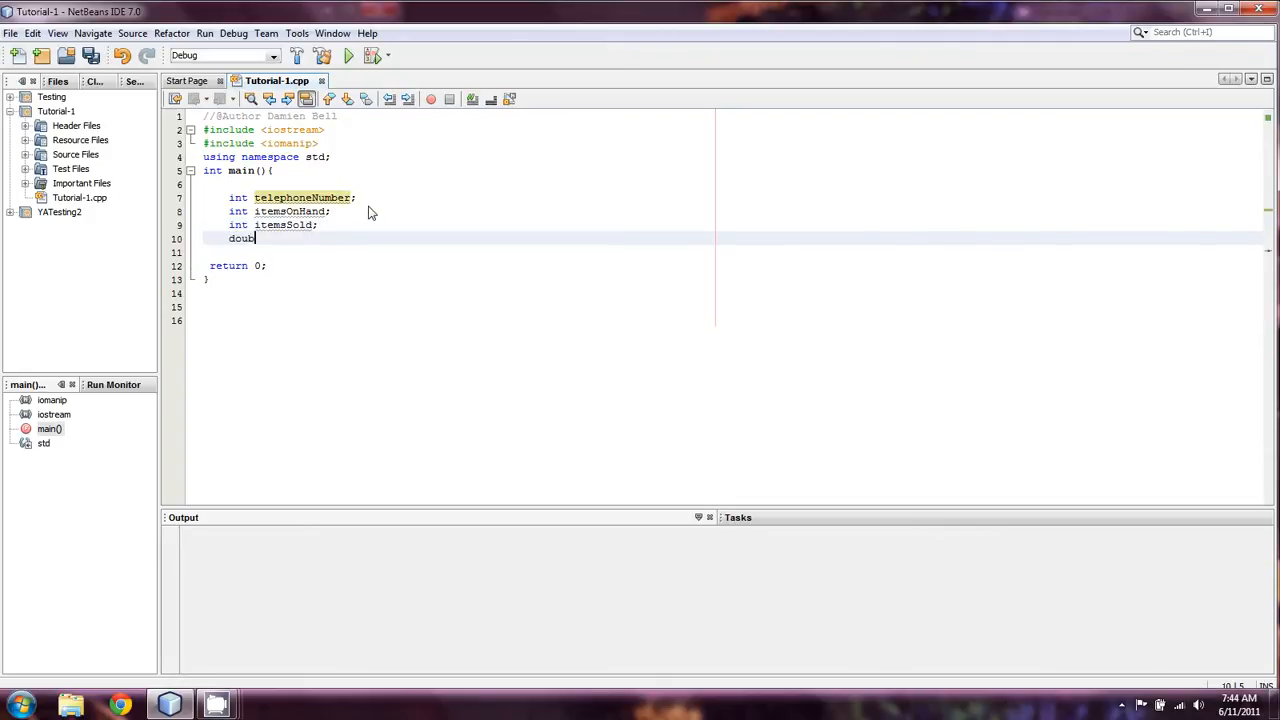
{"action": "type", "text": "le"}
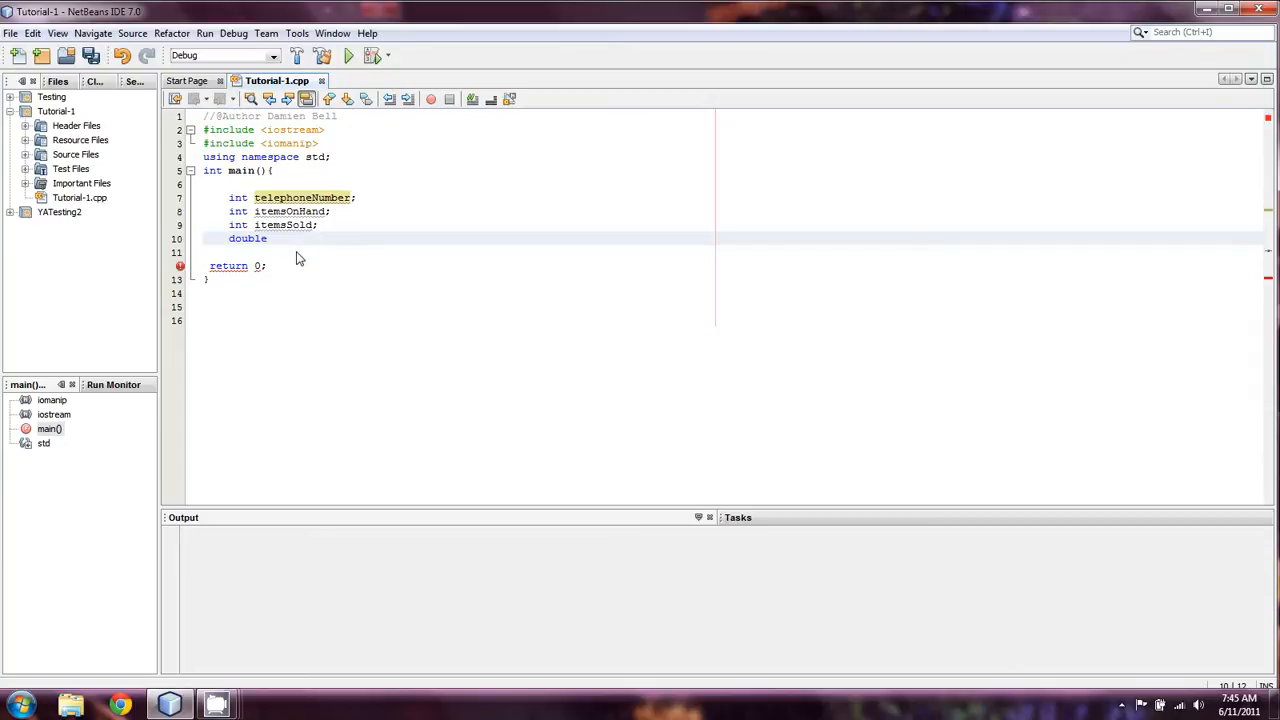
Step: Complete double moneyIn, moneyIn2; then delete the variable declarations from main()
{"action": "type", "text": "m"}
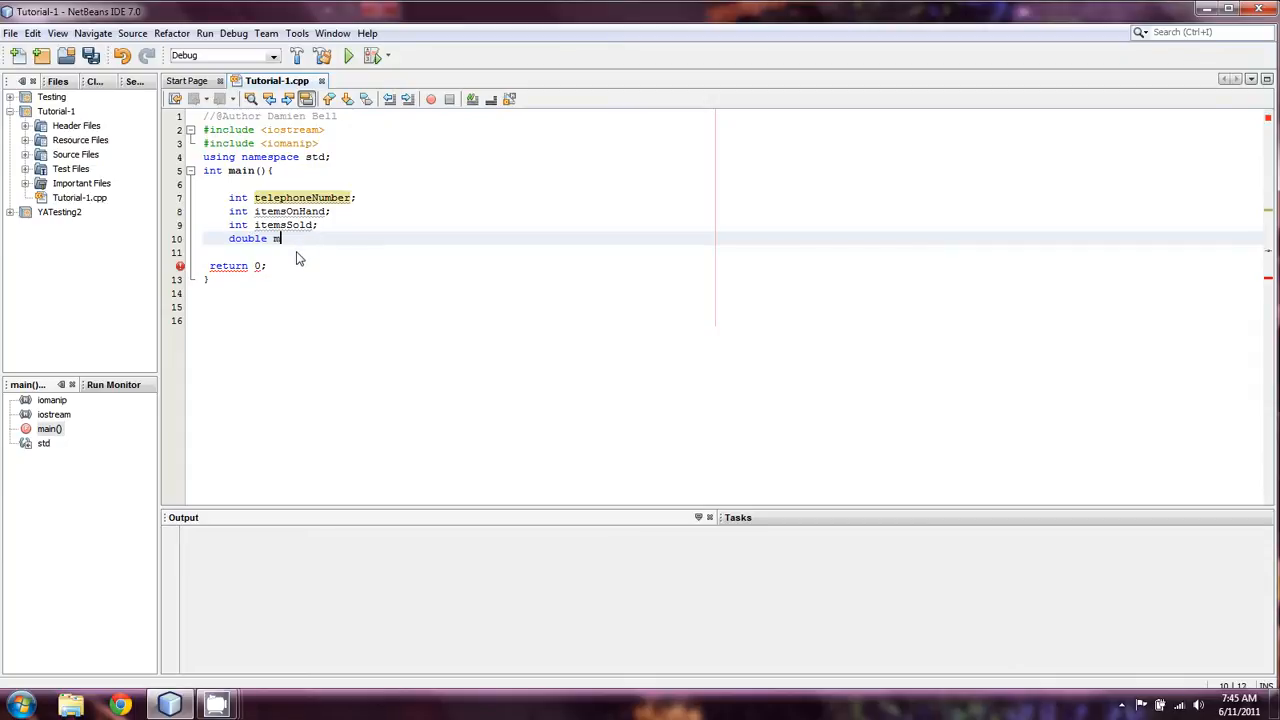
{"action": "type", "text": "oneyIn"}
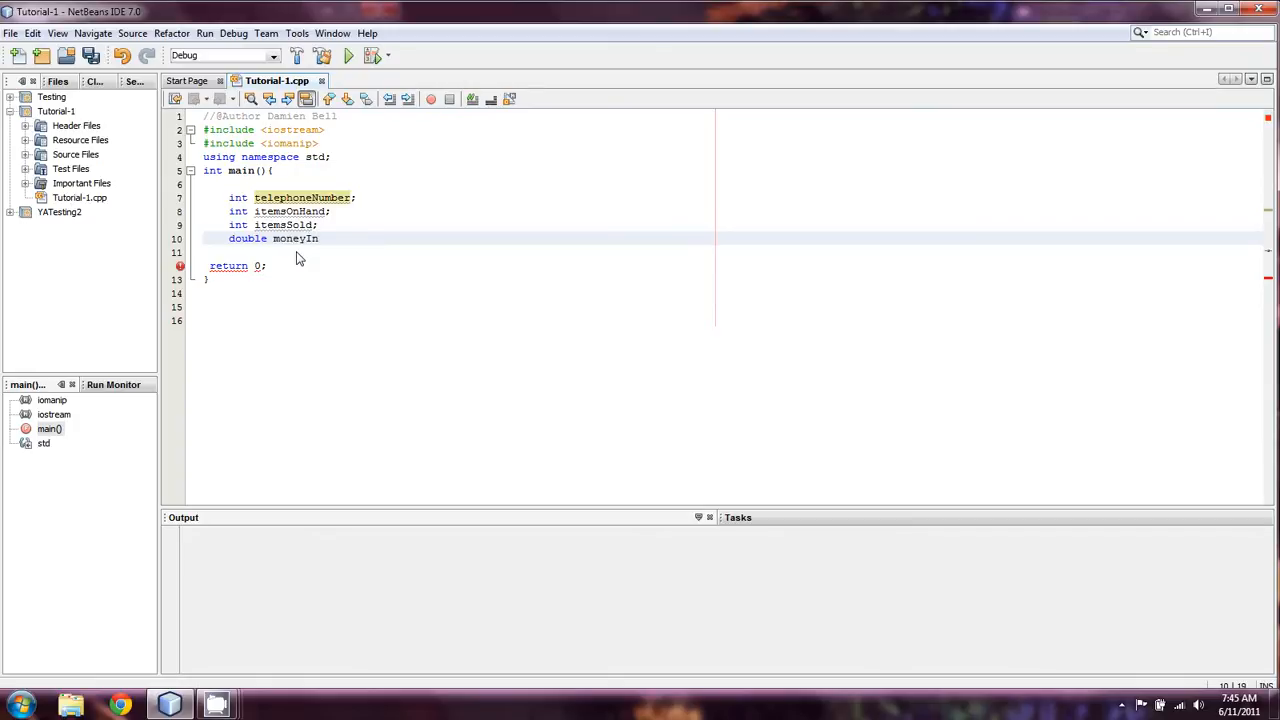
{"action": "type", "text": ","}
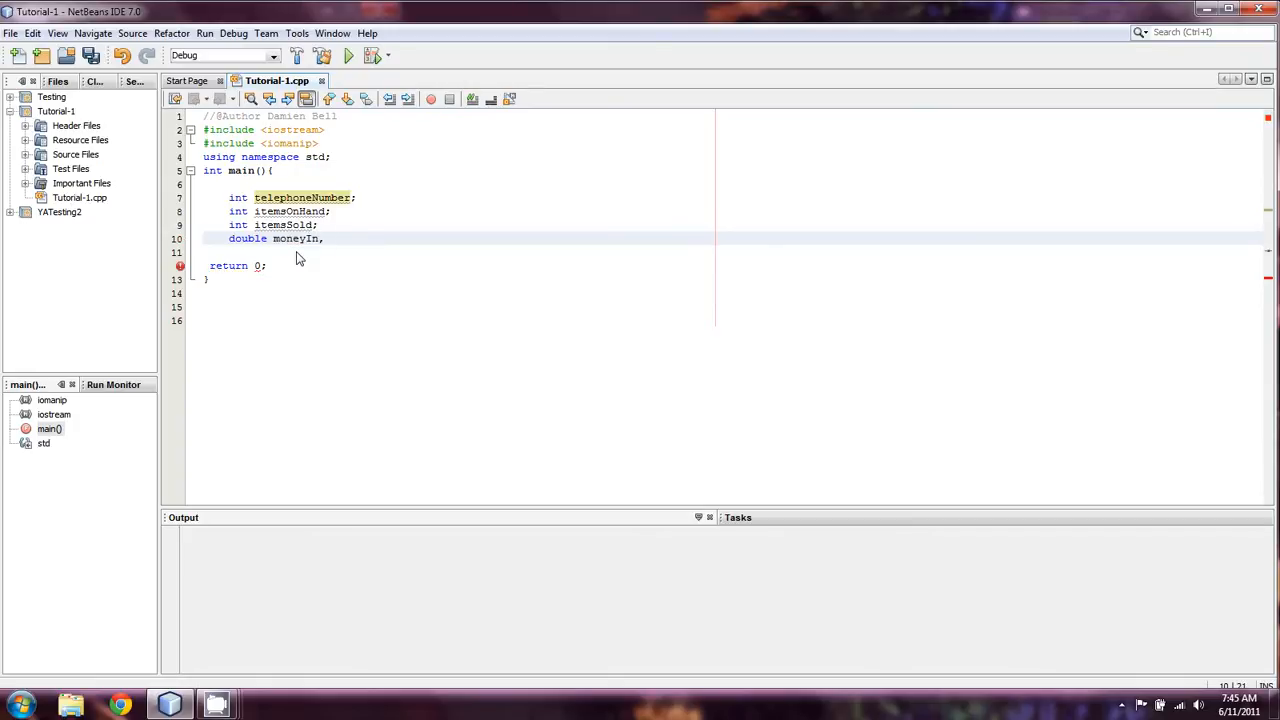
{"action": "type", "text": "moneyIn"}
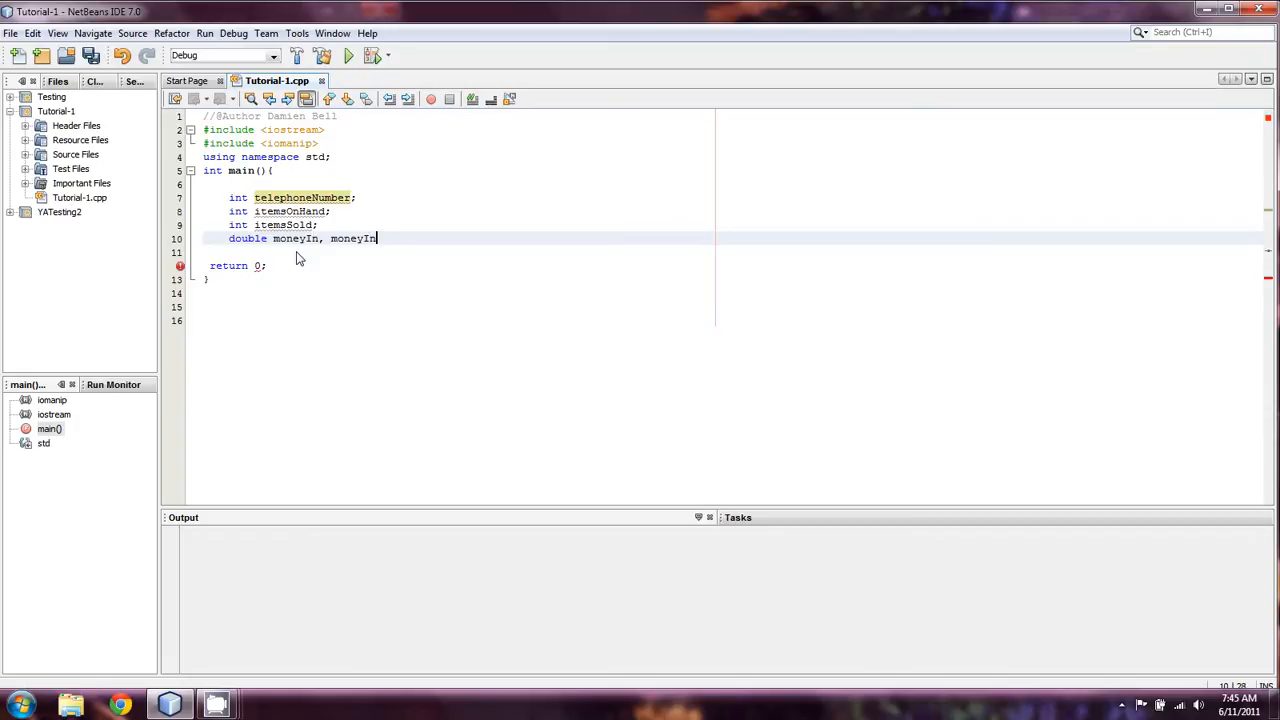
{"action": "type", "text": "2,"}
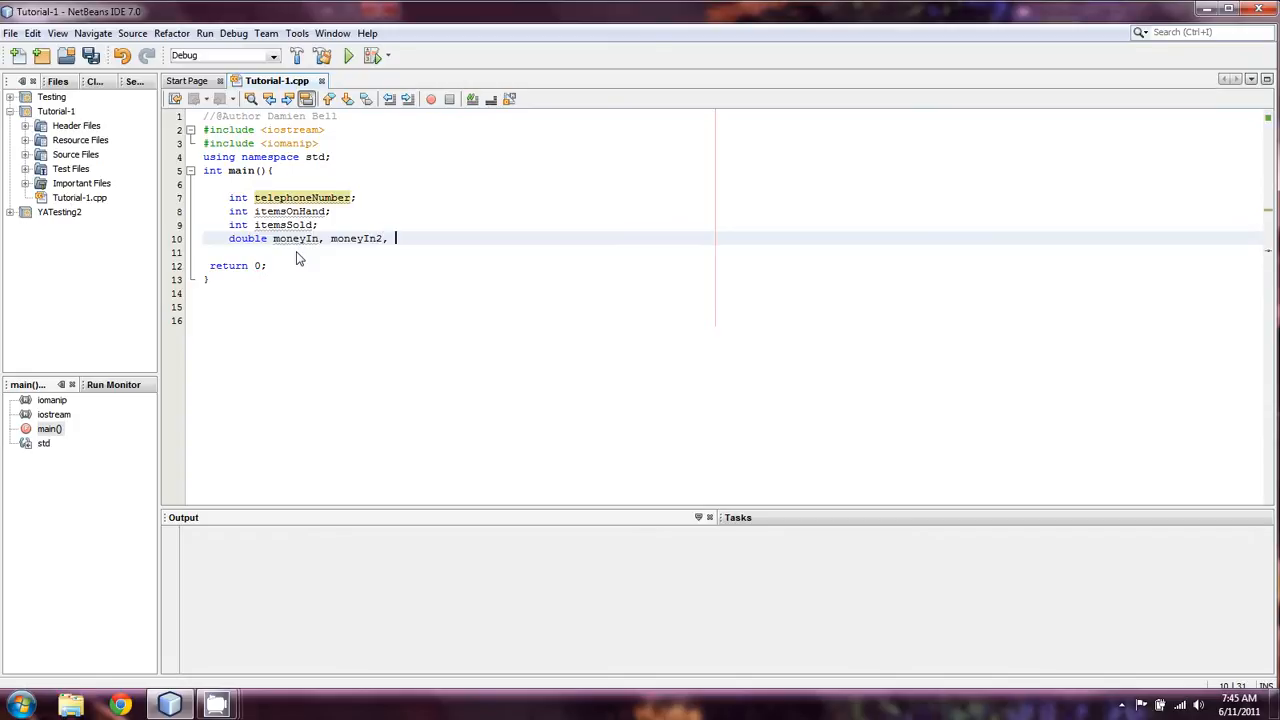
{"action": "type", "text": ";"}
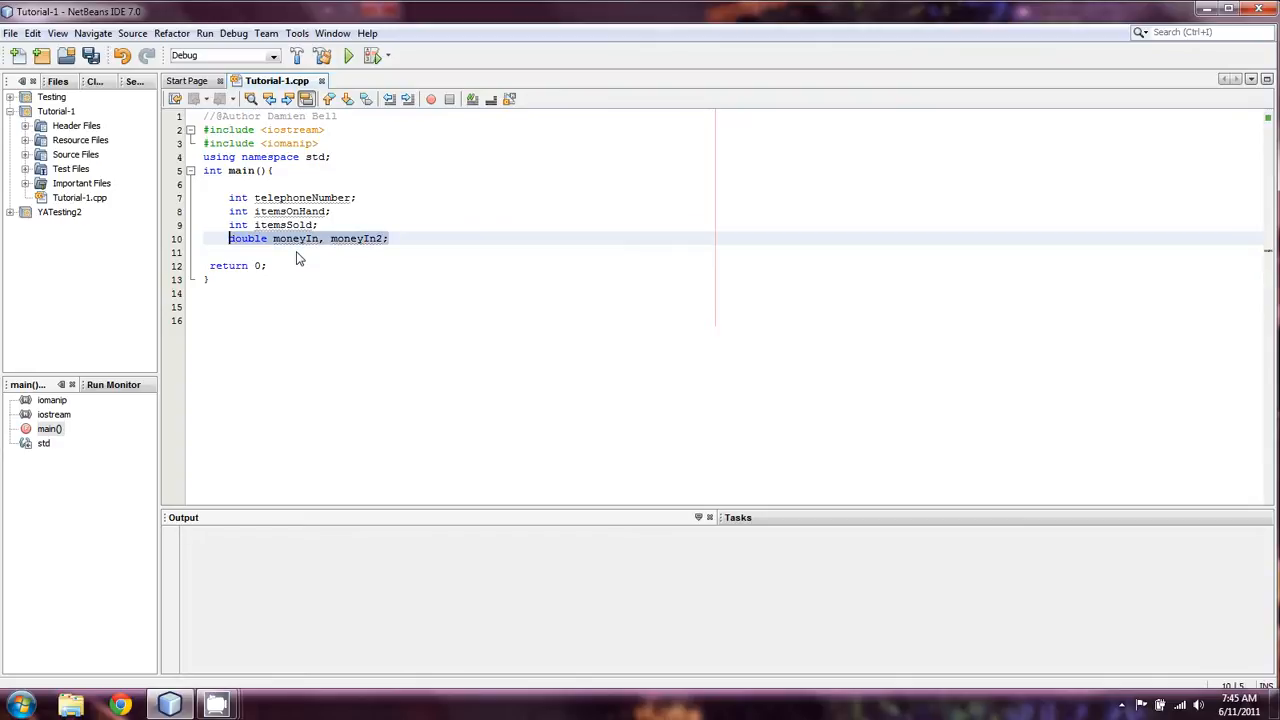
{"action": "key", "text": "Delete"}
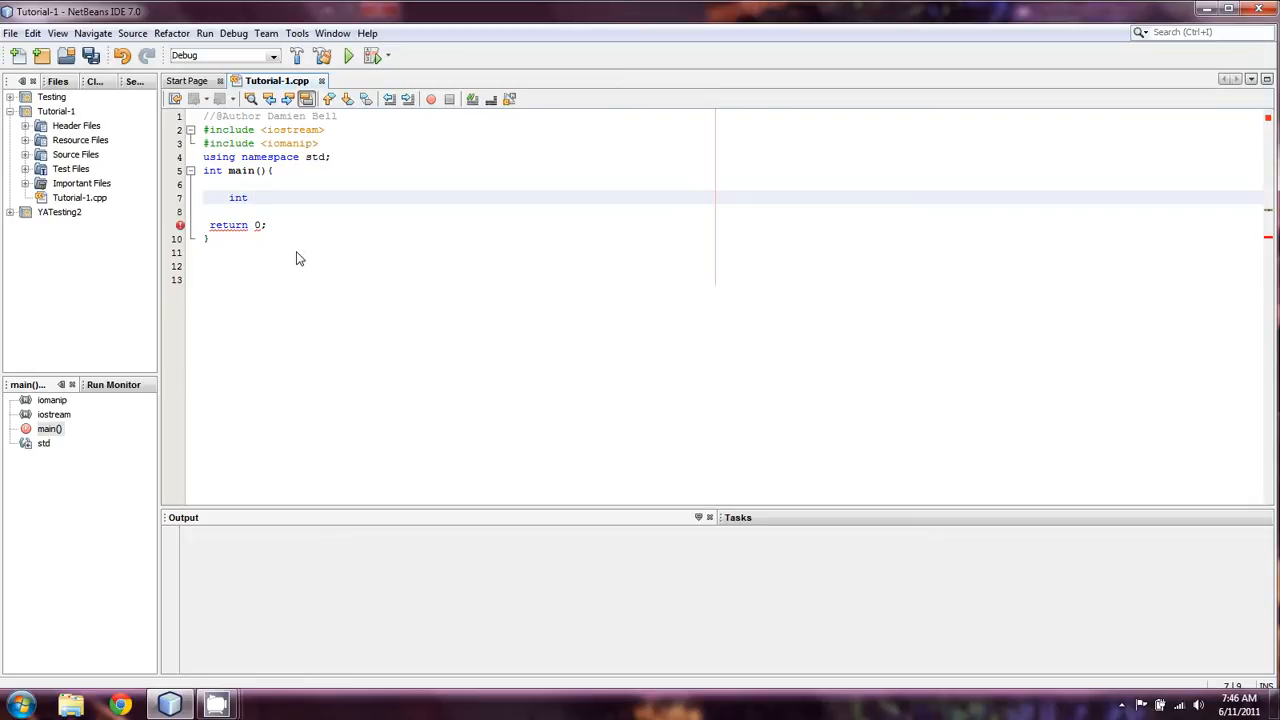
Step: Type the declaration int iShoppingCarts; on line 7 of main()
{"action": "type", "text": "i"}
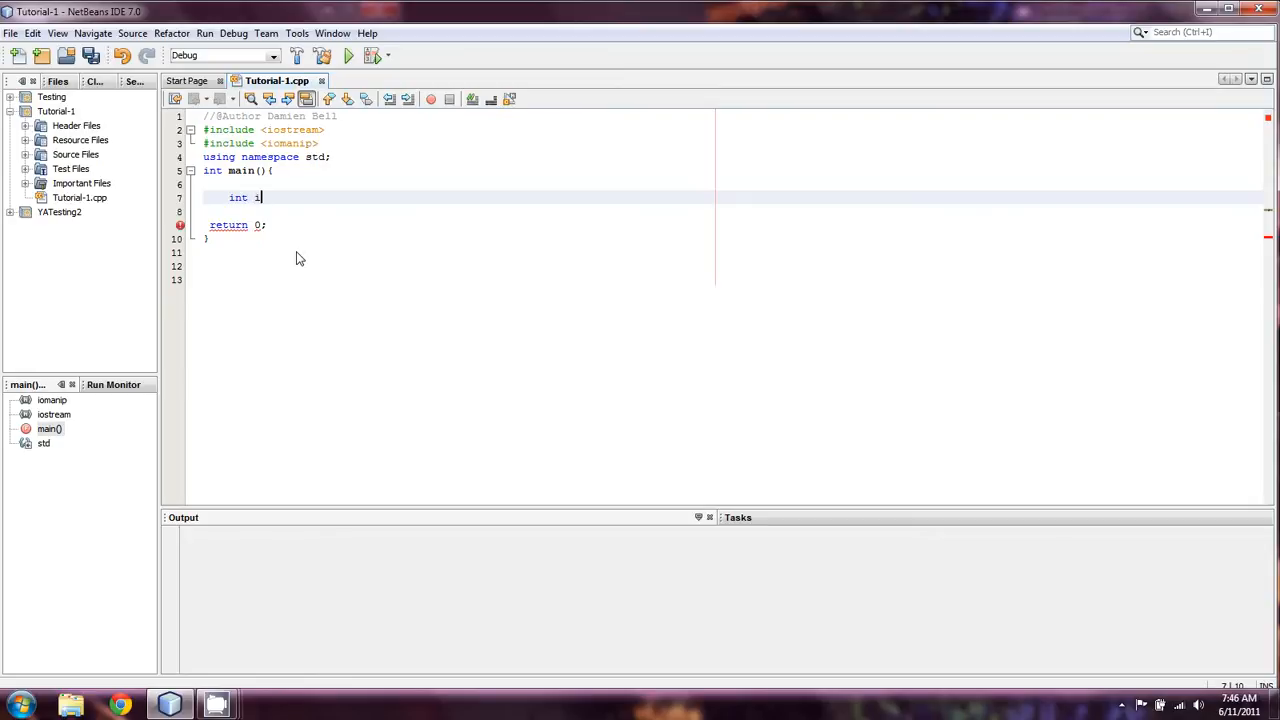
{"action": "type", "text": "Shoppi"}
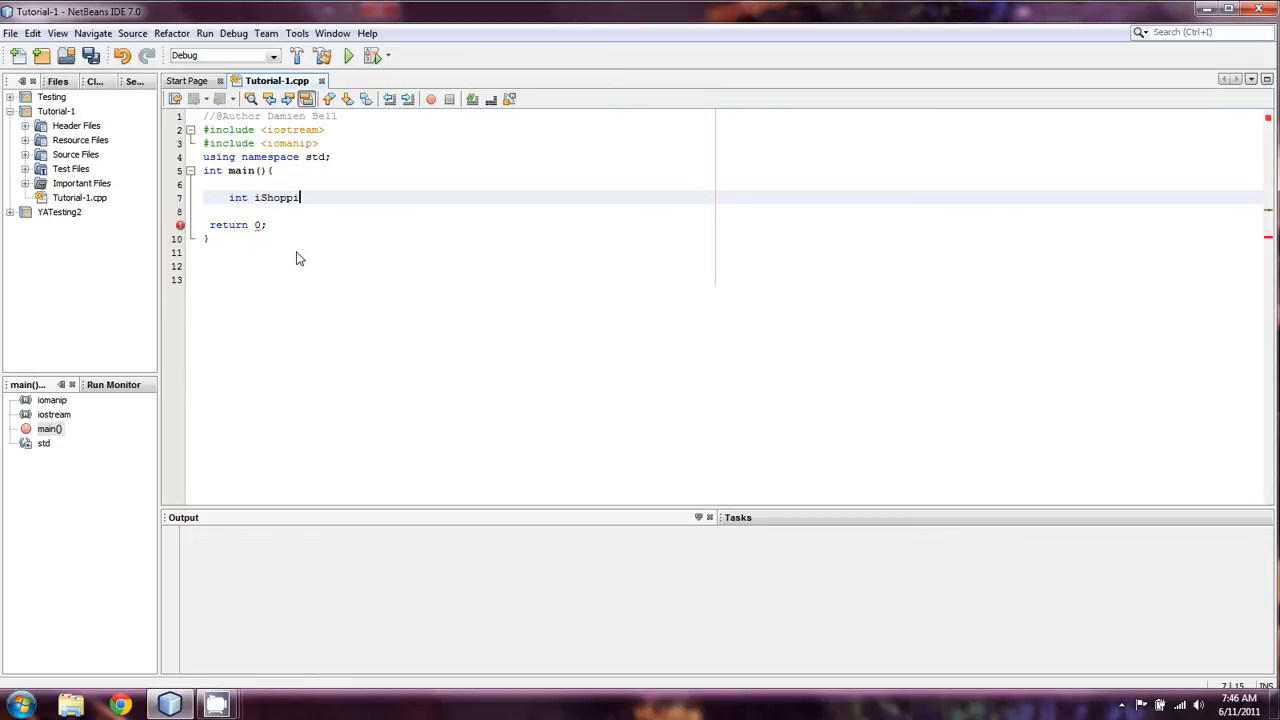
{"action": "type", "text": "ngCards"}
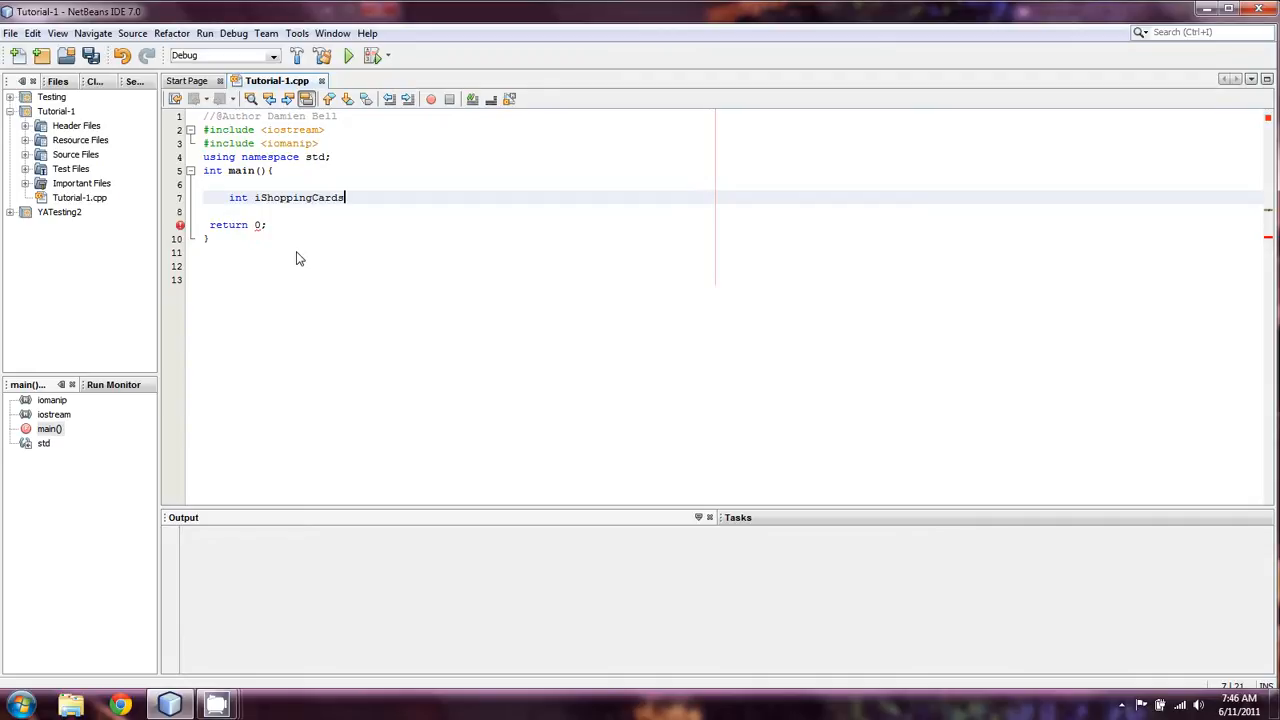
{"action": "type", "text": "s;"}
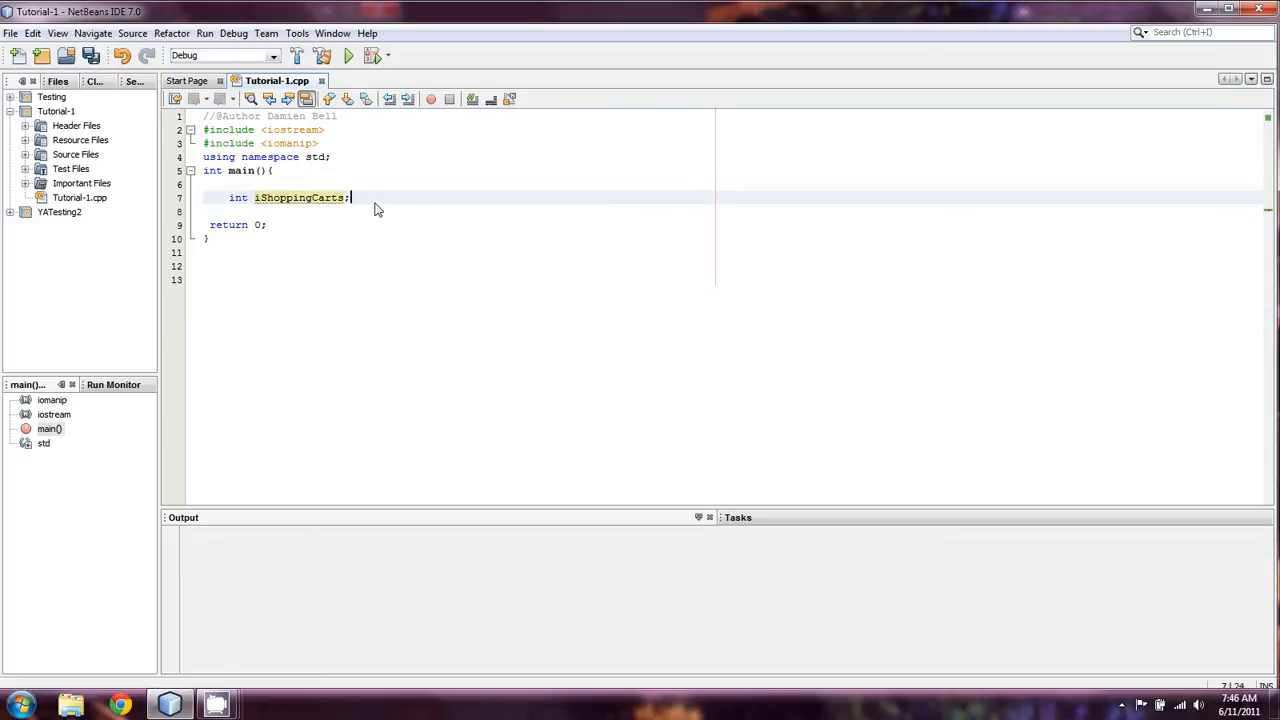
{"action": "left_click", "coordinate": [265, 197]}
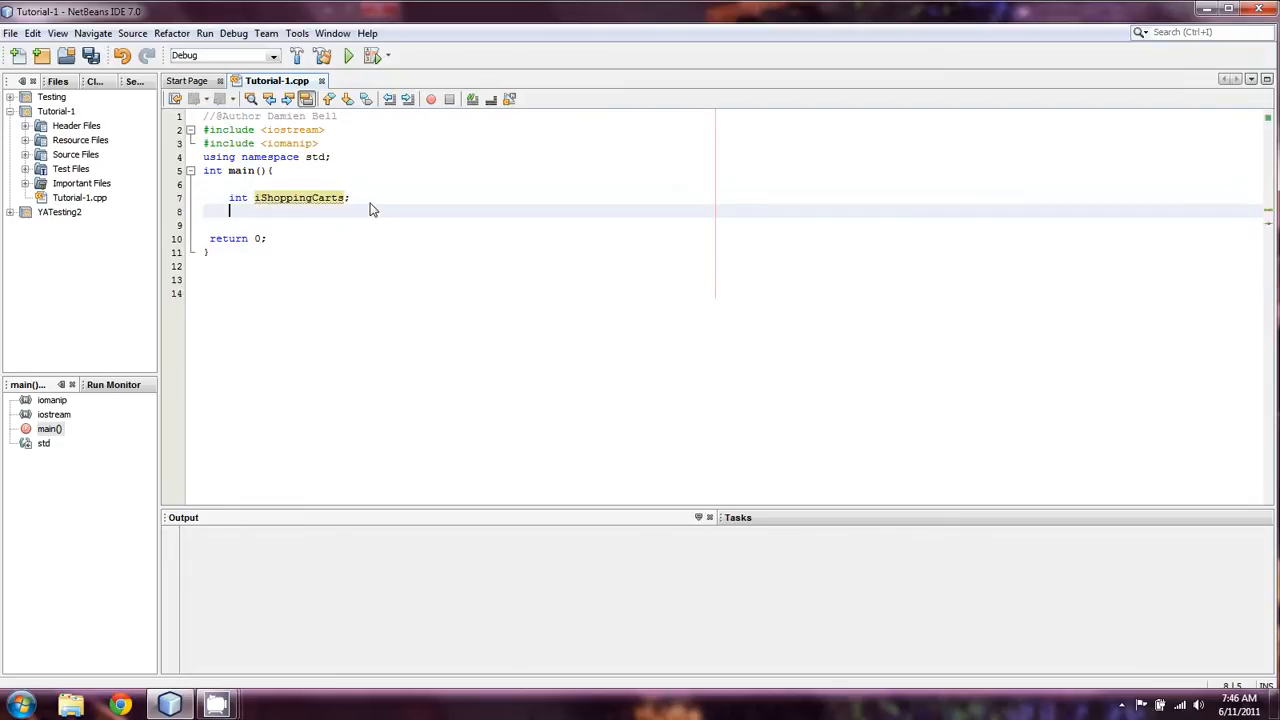
Step: Start the assignment iShoppingCarts = 100; below the declaration, discarding a stray cout
{"action": "scroll", "scroll_direction": "down", "scroll_amount": 3}
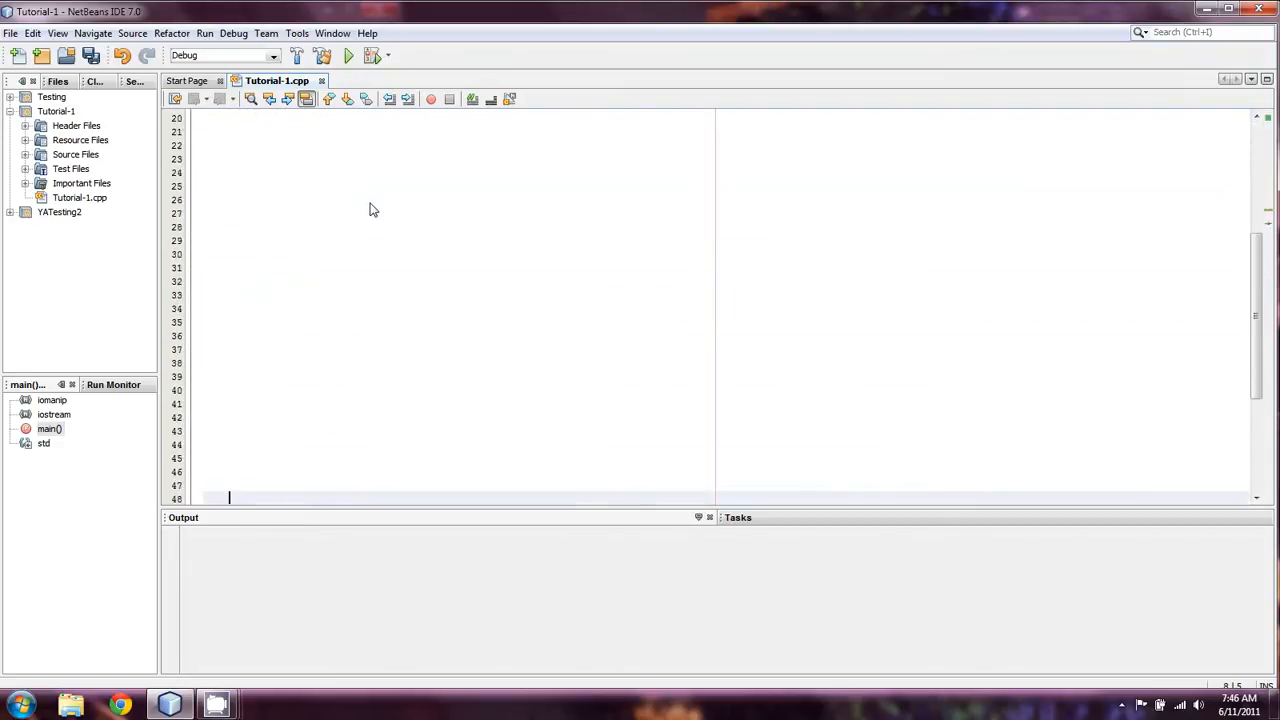
{"action": "scroll", "scroll_direction": "down", "scroll_amount": 3}
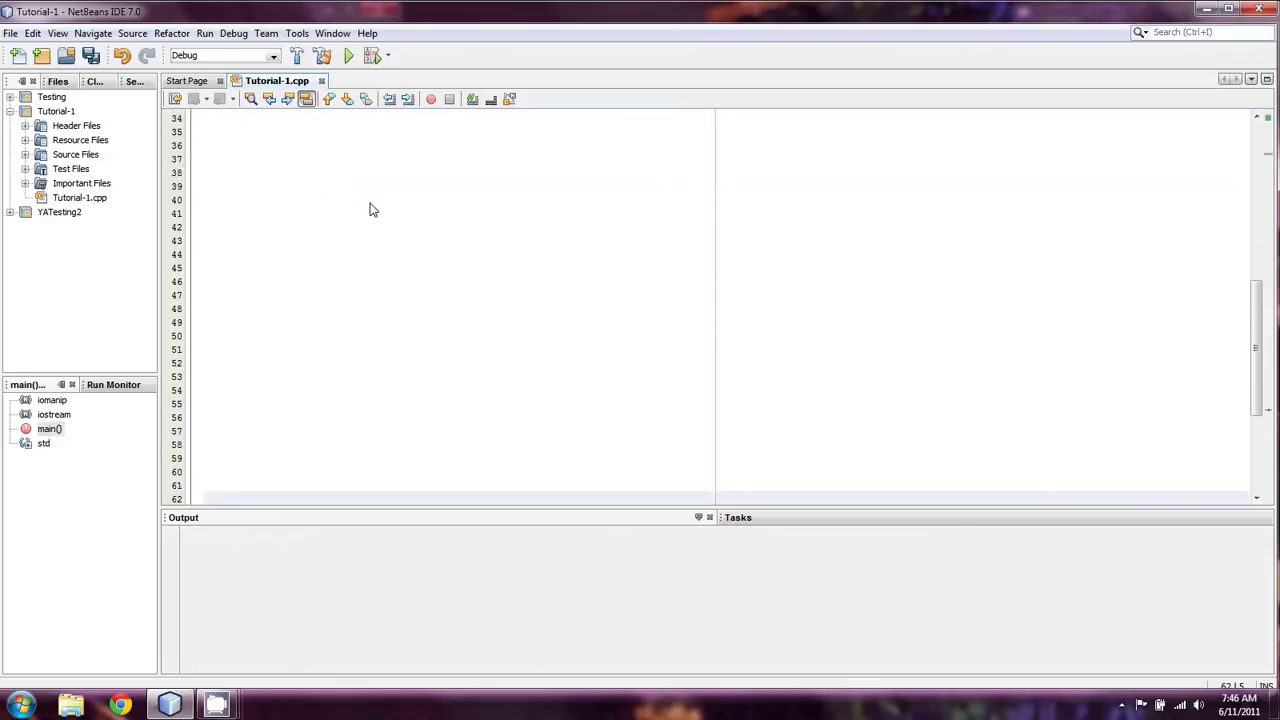
{"action": "type", "text": "cout"}
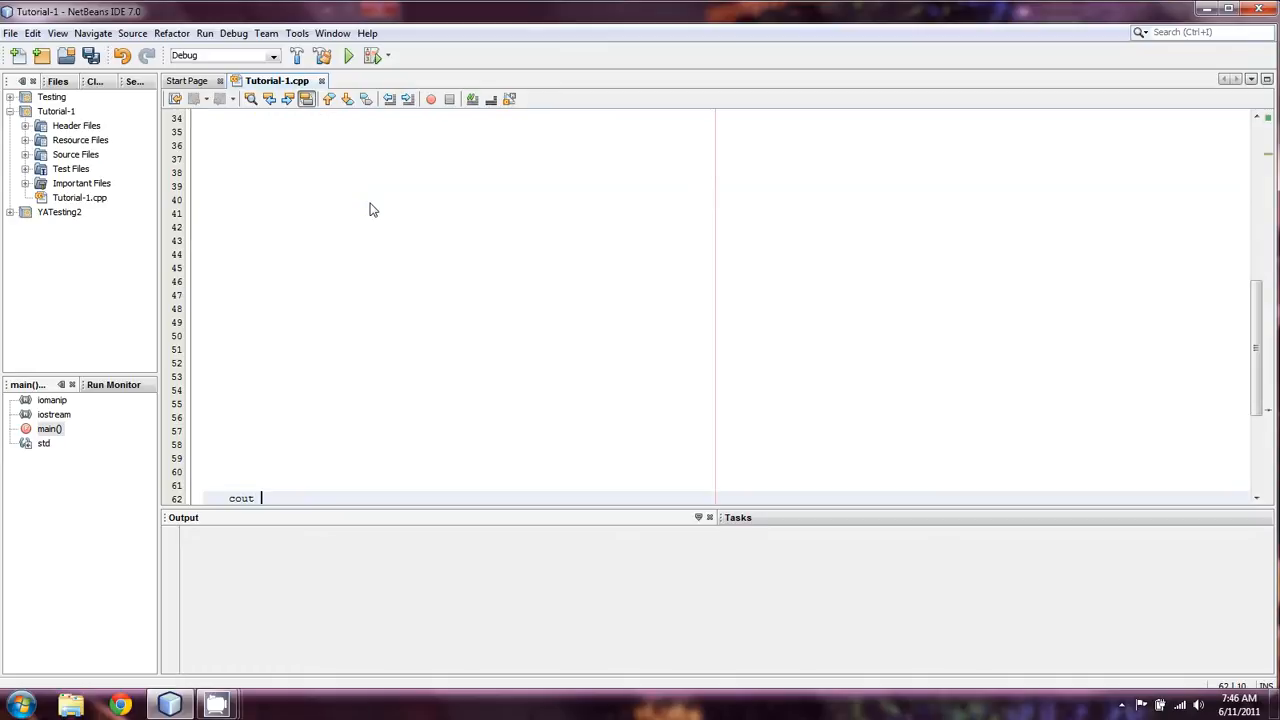
{"action": "key", "text": "BackSpace"}
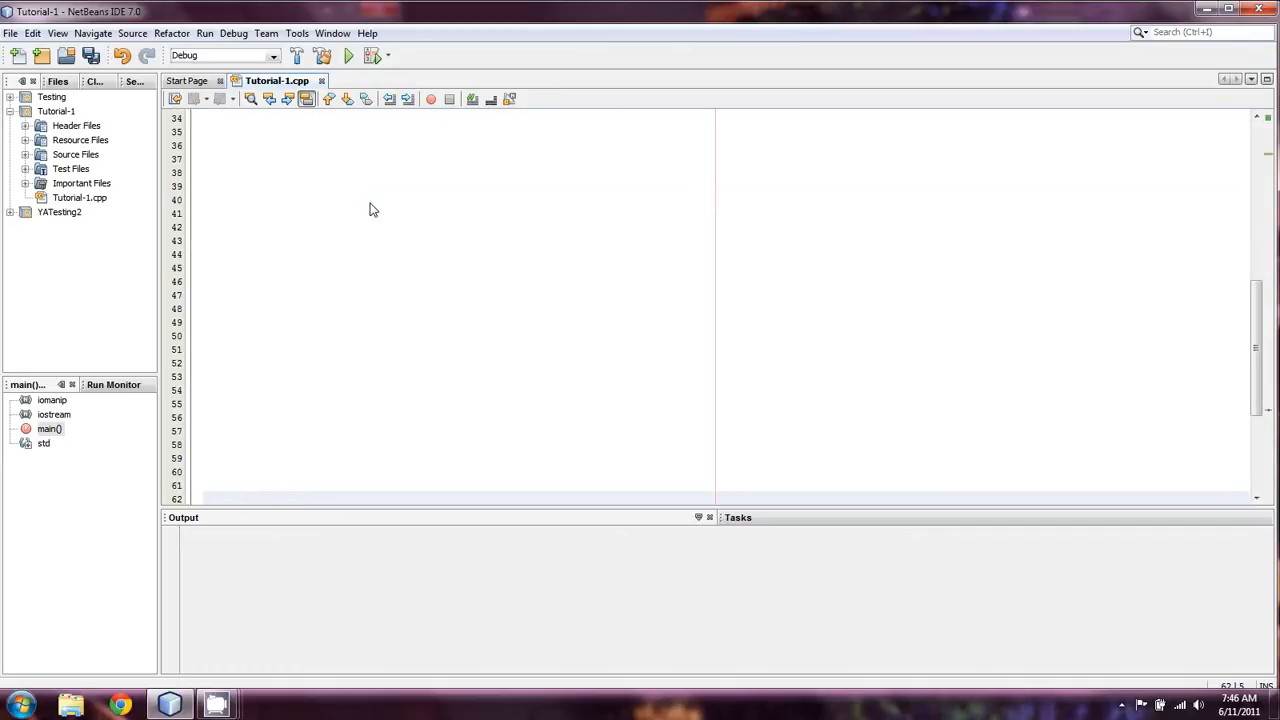
{"action": "type", "text": "iSh"}
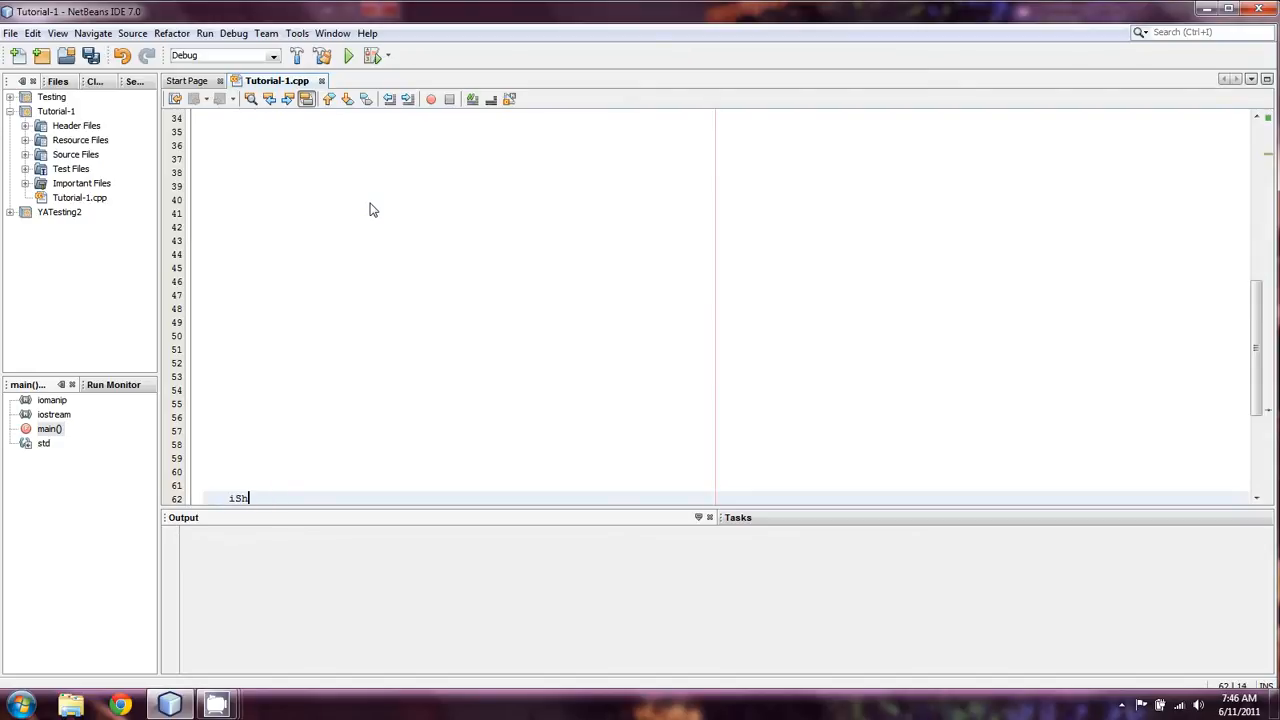
{"action": "type", "text": "opping"}
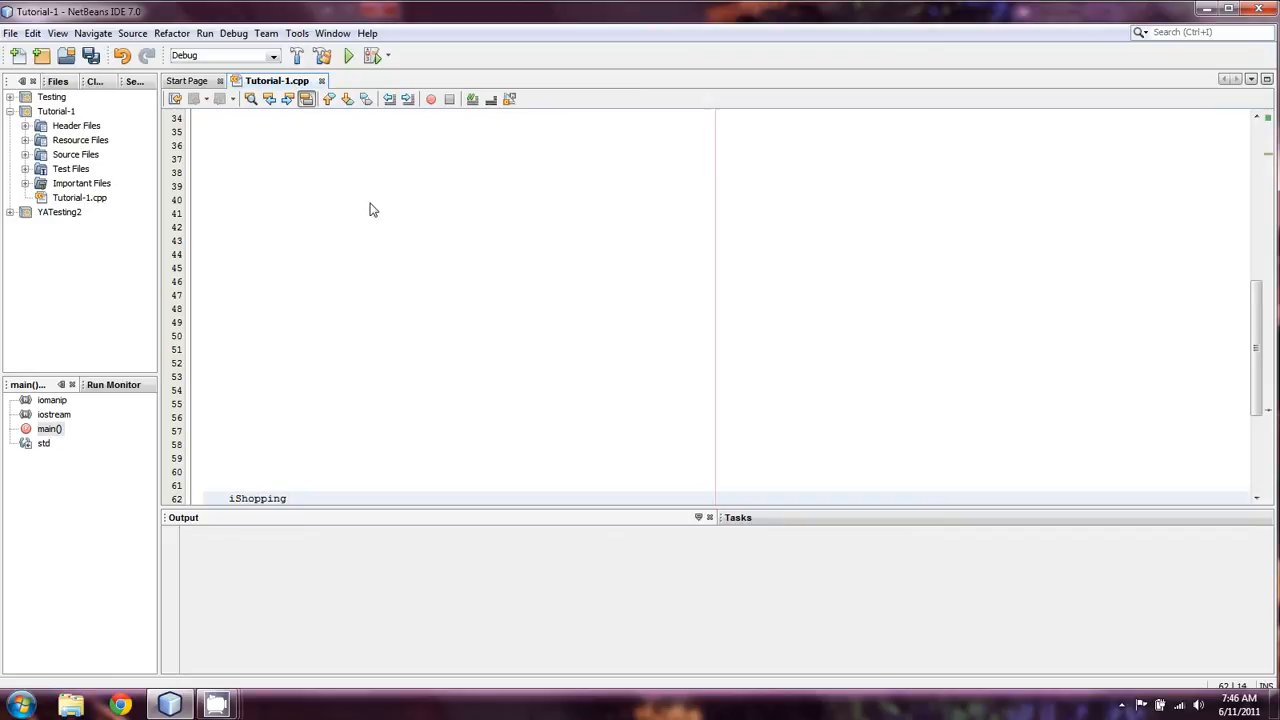
{"action": "type", "text": "Carts"}
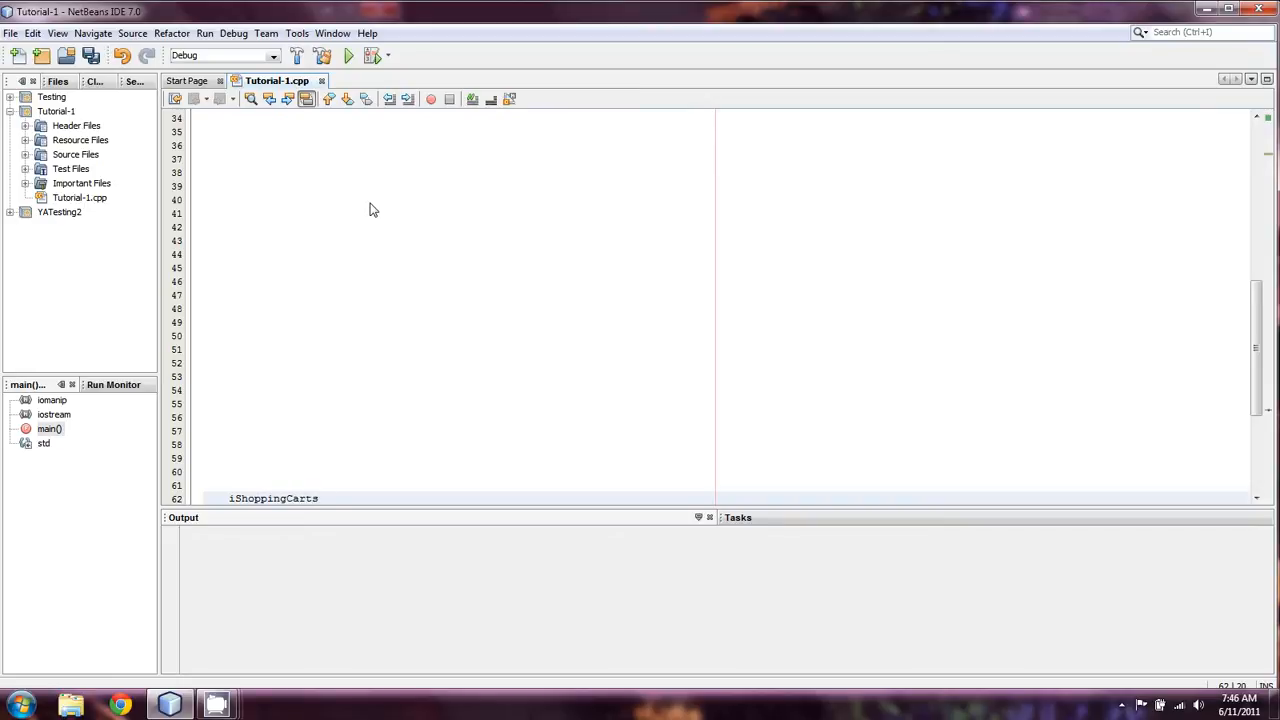
Step: Add cash -= 10000; and clear all the scratch code from main()
{"action": "type", "text": "= 100;"}
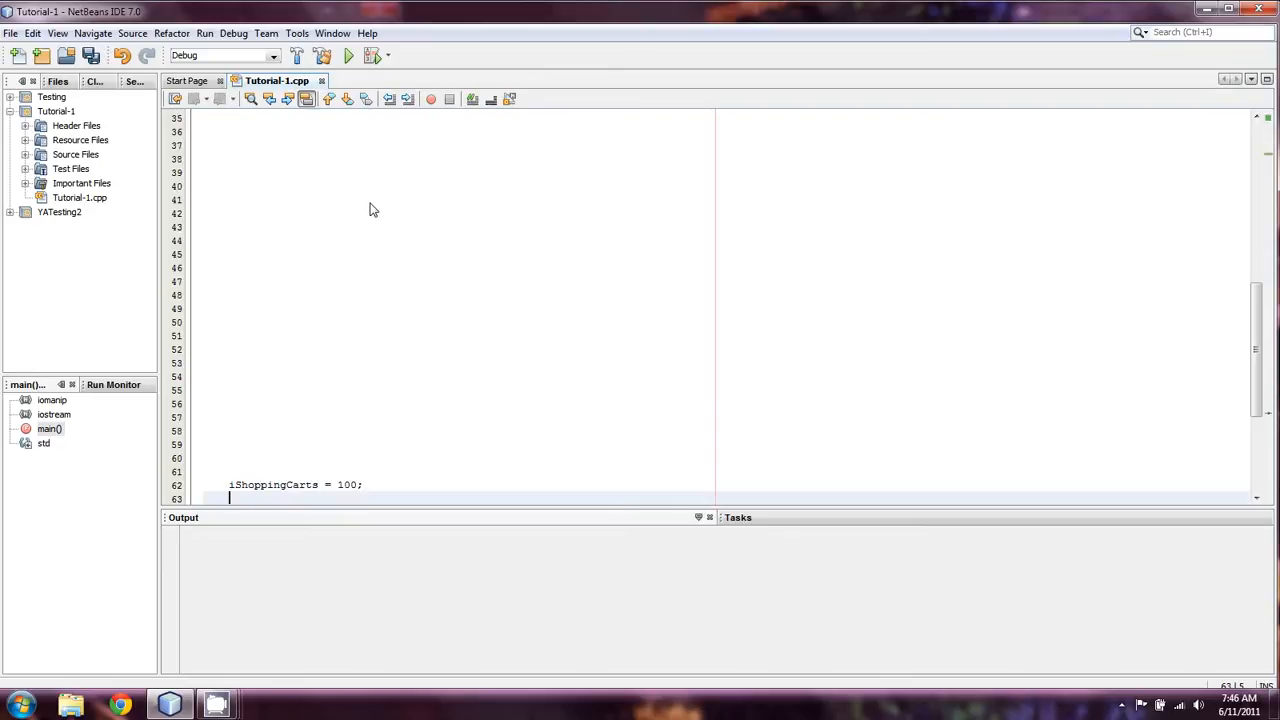
{"action": "type", "text": "cash ="}
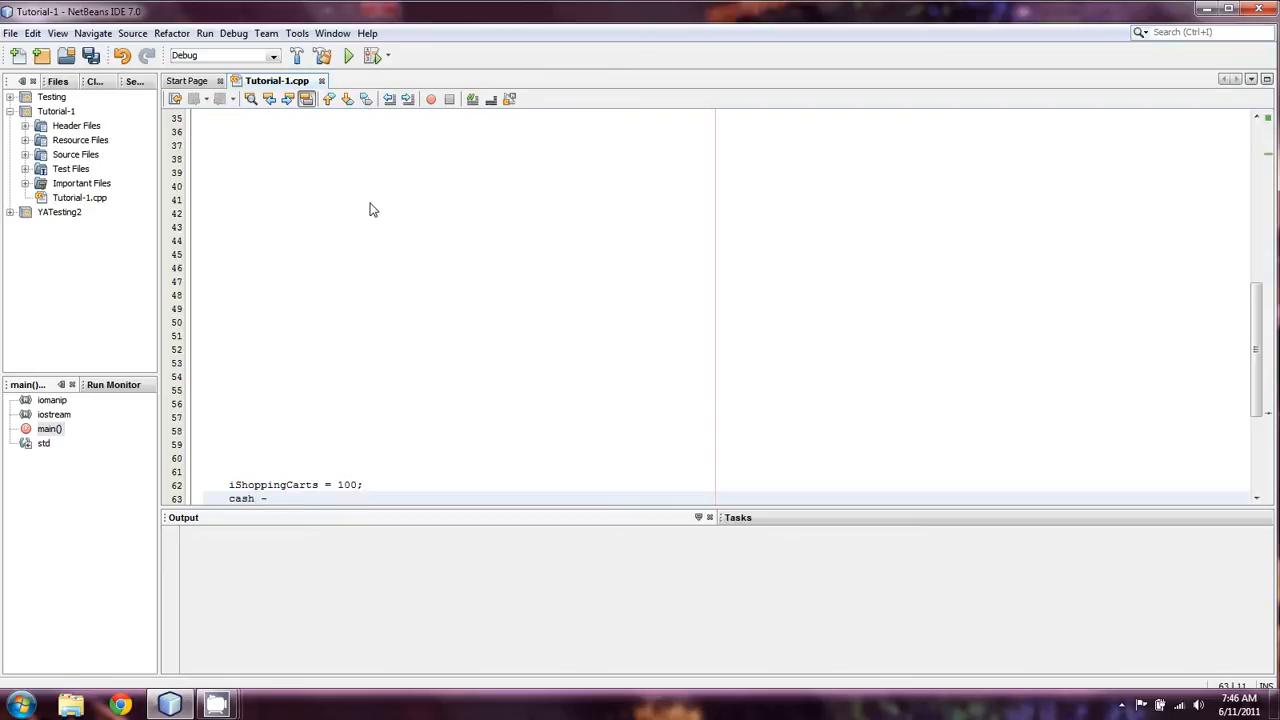
{"action": "type", "text": "= 10000"}
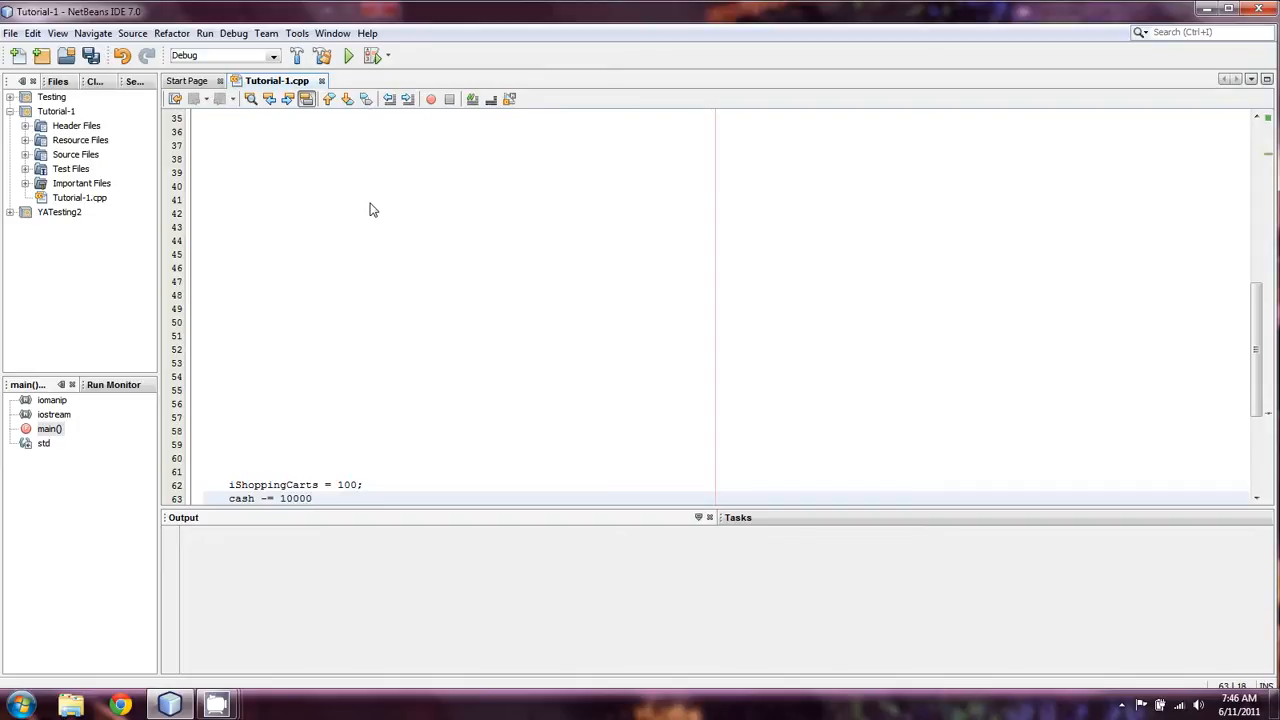
{"action": "type", "text": ";"}
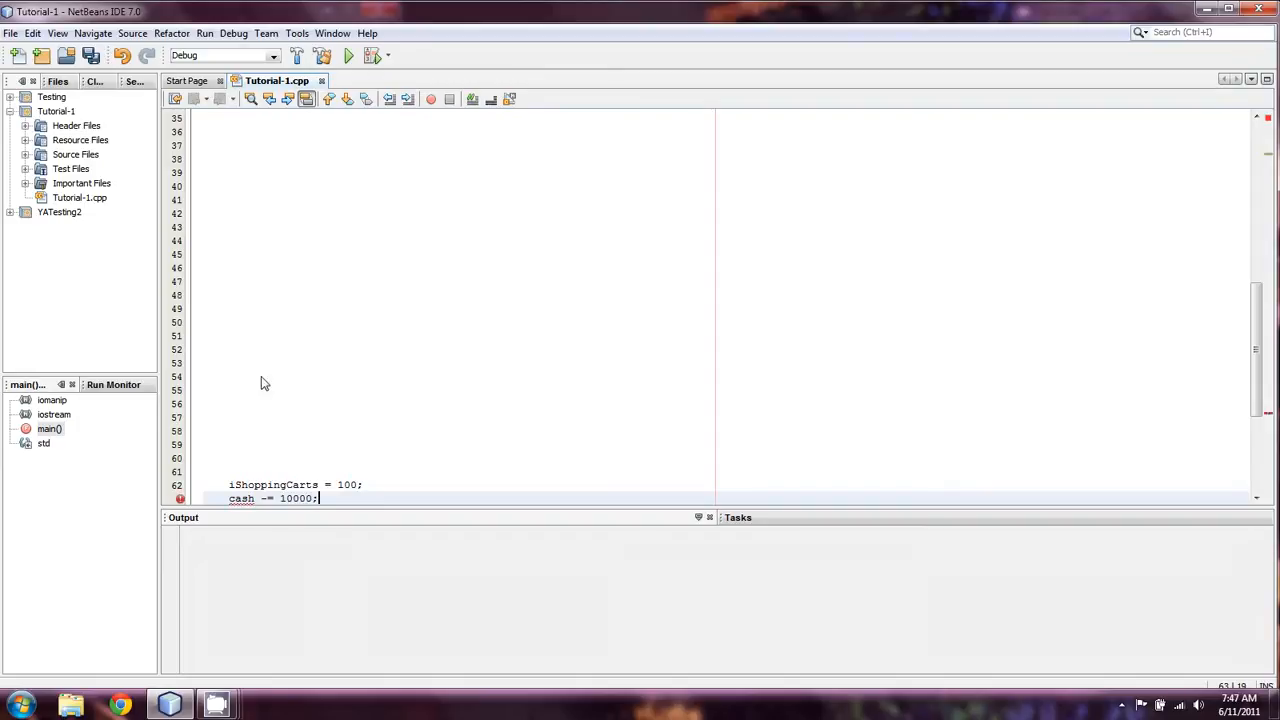
{"action": "left_click", "coordinate": [262, 485]}
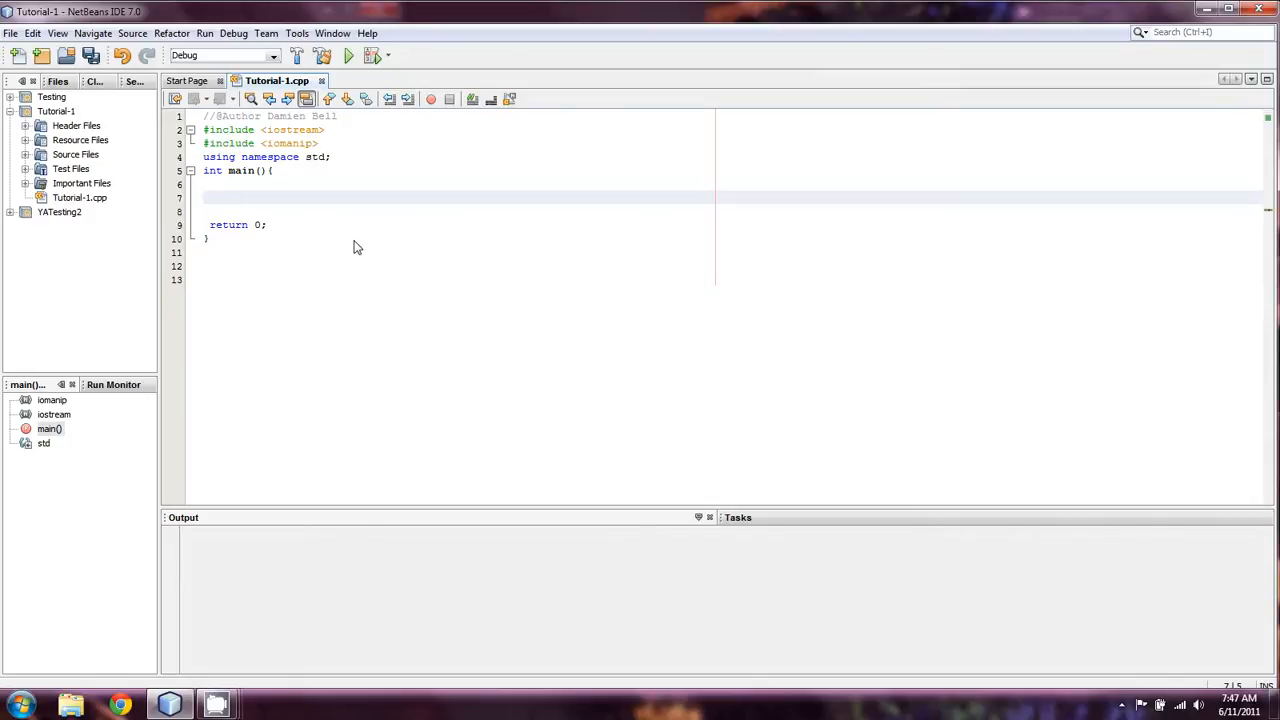
Step: Declare int x = 10; and int y = x+10; inside main()
{"action": "left_click", "coordinate": [228, 197]}
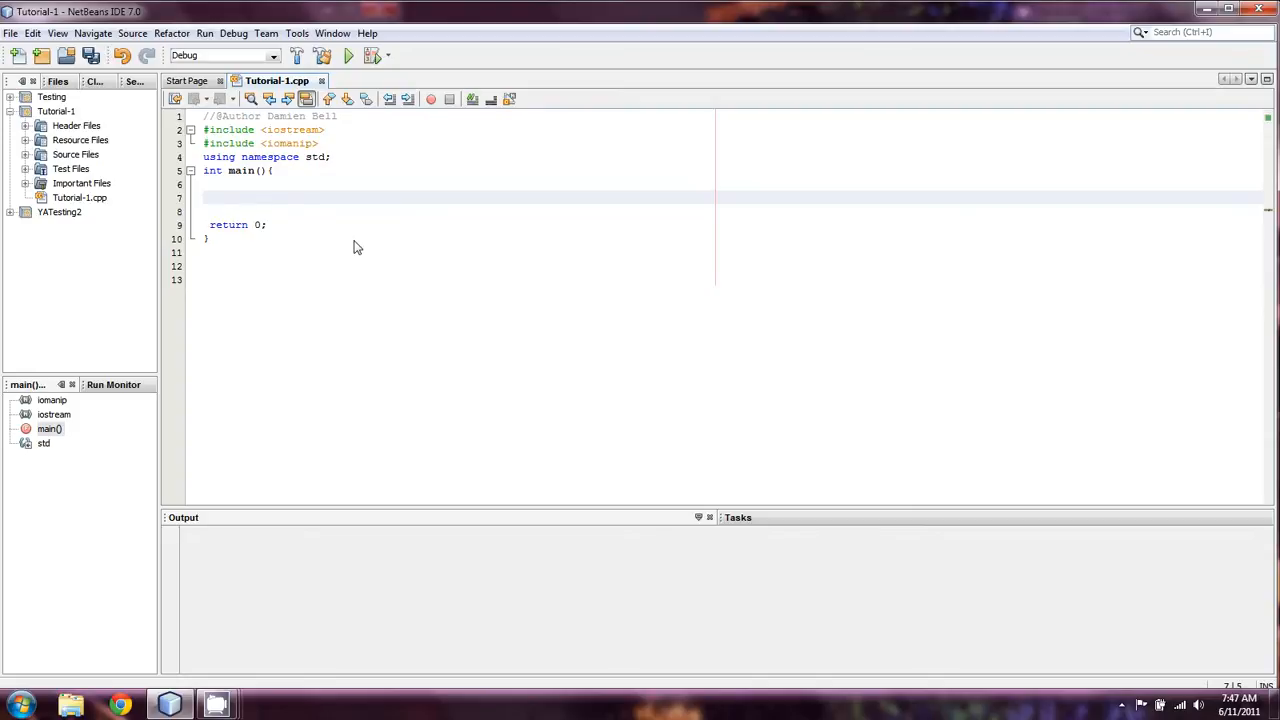
{"action": "type", "text": "int"}
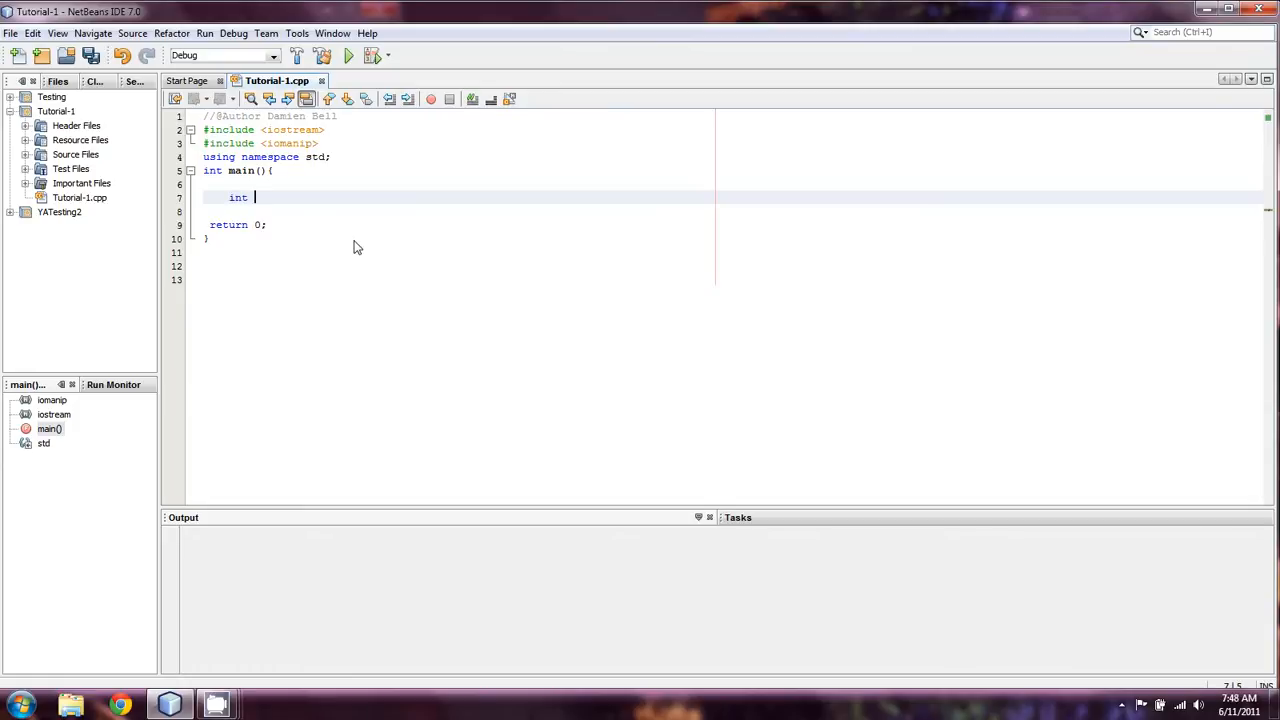
{"action": "type", "text": "x ="}
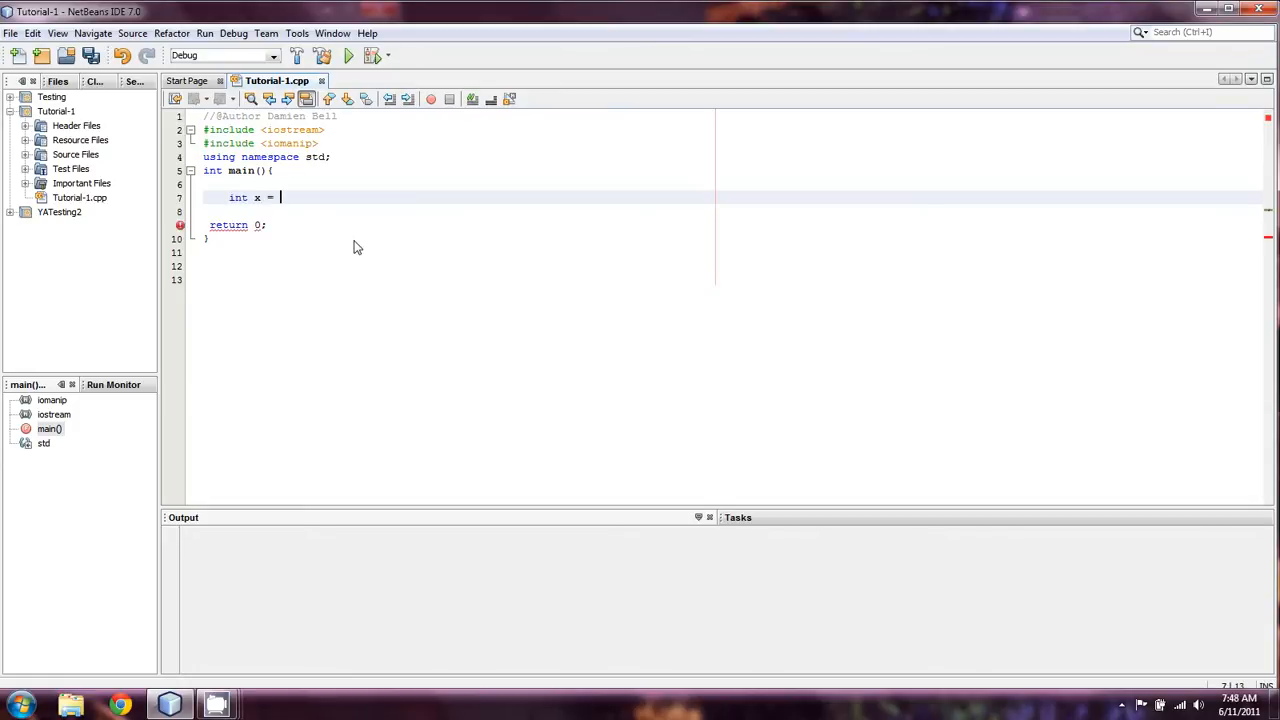
{"action": "type", "text": "10;"}
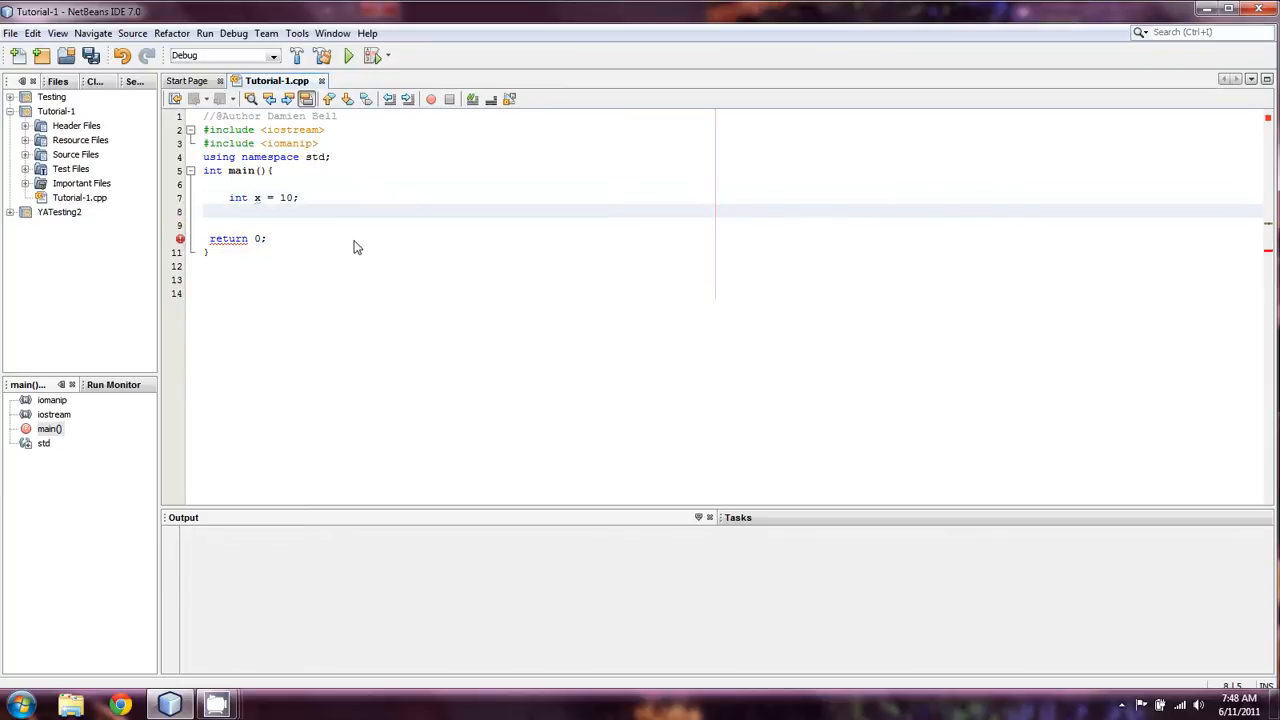
{"action": "type", "text": "int"}
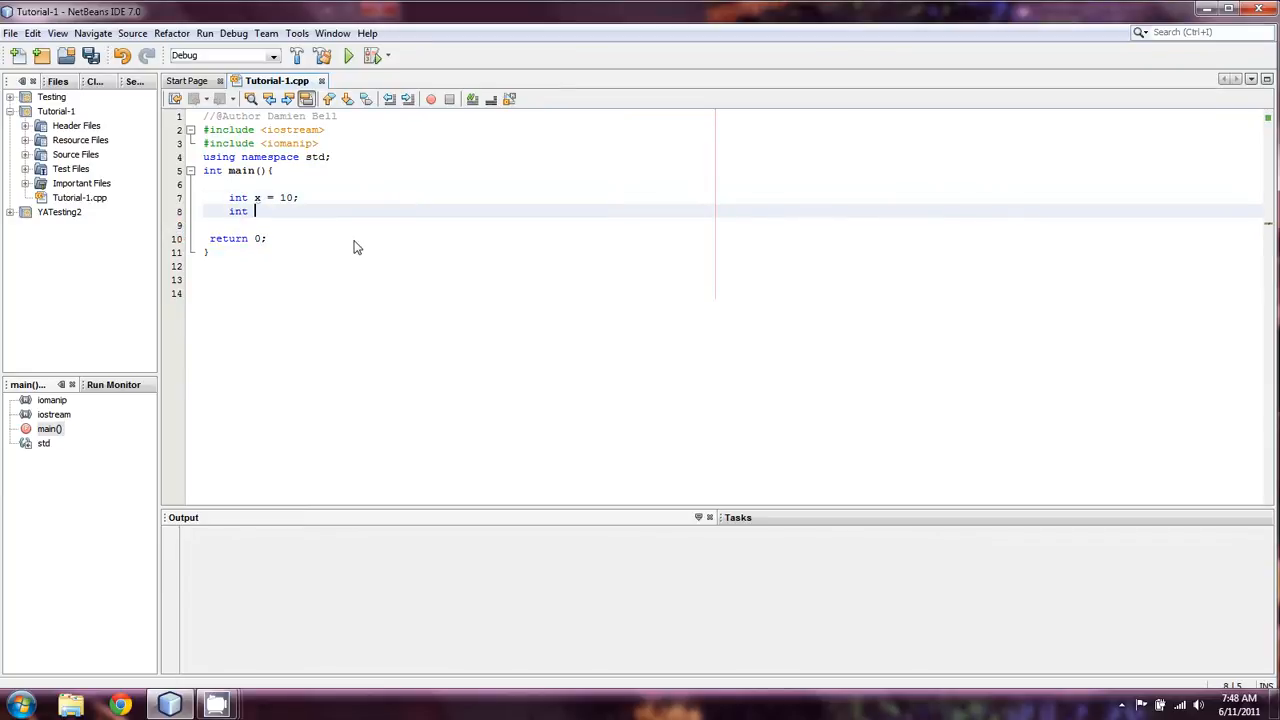
{"action": "type", "text": "y"}
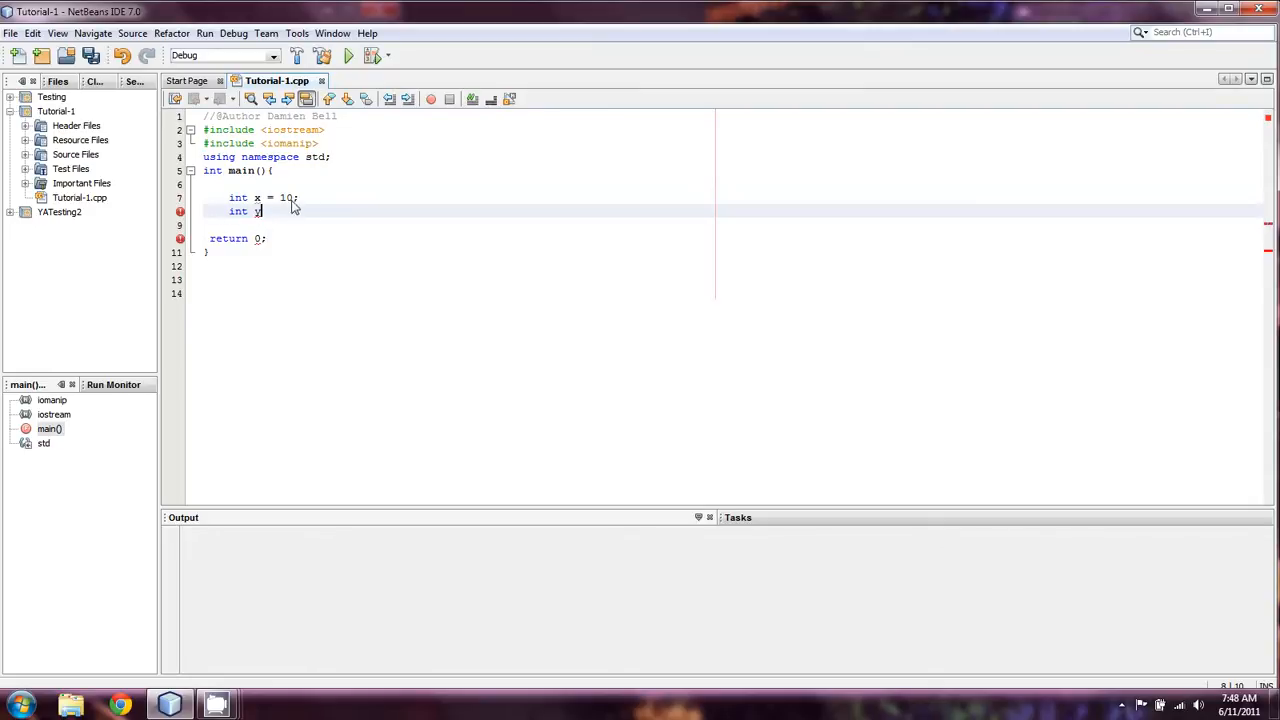
{"action": "mouse_move", "coordinate": [305, 205]}
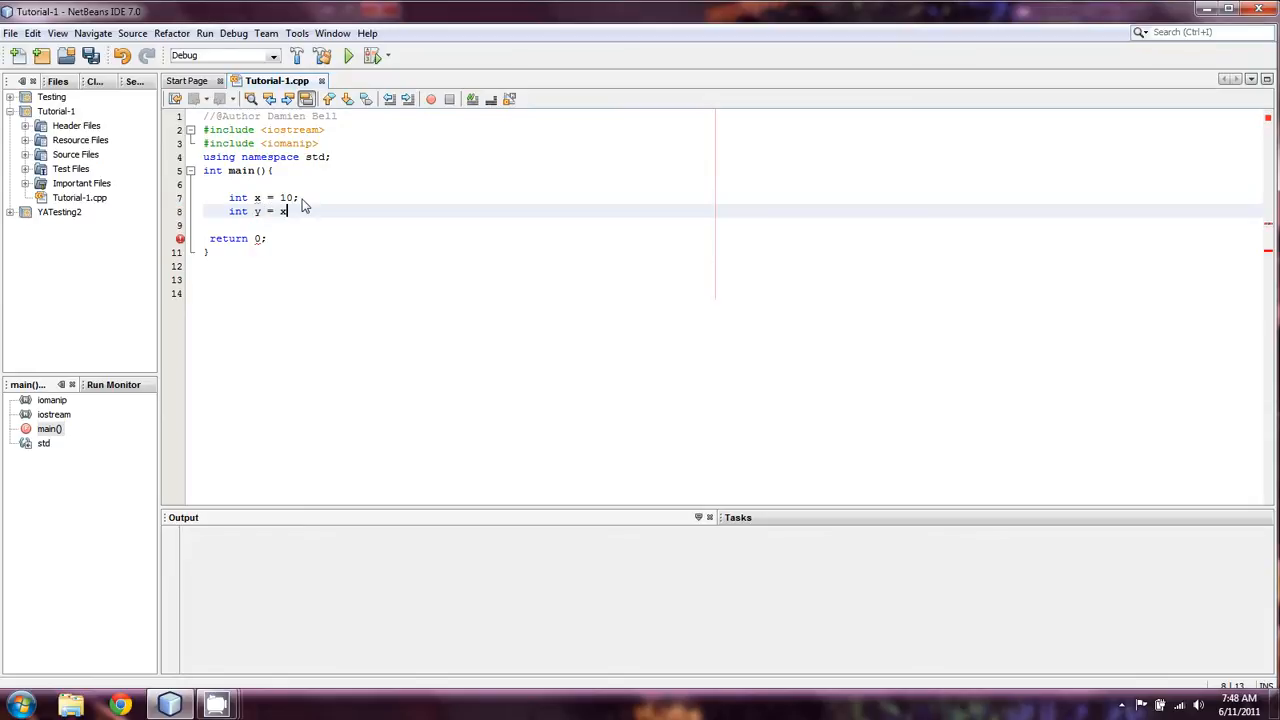
{"action": "type", "text": "+10;"}
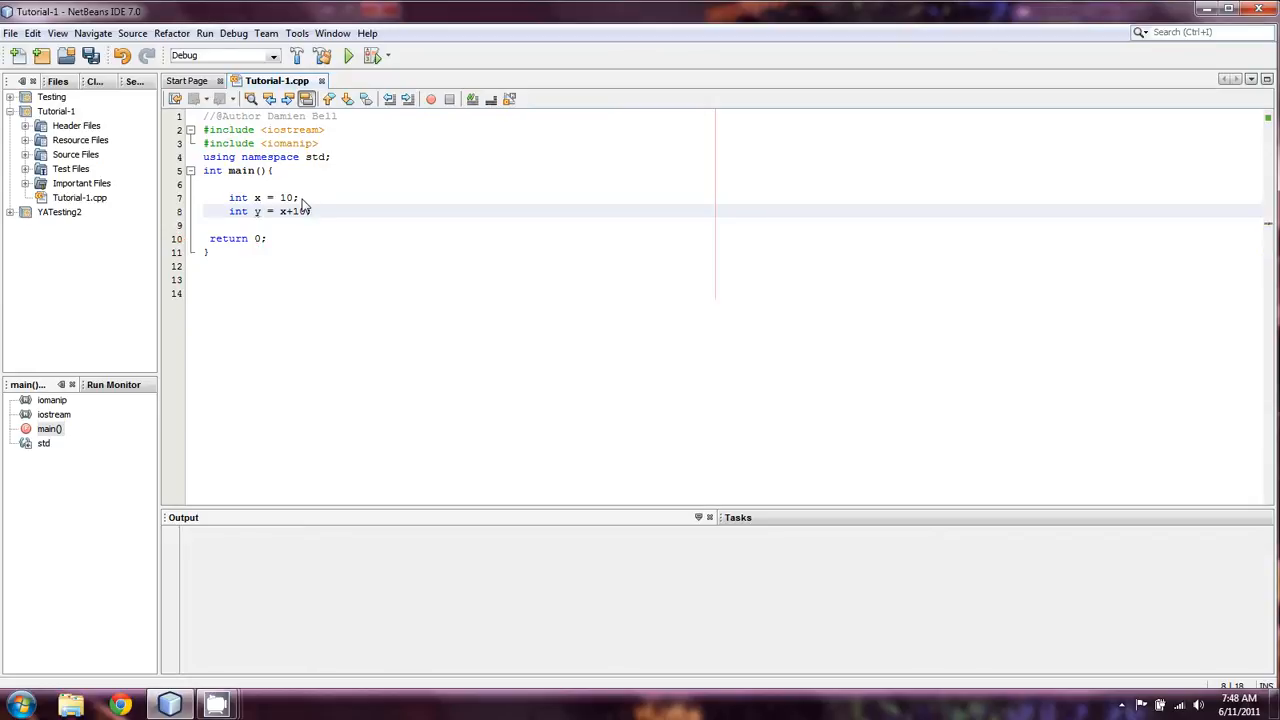
Step: Add cout <<y; on a new line and build and run the project
{"action": "key", "text": "enter"}
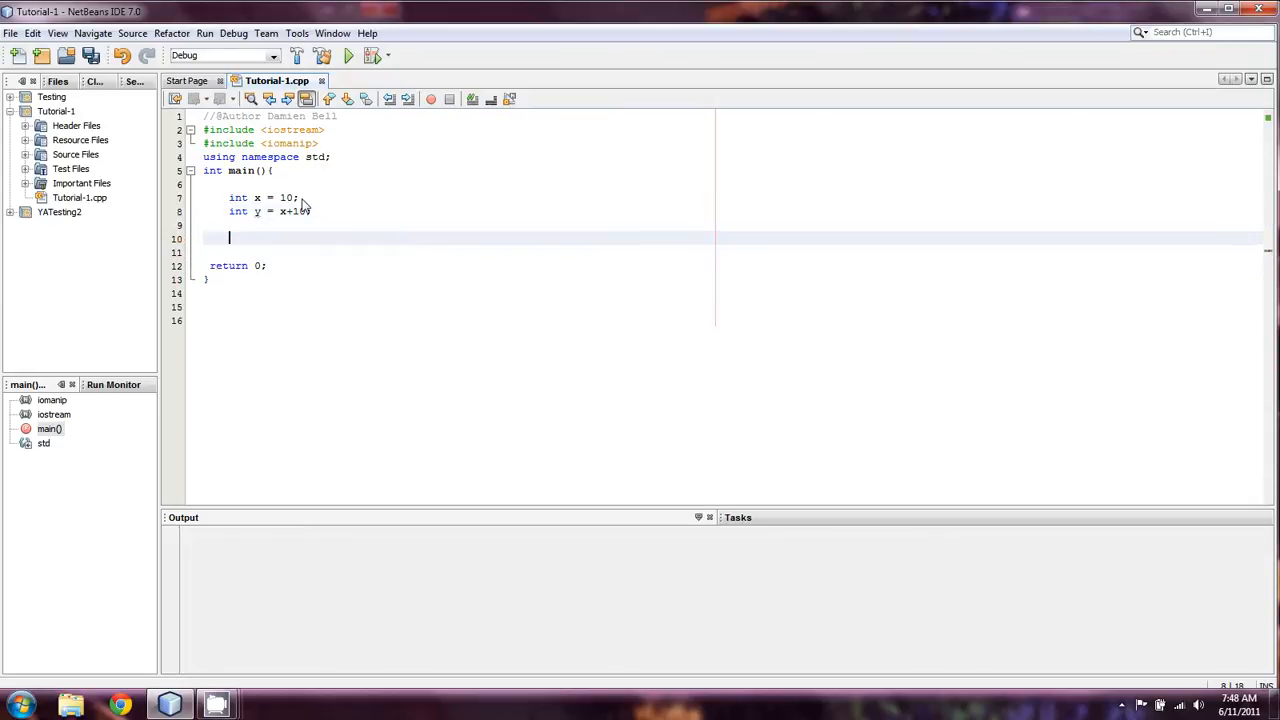
{"action": "type", "text": "cout <<y"}
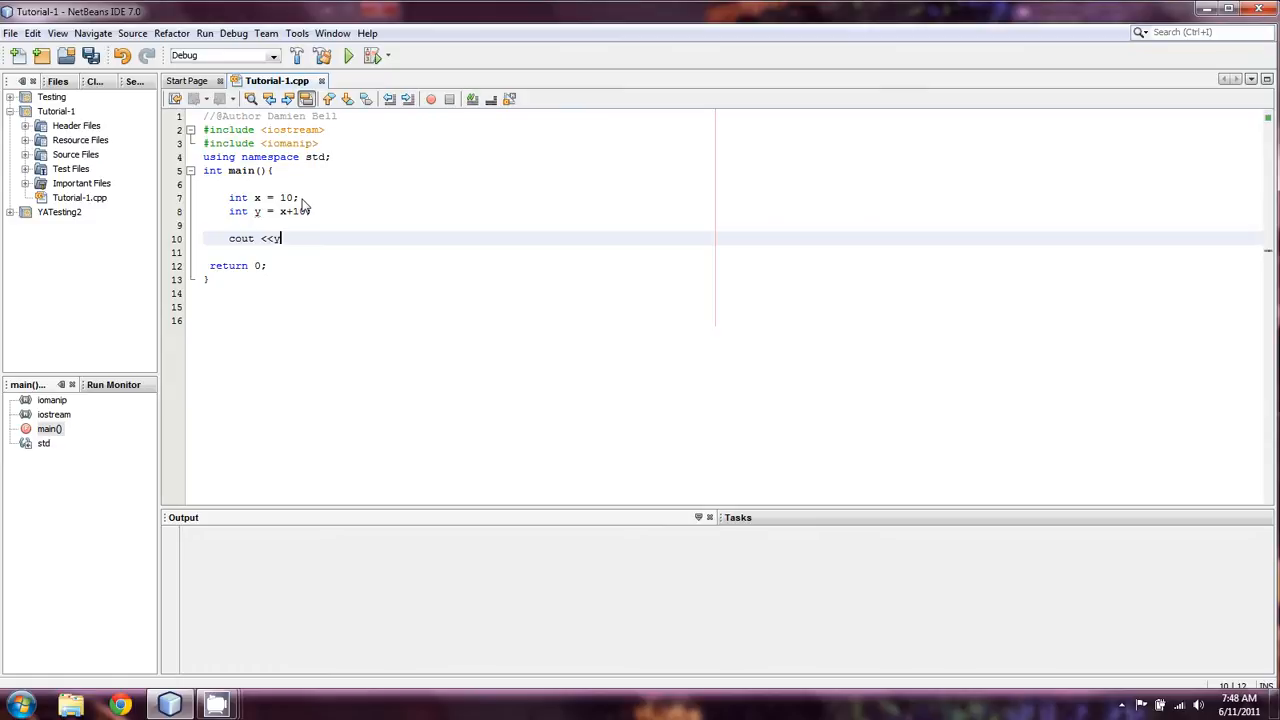
{"action": "left_click", "coordinate": [348, 55]}
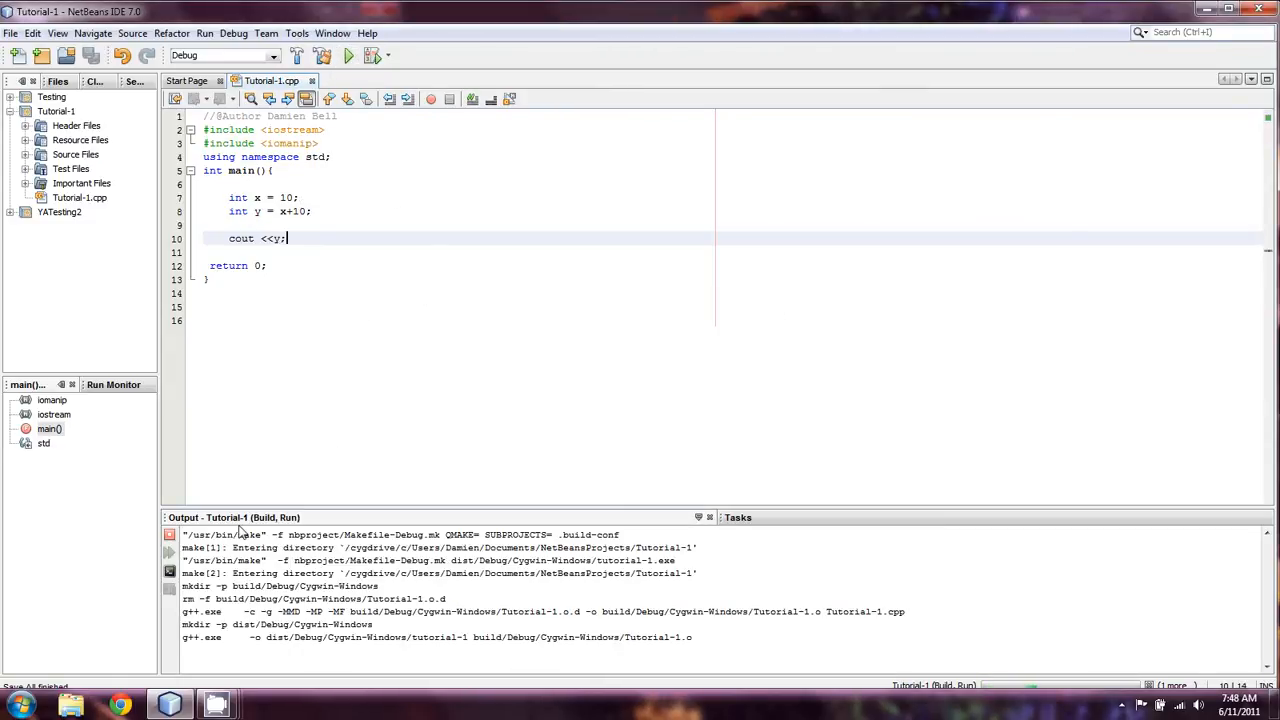
Step: Rerun the project so it prints 20, then trim main() to int x = 10;
{"action": "left_click", "coordinate": [348, 55]}
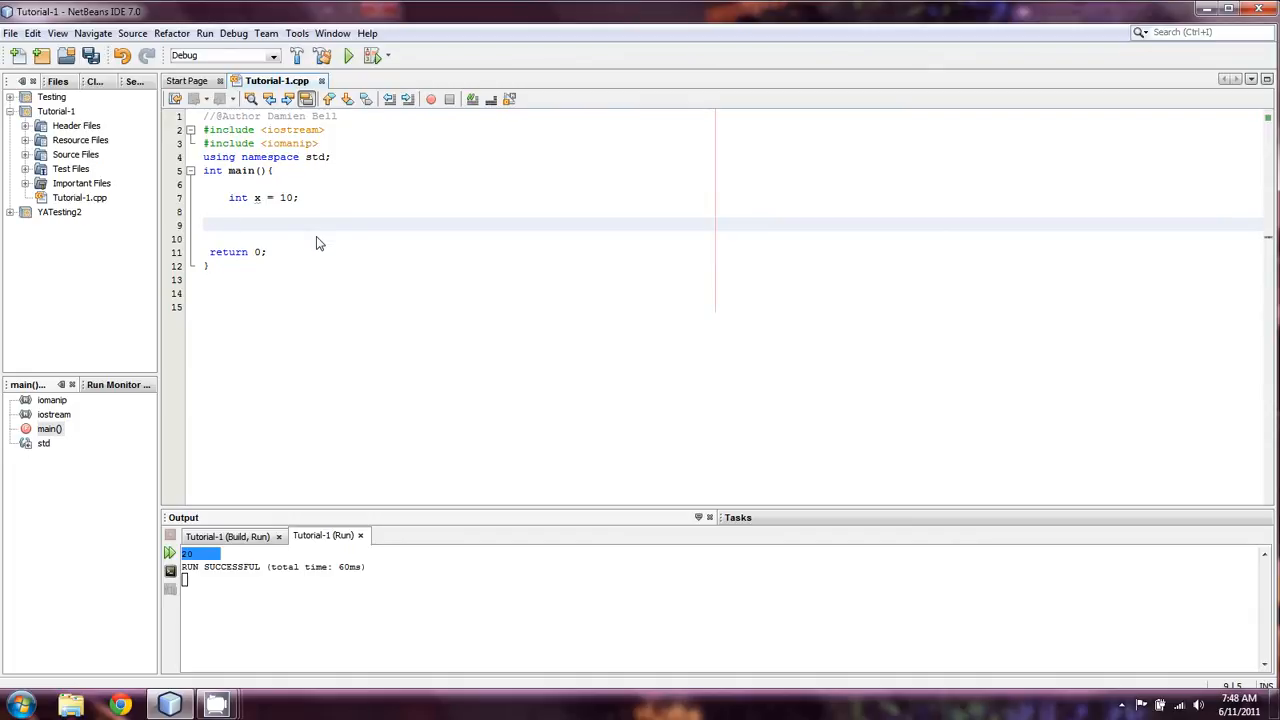
{"action": "left_click", "coordinate": [230, 223]}
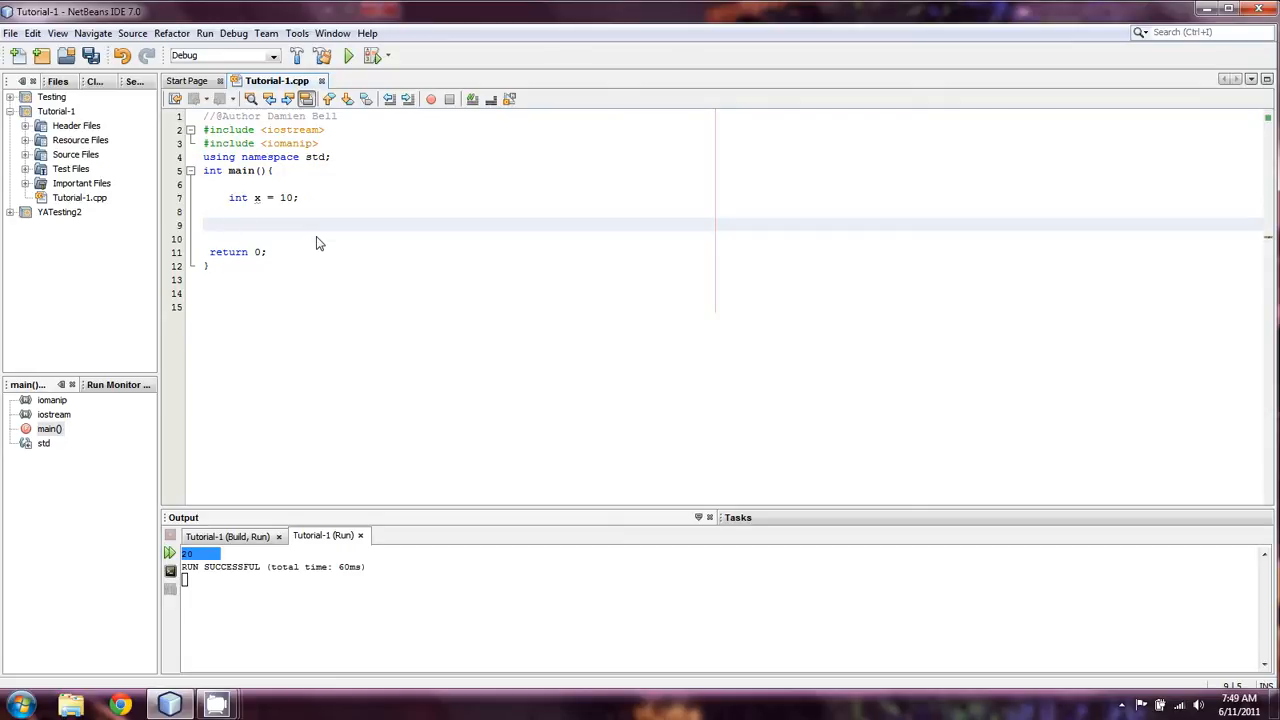
{"action": "type", "text": "cout"}
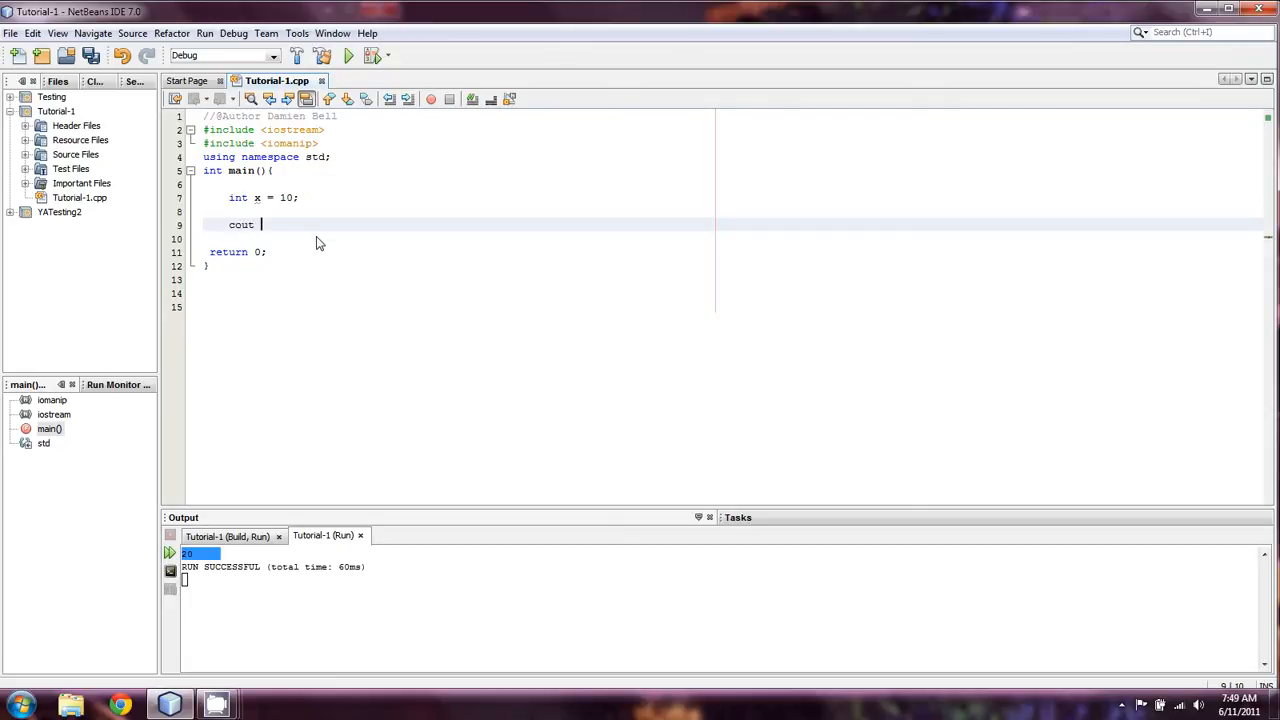
{"action": "type", "text": "for (int i"}
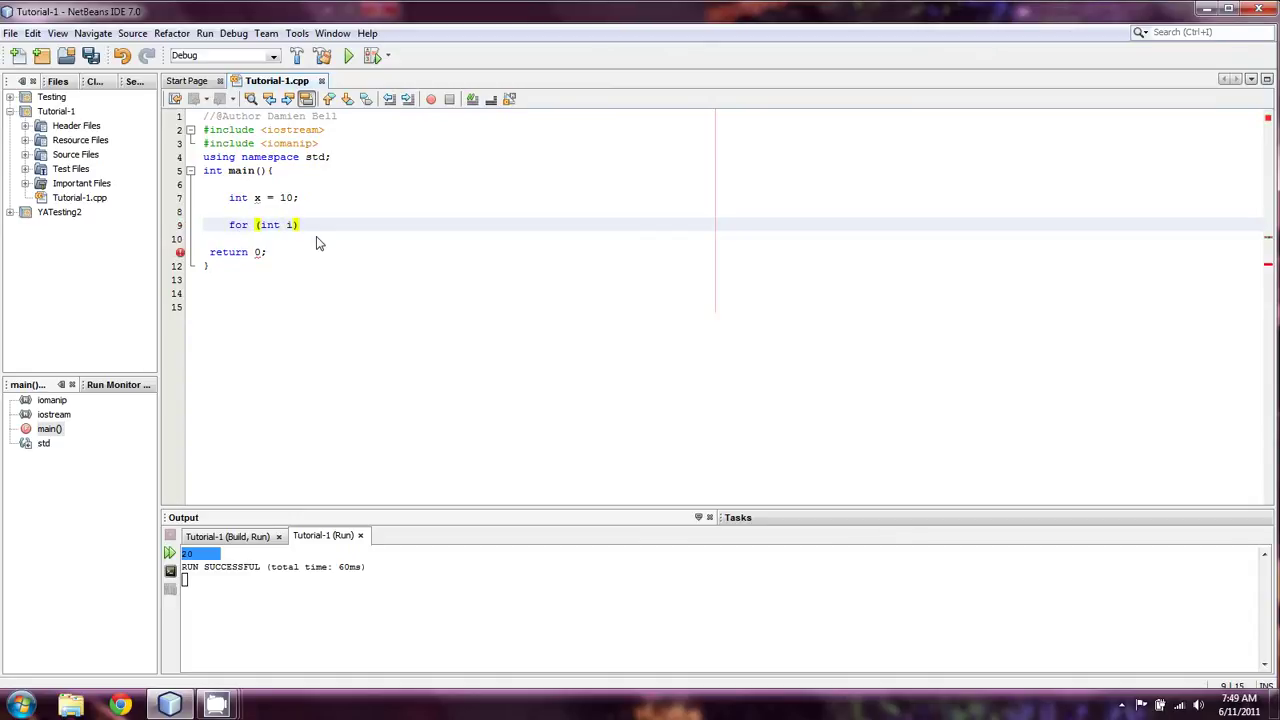
{"action": "type", "text": "="}
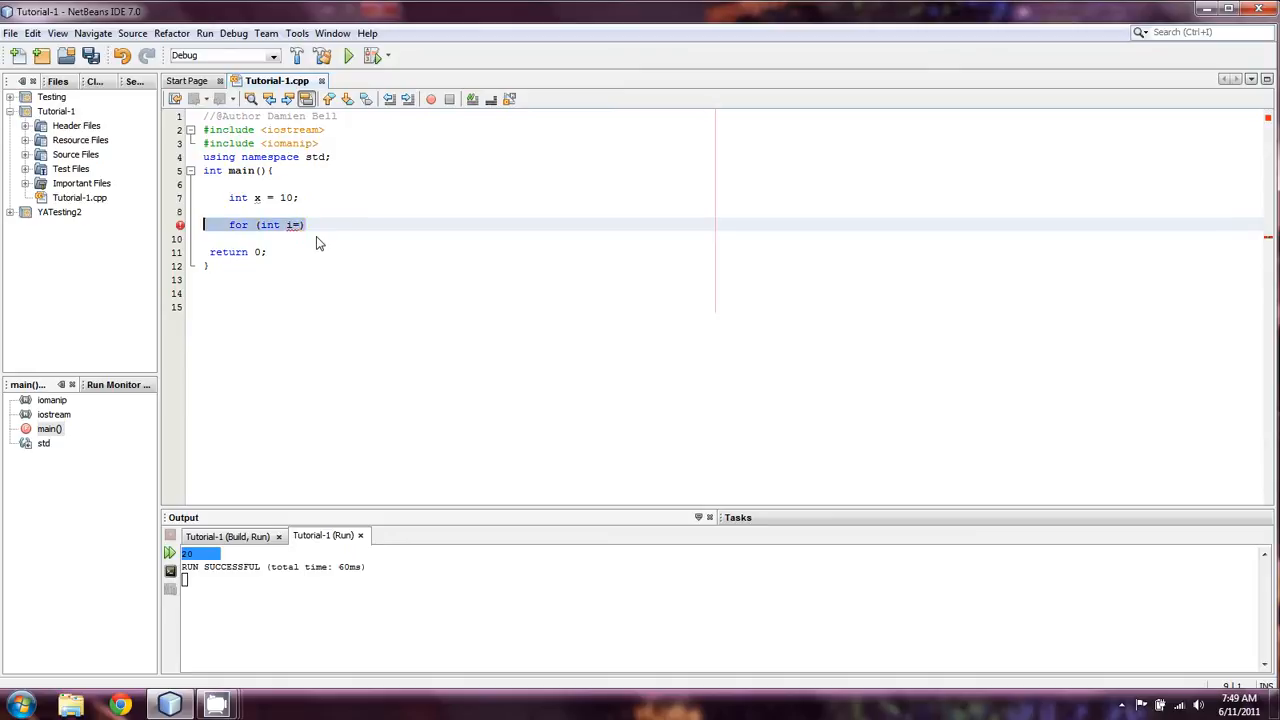
{"action": "key", "text": "Delete"}
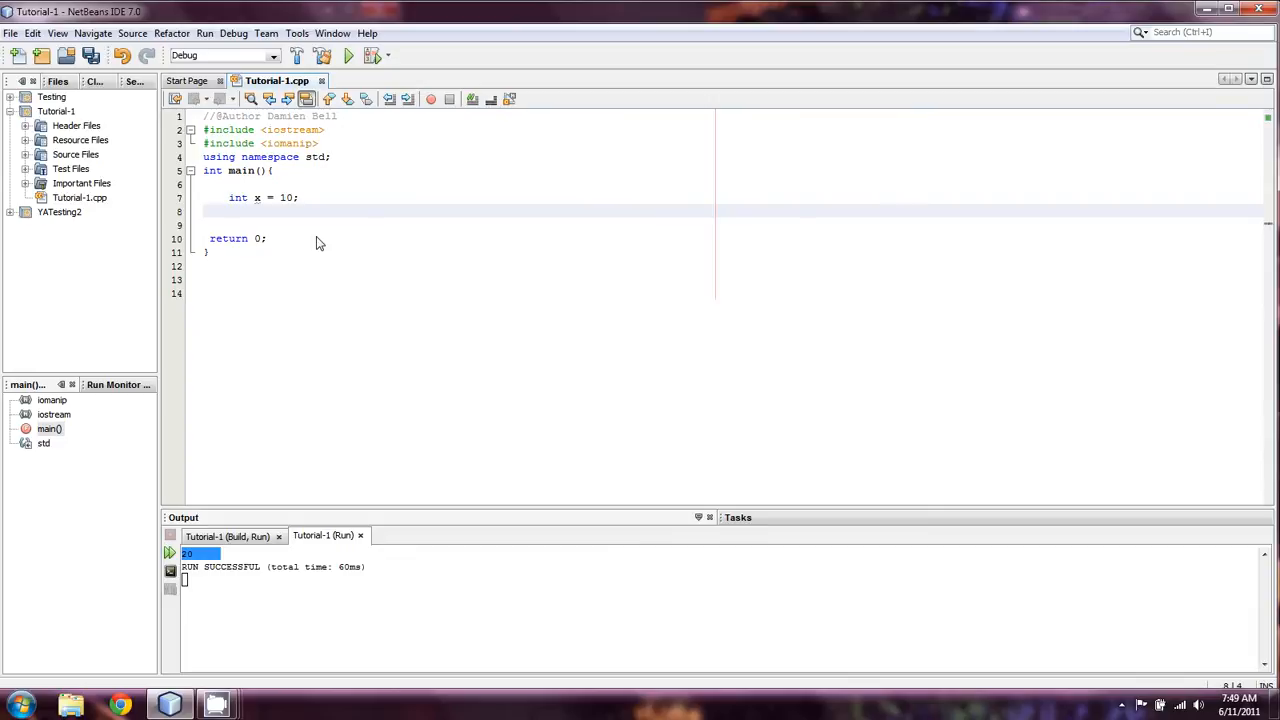
Step: Write int y = x+10;, int total; and cout <<x+y; in main()
{"action": "type", "text": "int y"}
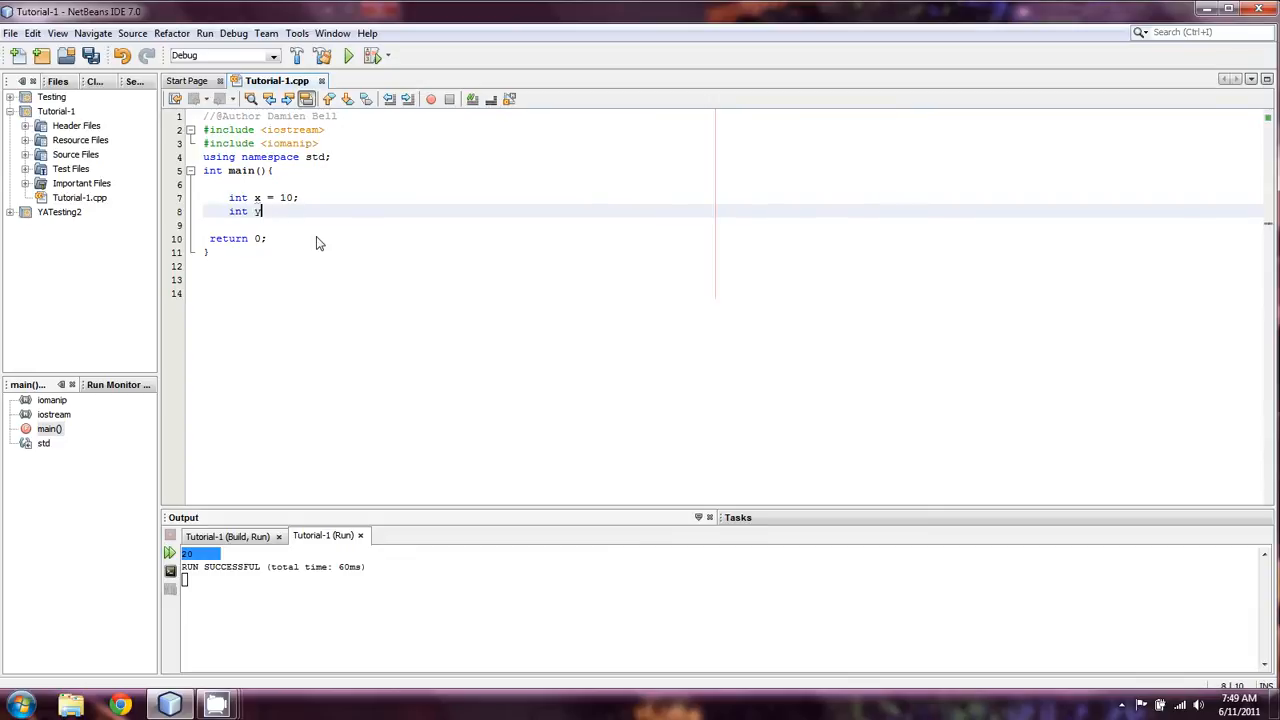
{"action": "type", "text": "= x"}
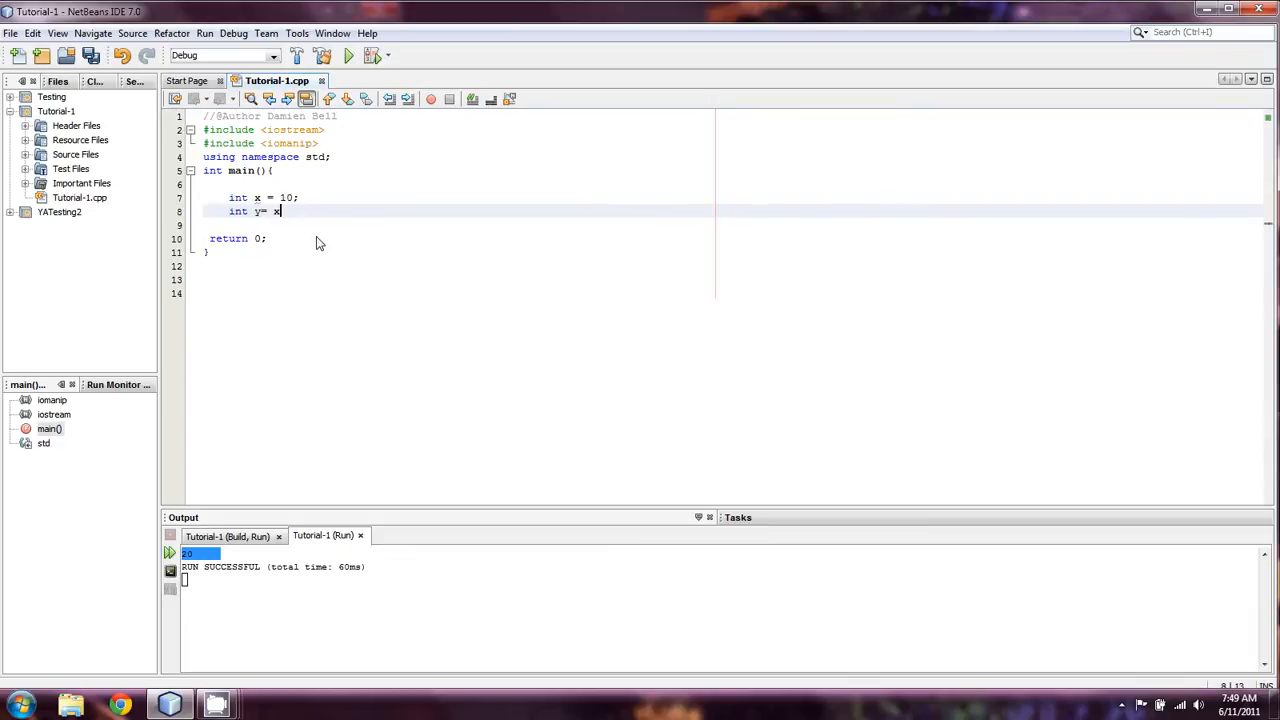
{"action": "type", "text": "+10;"}
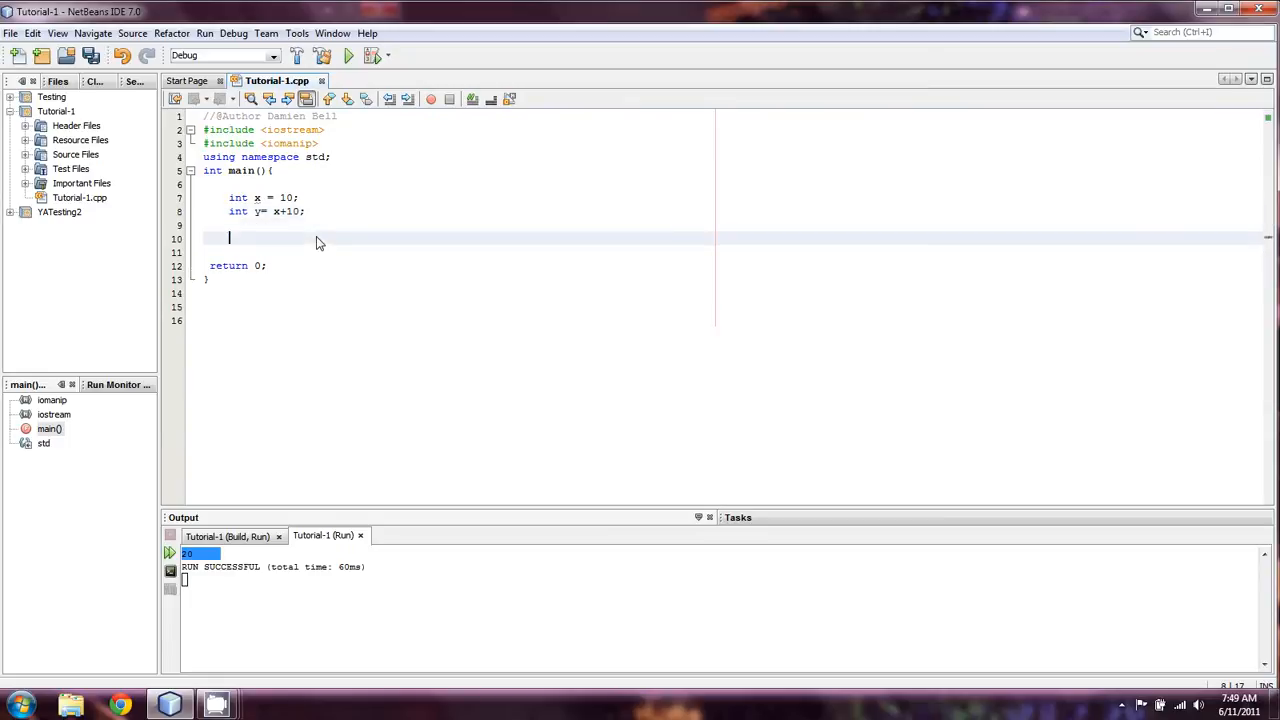
{"action": "type", "text": "total"}
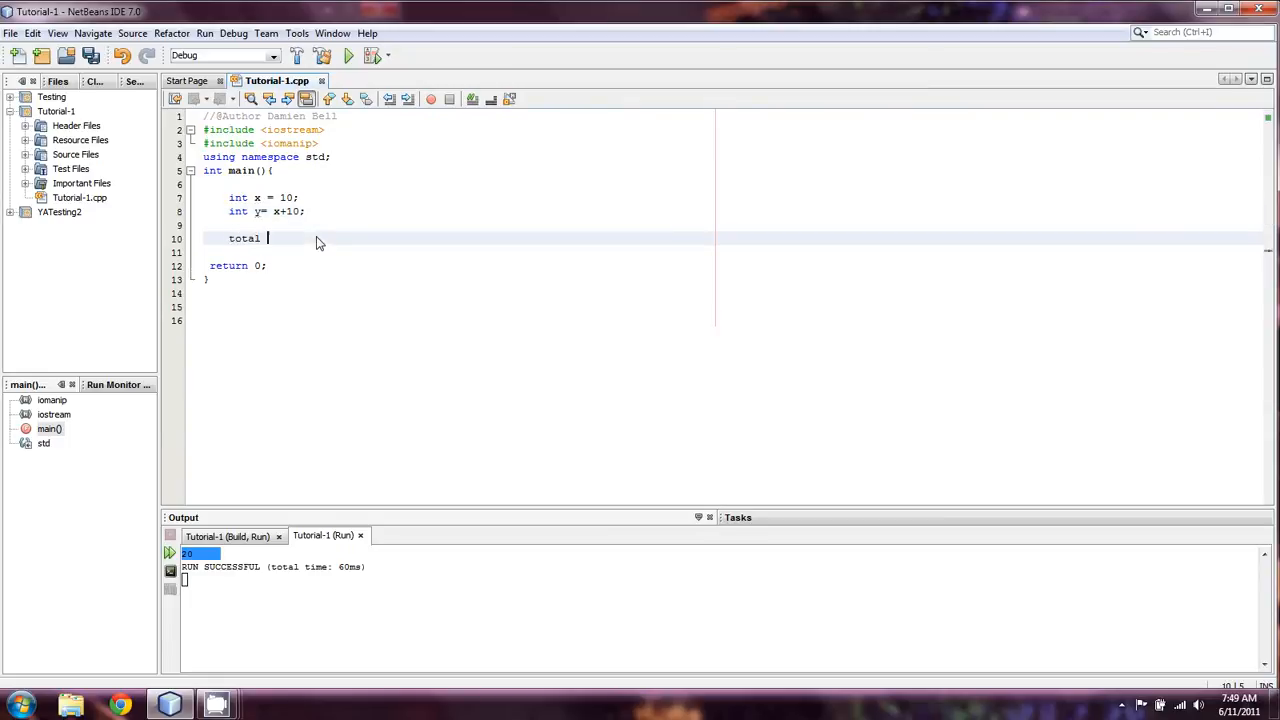
{"action": "type", "text": "= x+y"}
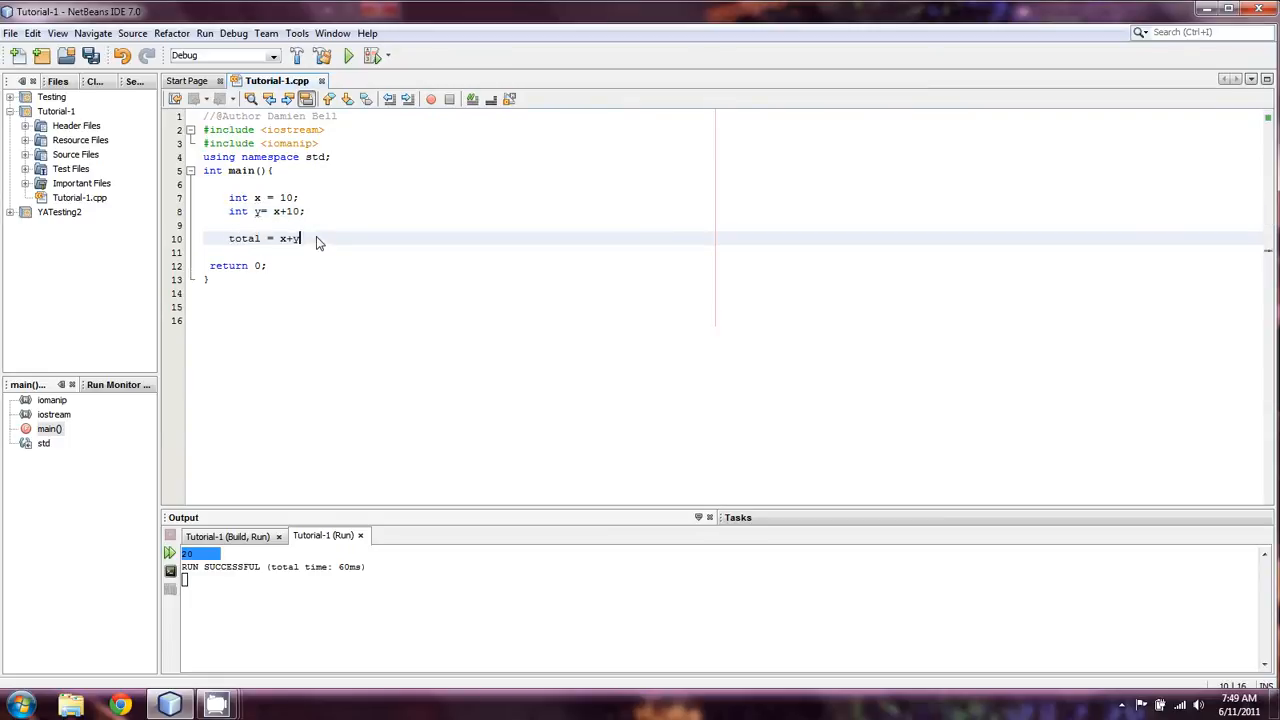
{"action": "type", "text": ";"}
{"action": "left_click", "coordinate": [459, 224]}
{"action": "type", "text": "int t"}
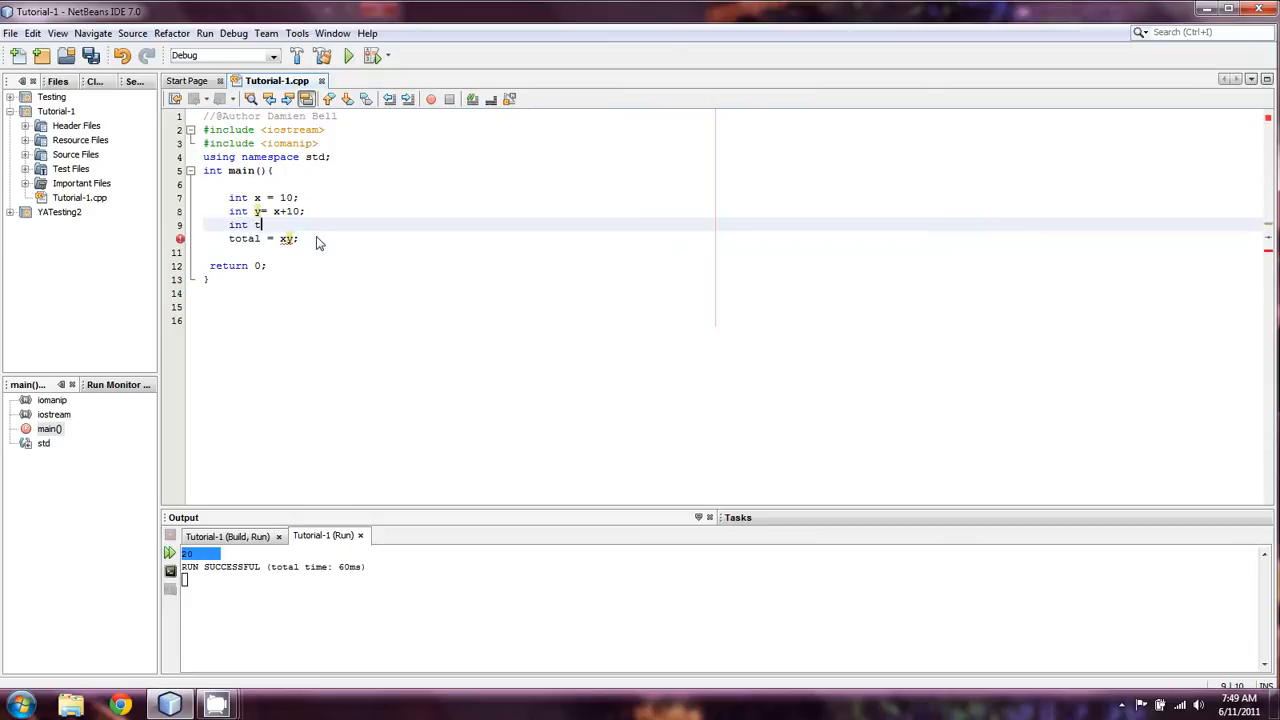
{"action": "type", "text": "otal;"}
{"action": "type", "text": "cou"}
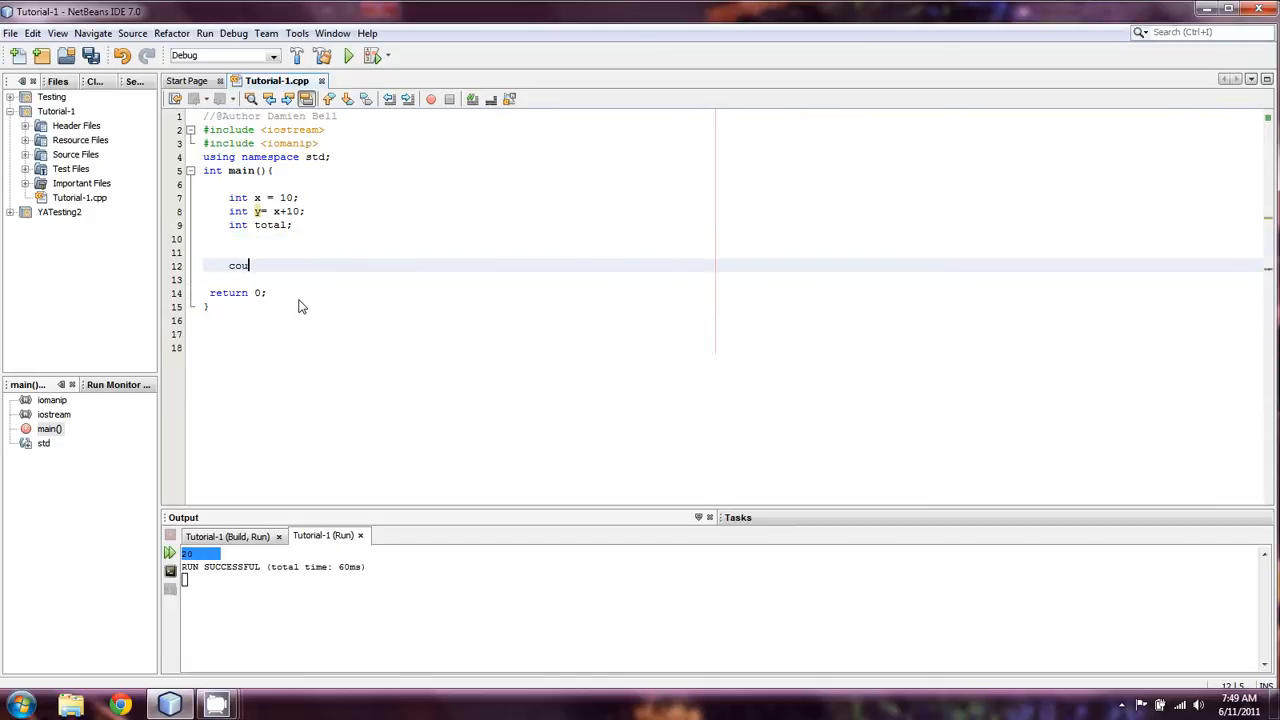
Step: Finish the statement cout << x+y; and run the program, which prints 30
{"action": "type", "text": "<<"}
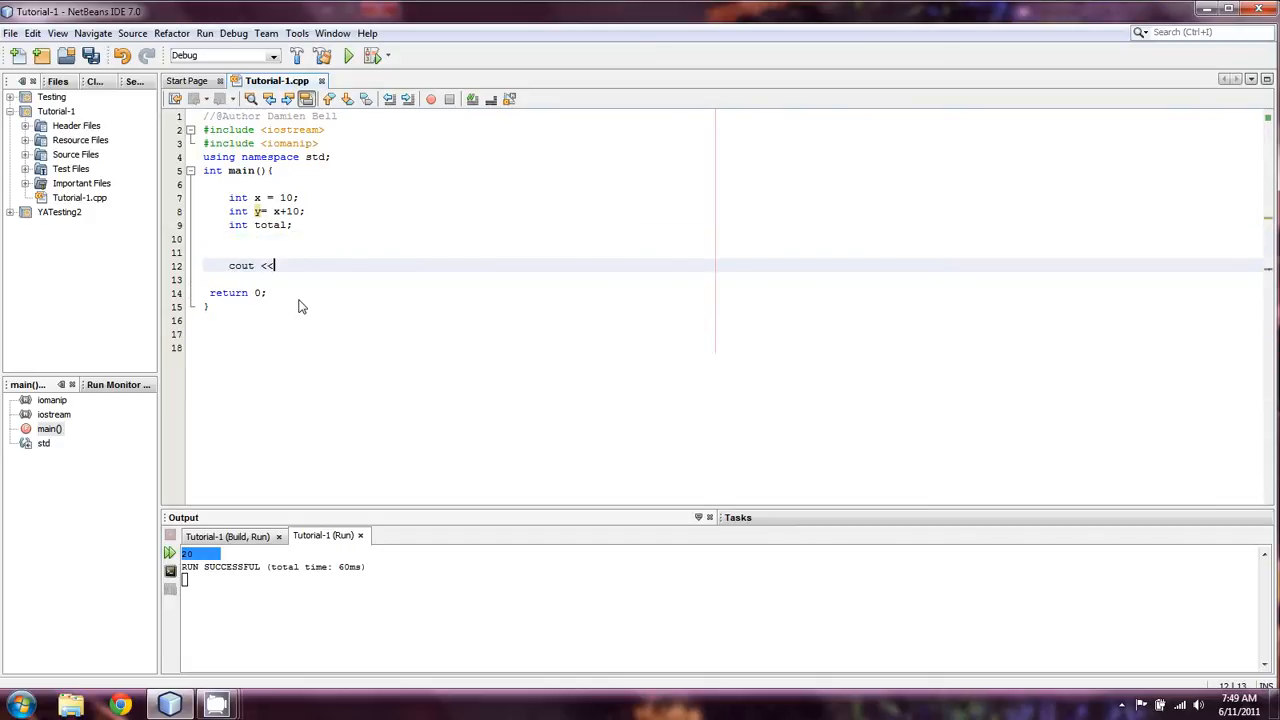
{"action": "type", "text": "x+"}
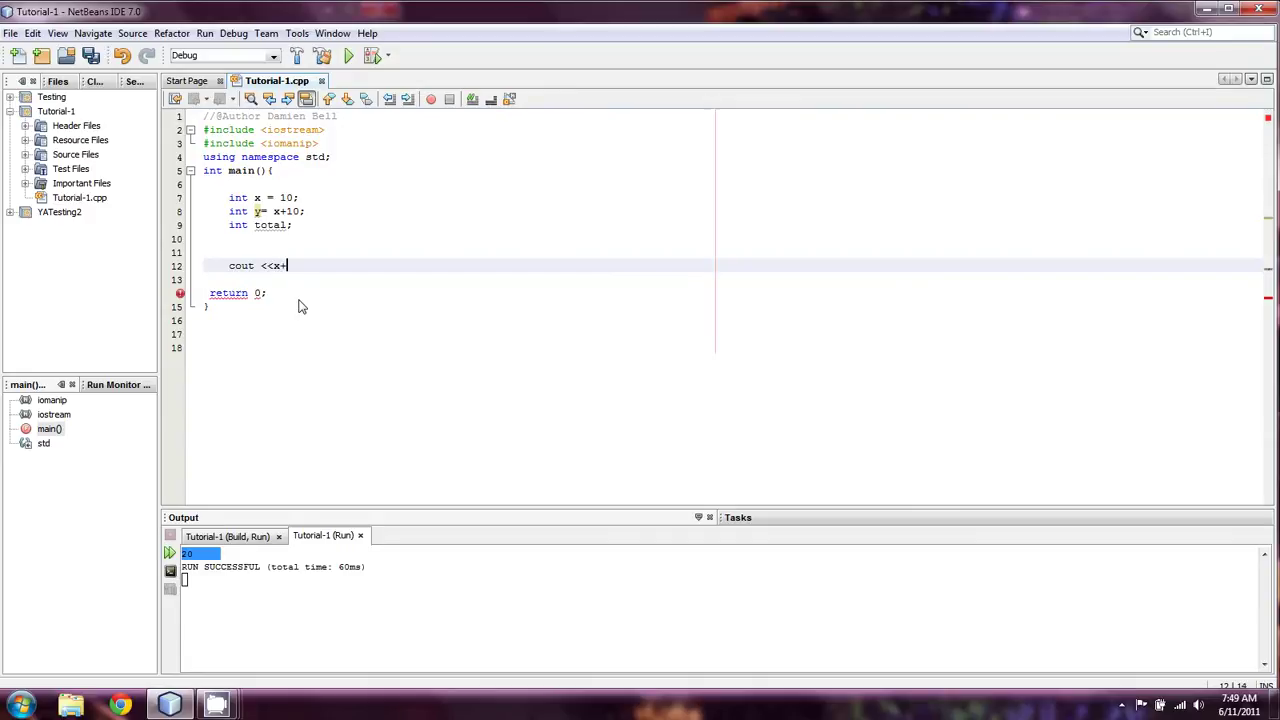
{"action": "type", "text": "y;"}
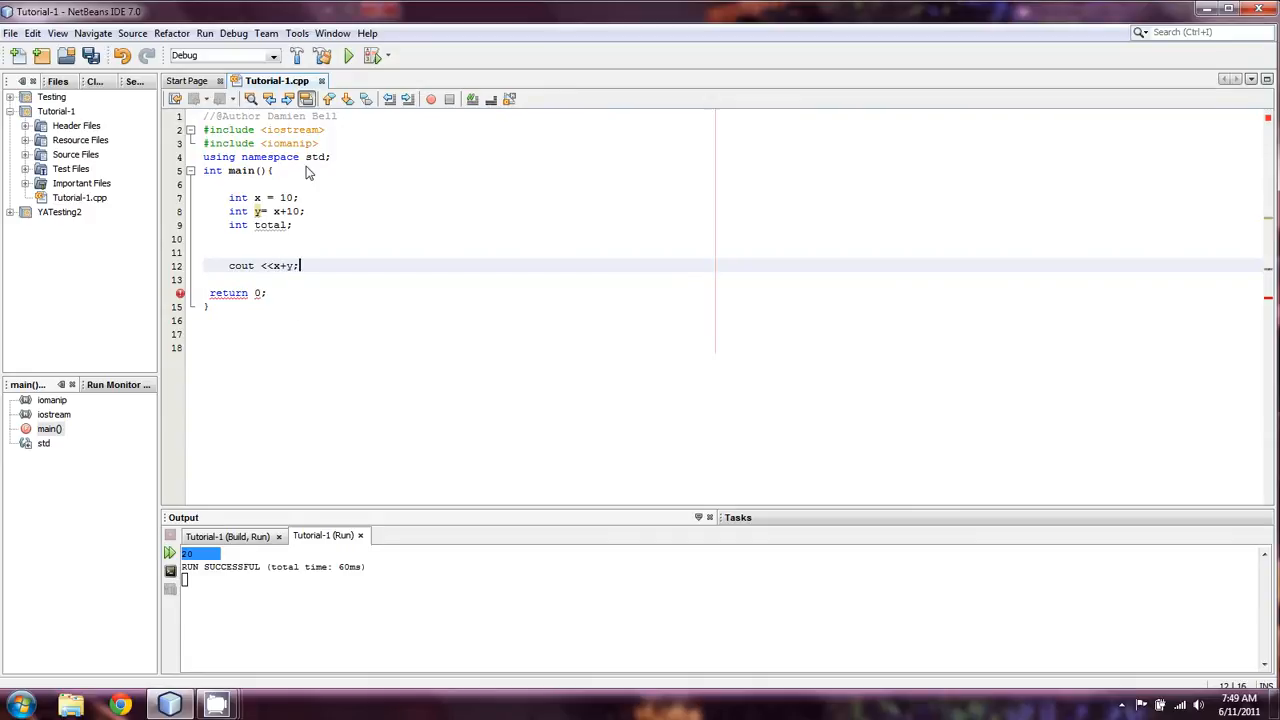
{"action": "left_click", "coordinate": [347, 55]}
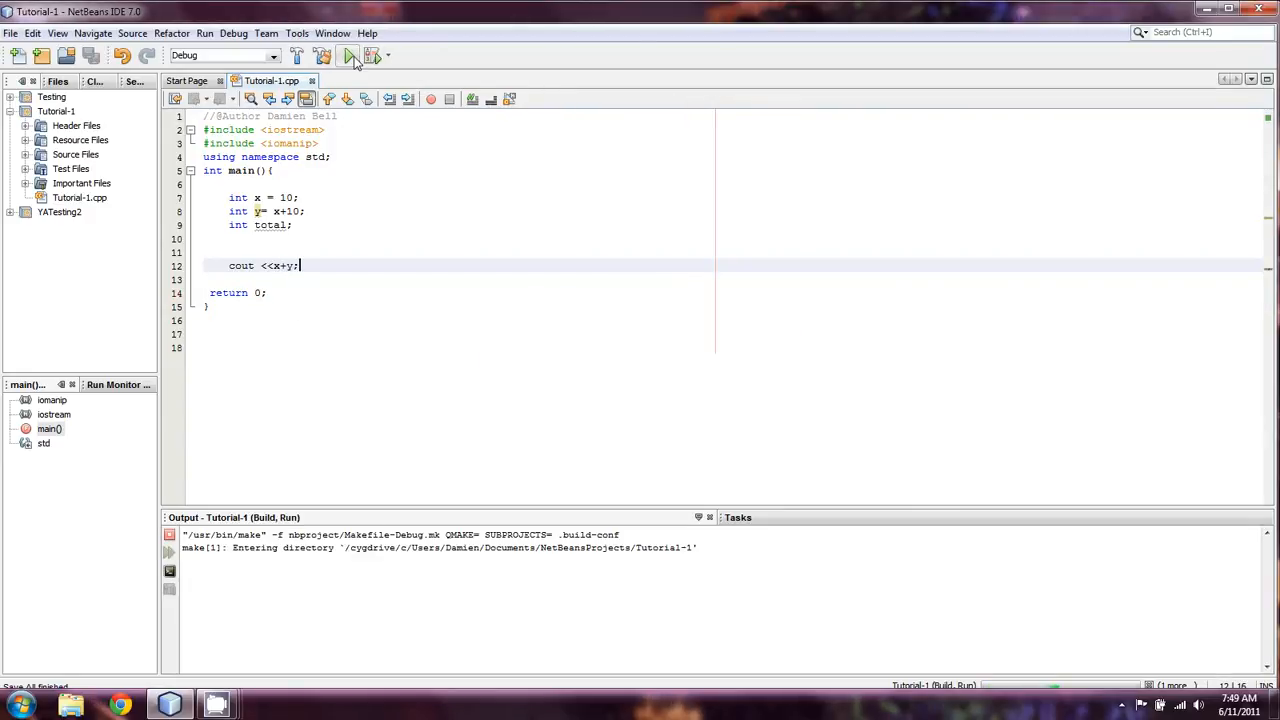
{"action": "left_click", "coordinate": [347, 55]}
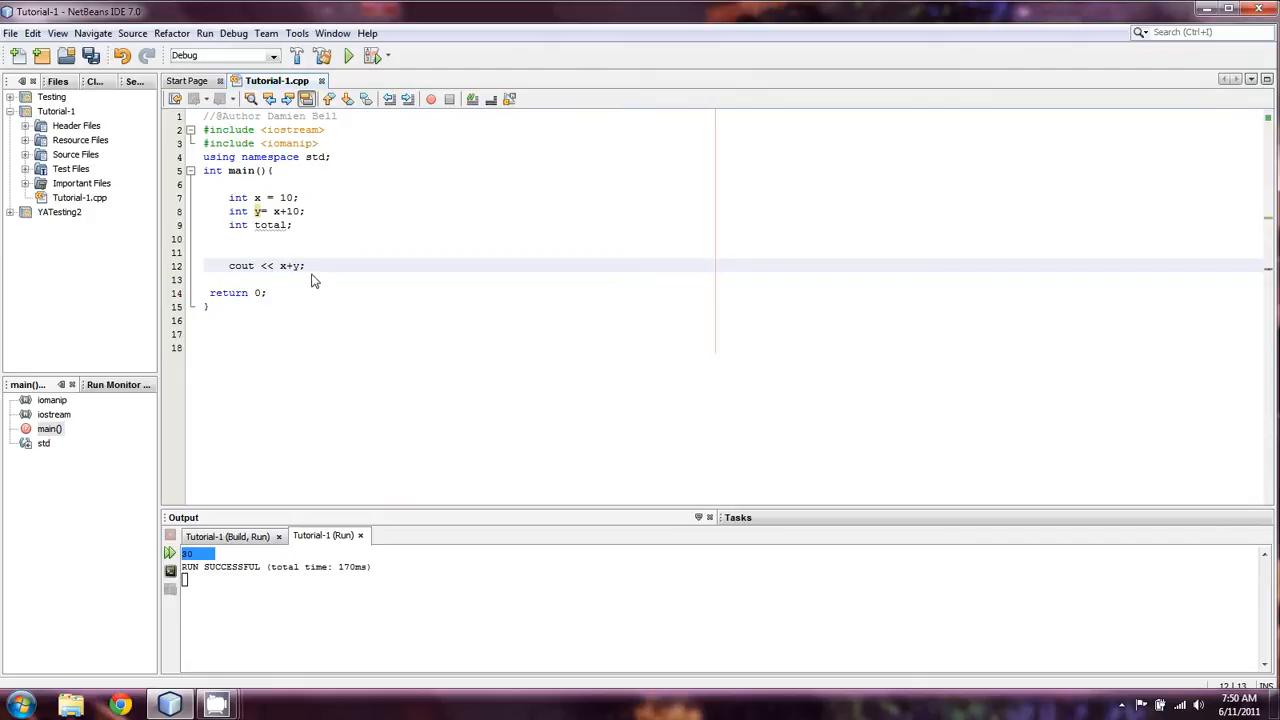
Step: Replace the x+y expression with x*y in the cout statement
{"action": "double_click", "coordinate": [289, 265]}
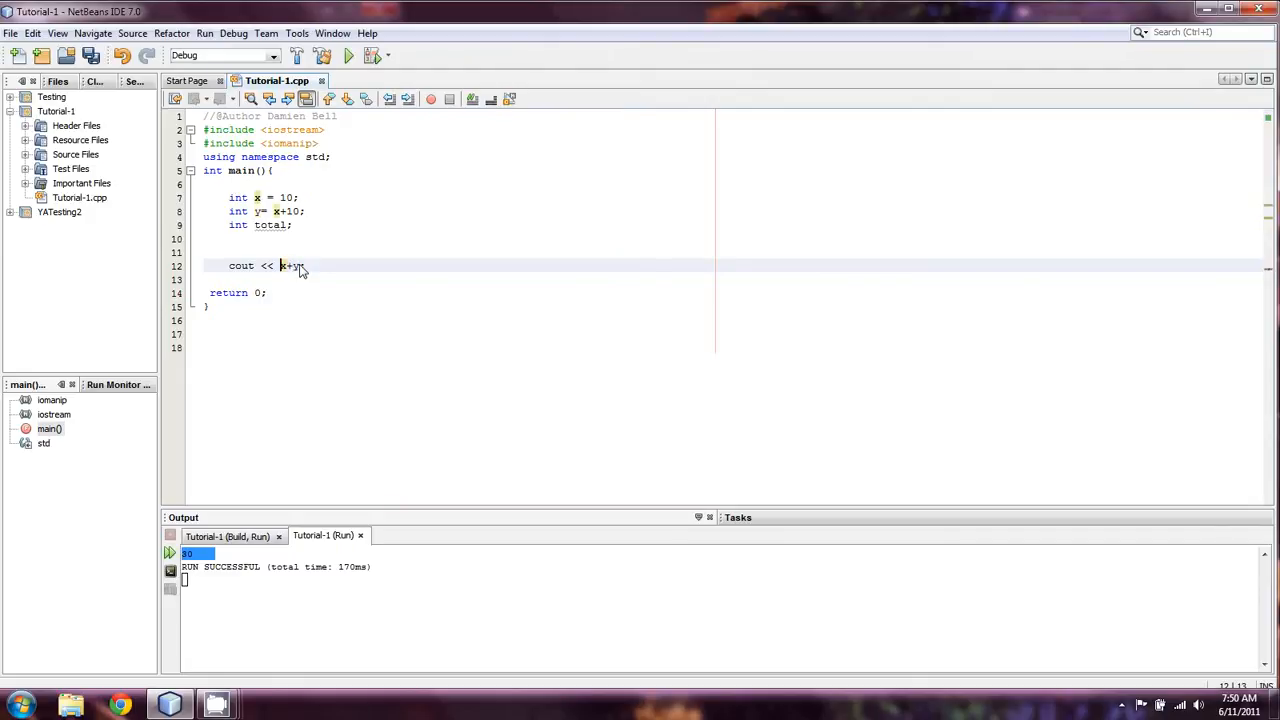
{"action": "type", "text": "(x+y)"}
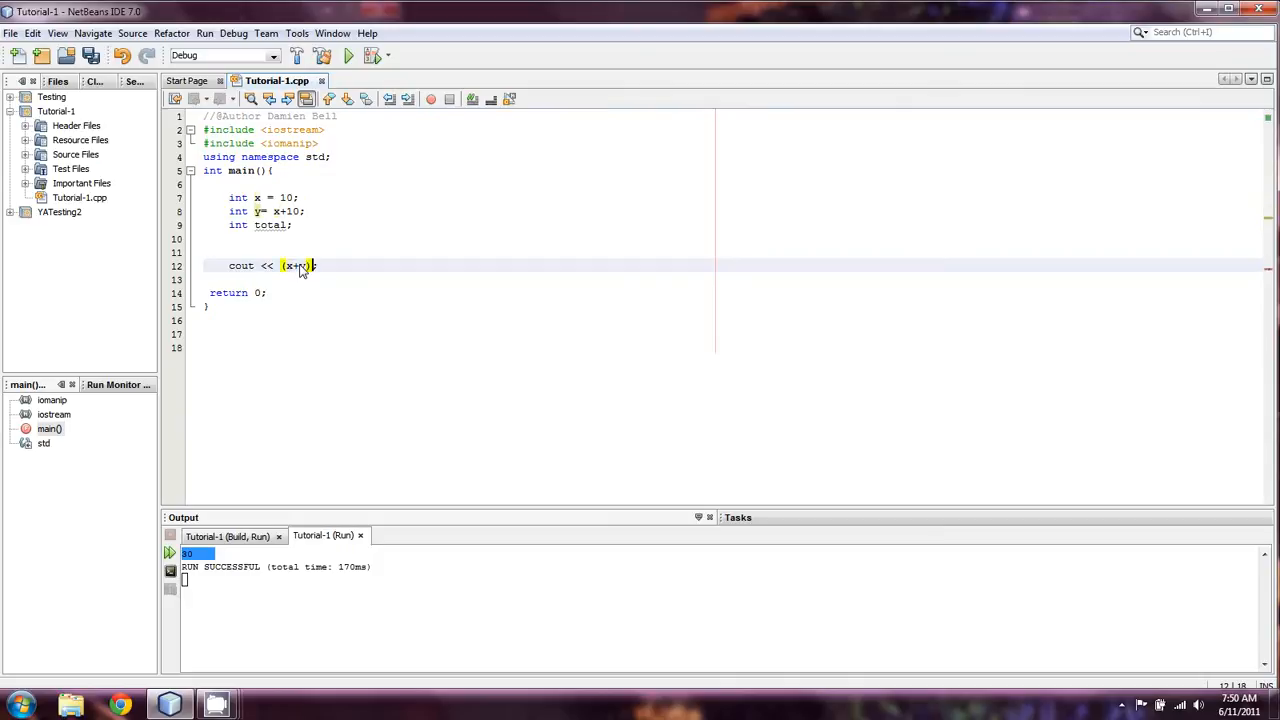
{"action": "mouse_move", "coordinate": [290, 278]}
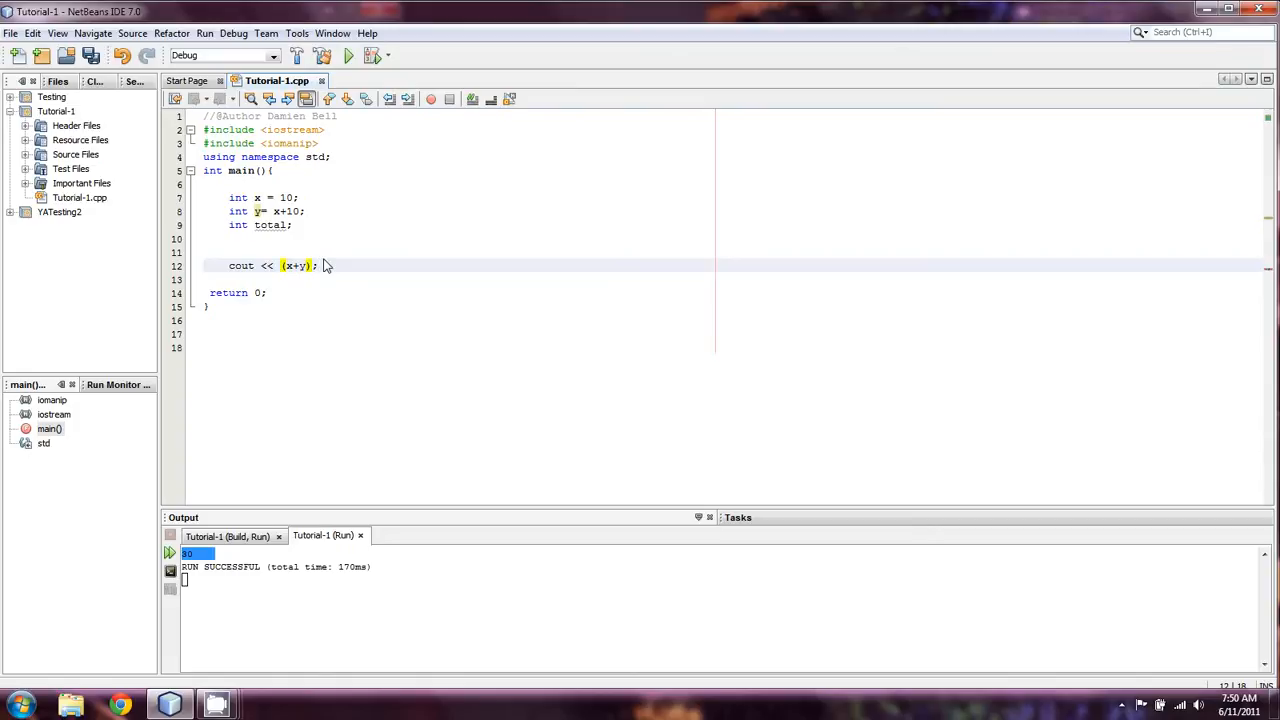
{"action": "key", "text": "Delete"}
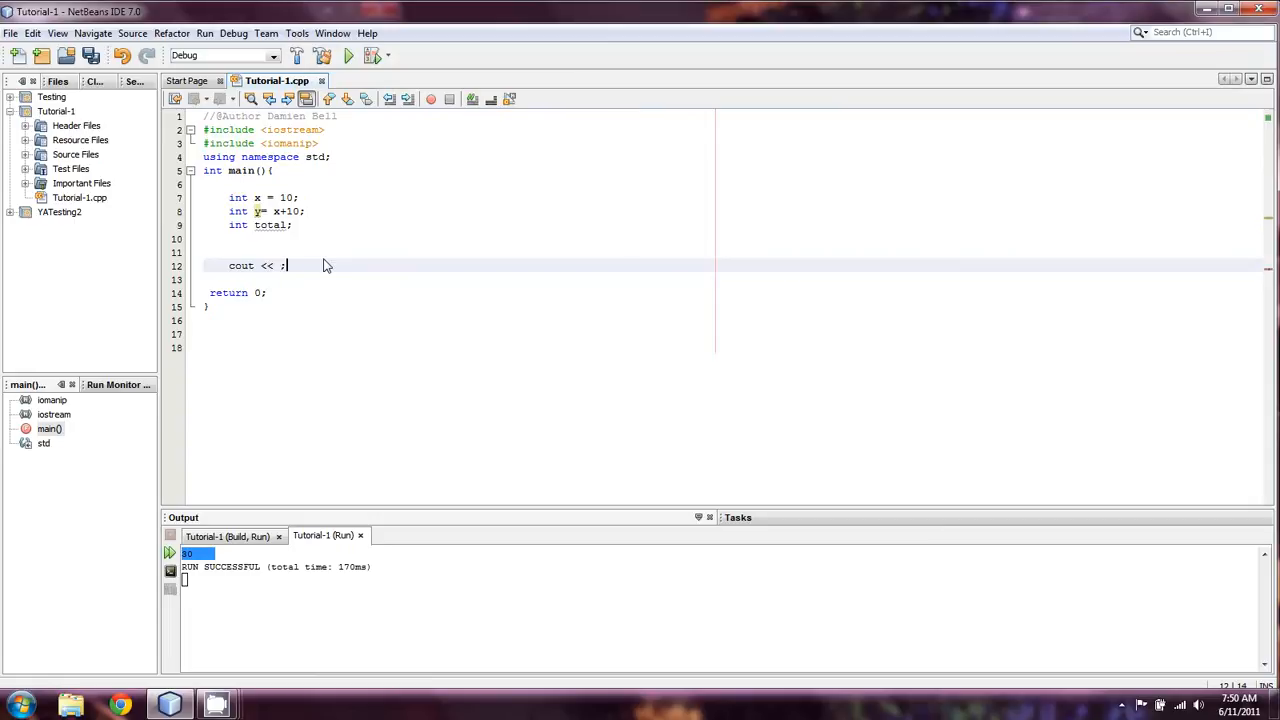
{"action": "type", "text": "x*"}
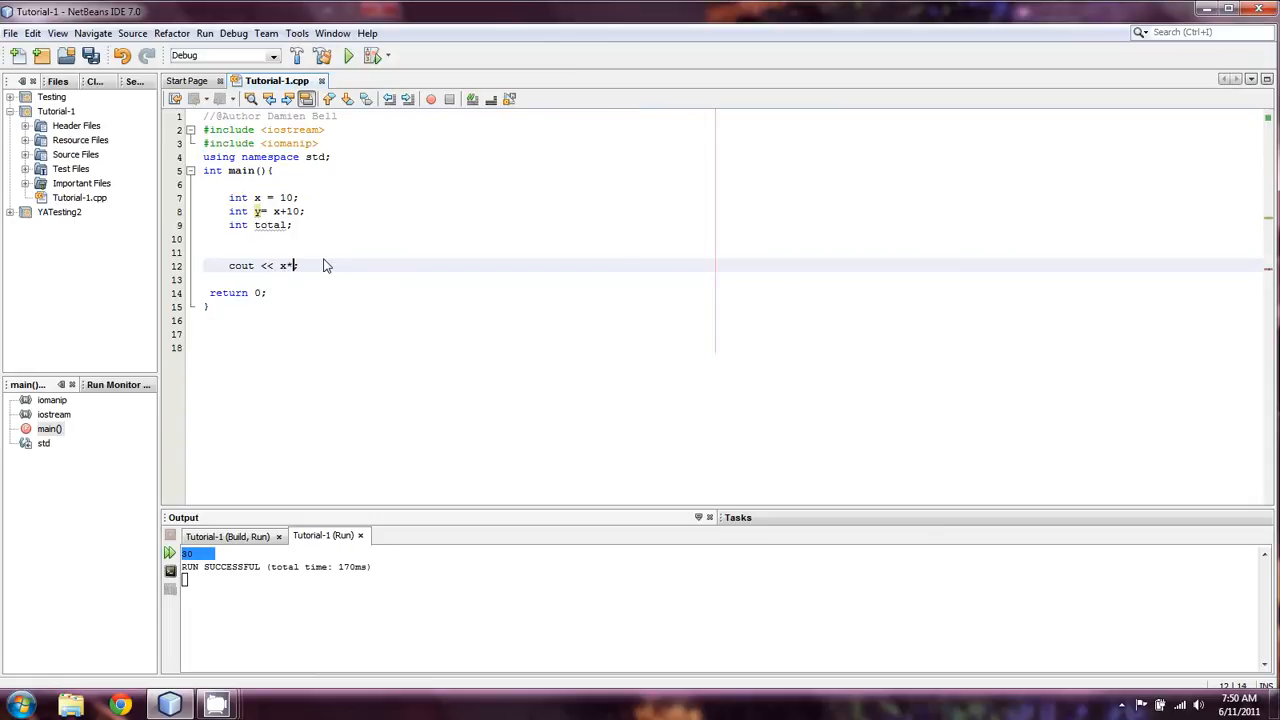
{"action": "type", "text": "y;"}
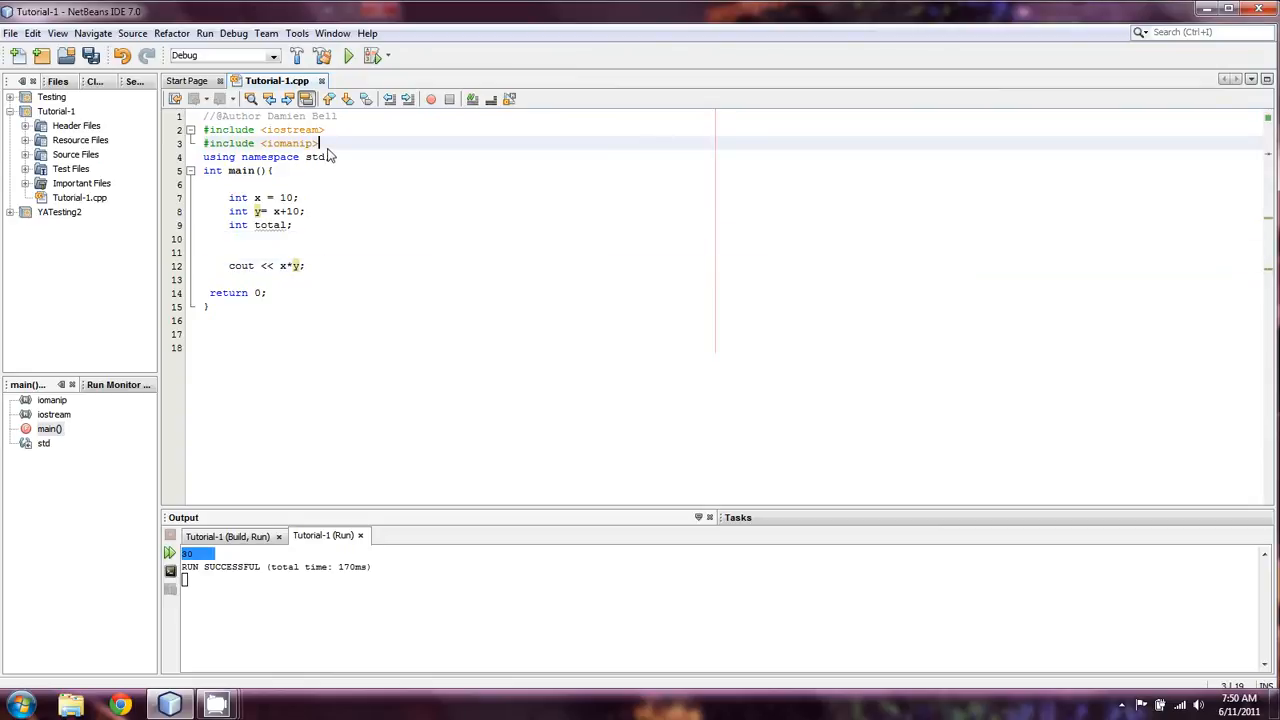
Step: Swap the <iomanip> include for <cmath> and type cout << (pow(double(x),y));
{"action": "key", "text": "BackSpace"}
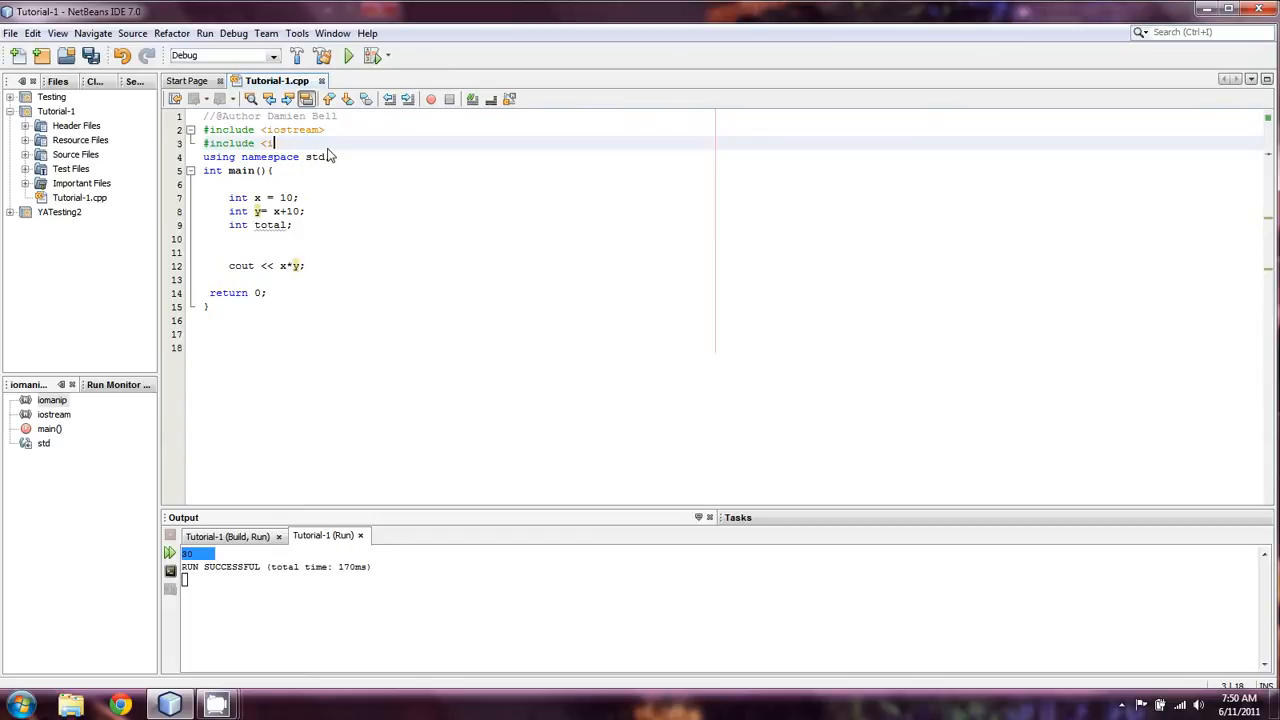
{"action": "type", "text": "cmath>"}
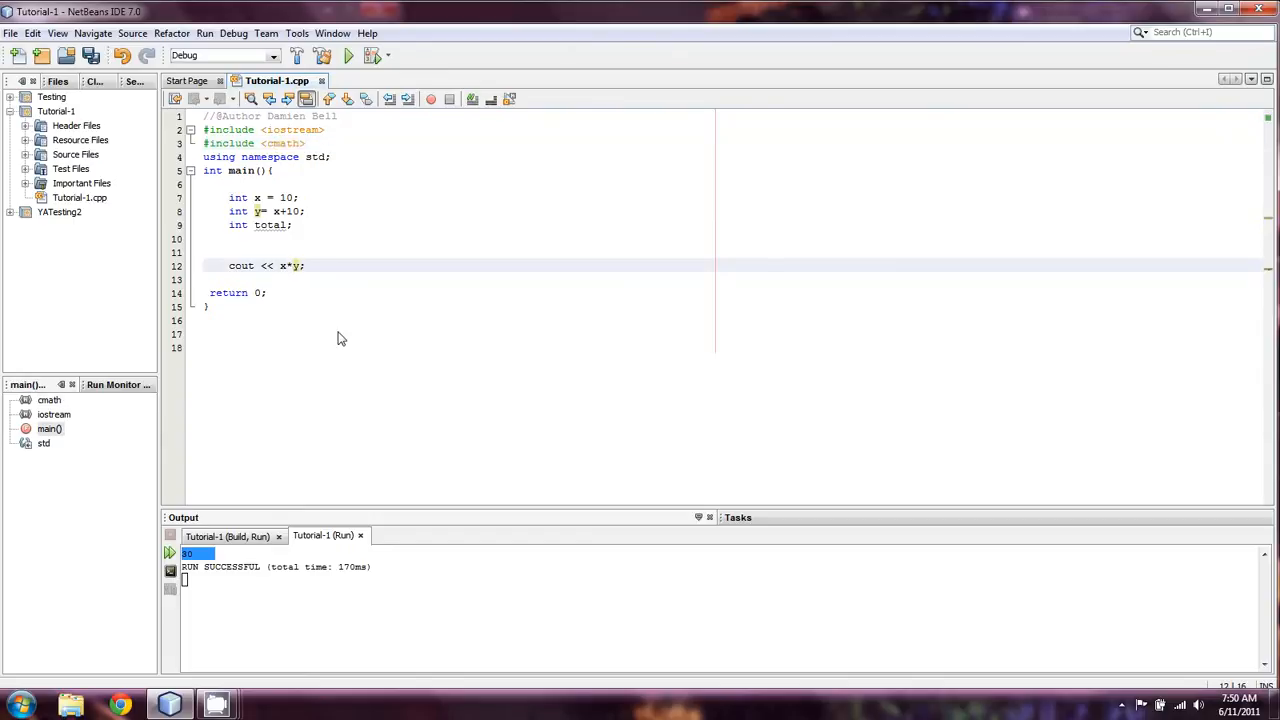
{"action": "type", "text": "()"}
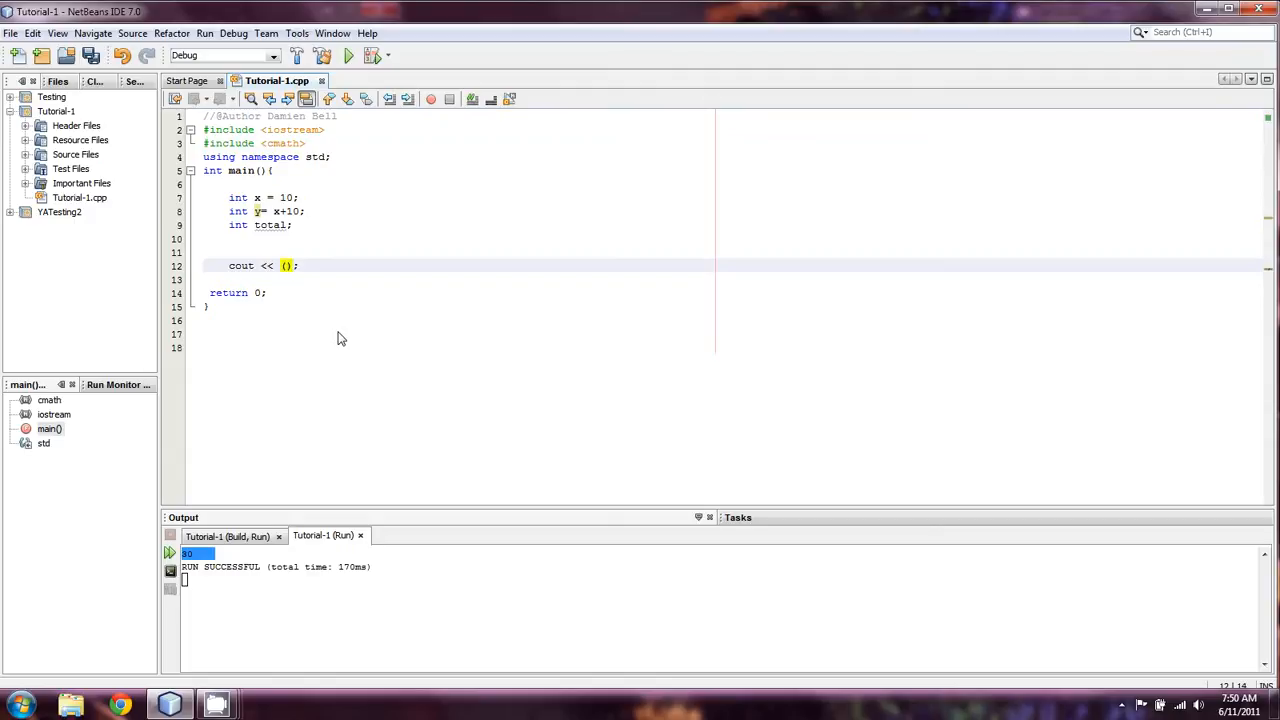
{"action": "type", "text": "pow("}
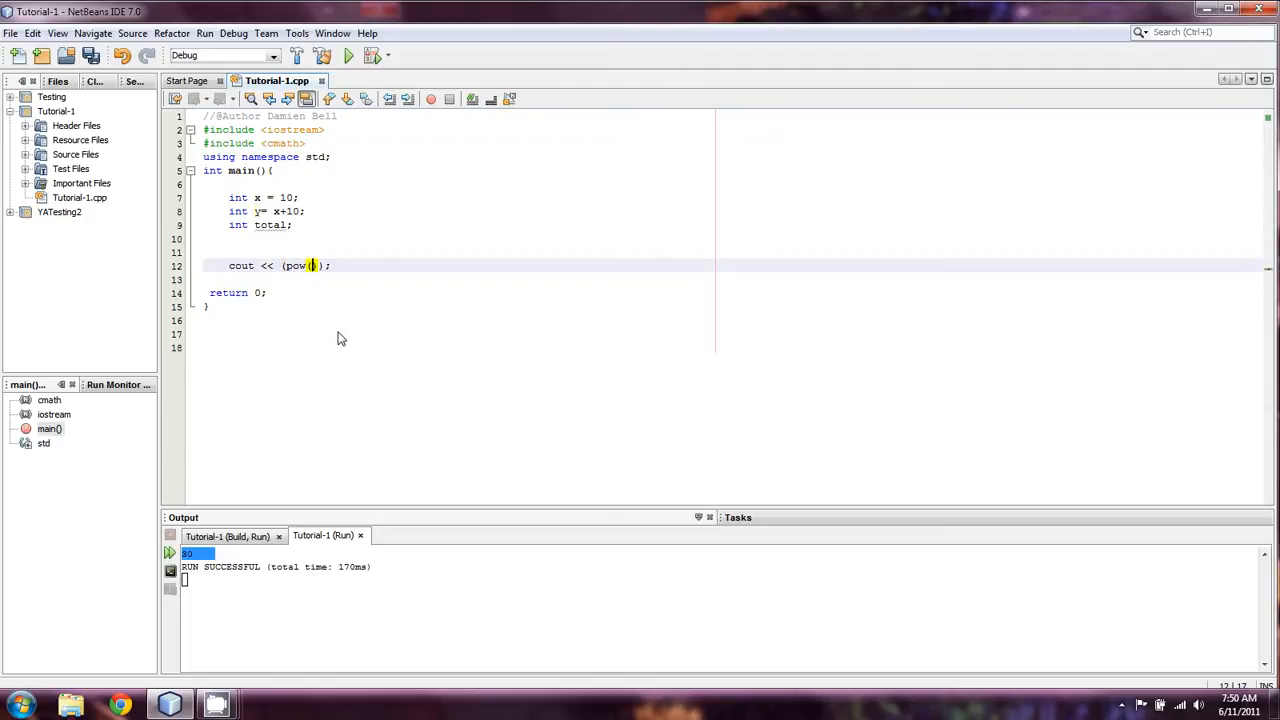
{"action": "type", "text": "double(x"}
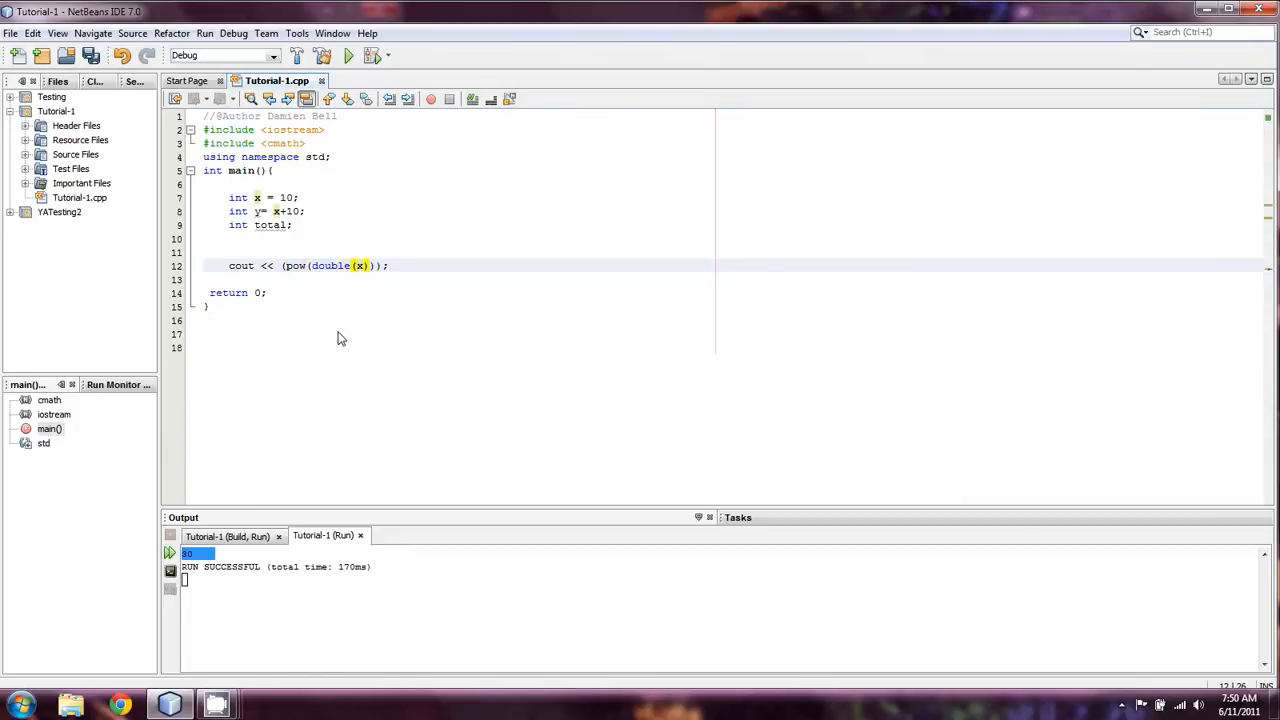
{"action": "type", "text": ",y"}
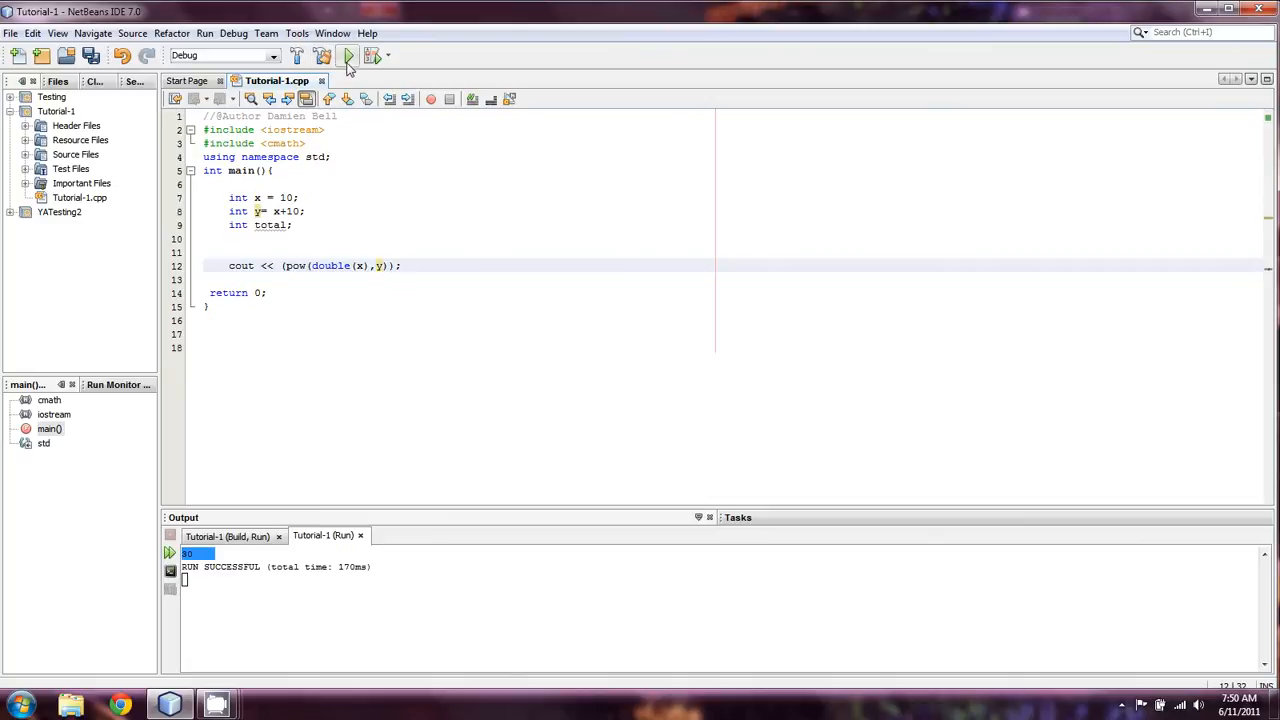
Step: Run the pow(double(x),y) version, printing 1e+20, then select the int total line
{"action": "left_click", "coordinate": [348, 55]}
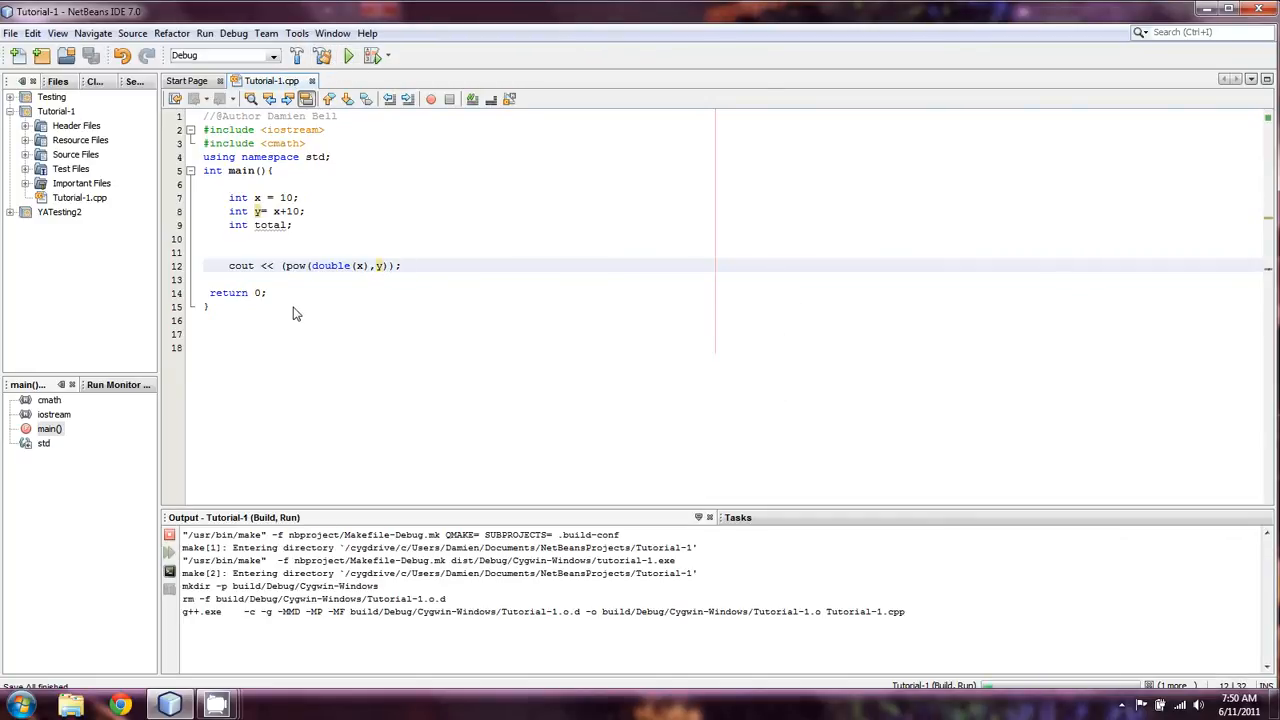
{"action": "left_click", "coordinate": [348, 55]}
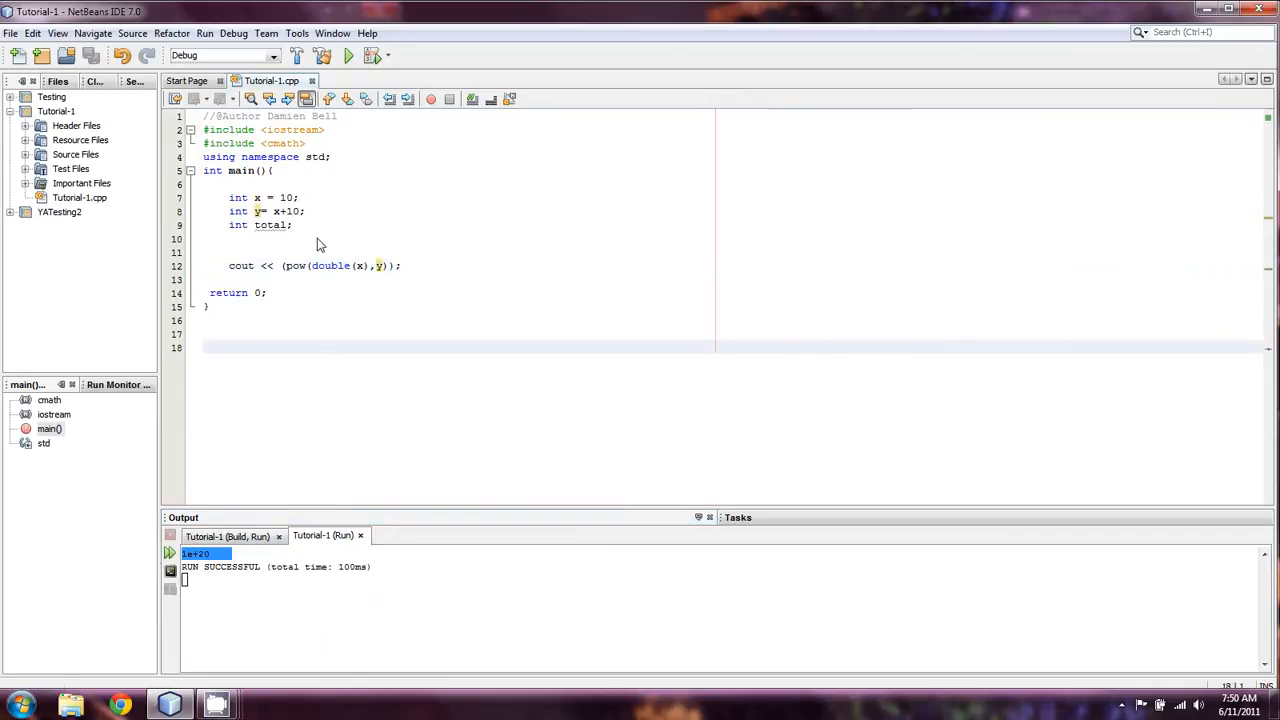
{"action": "left_click", "coordinate": [291, 224]}
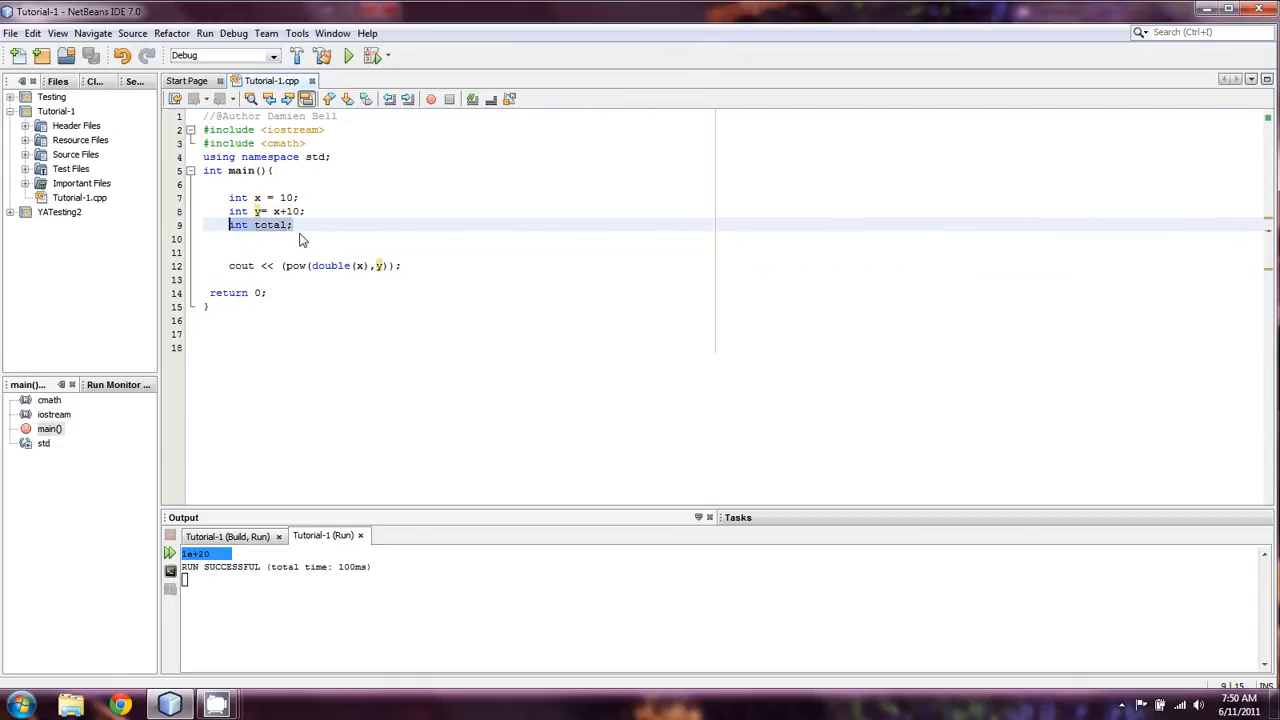
Step: Delete the total declaration, pow print line and x, y declarations from main()
{"action": "key", "text": "Delete"}
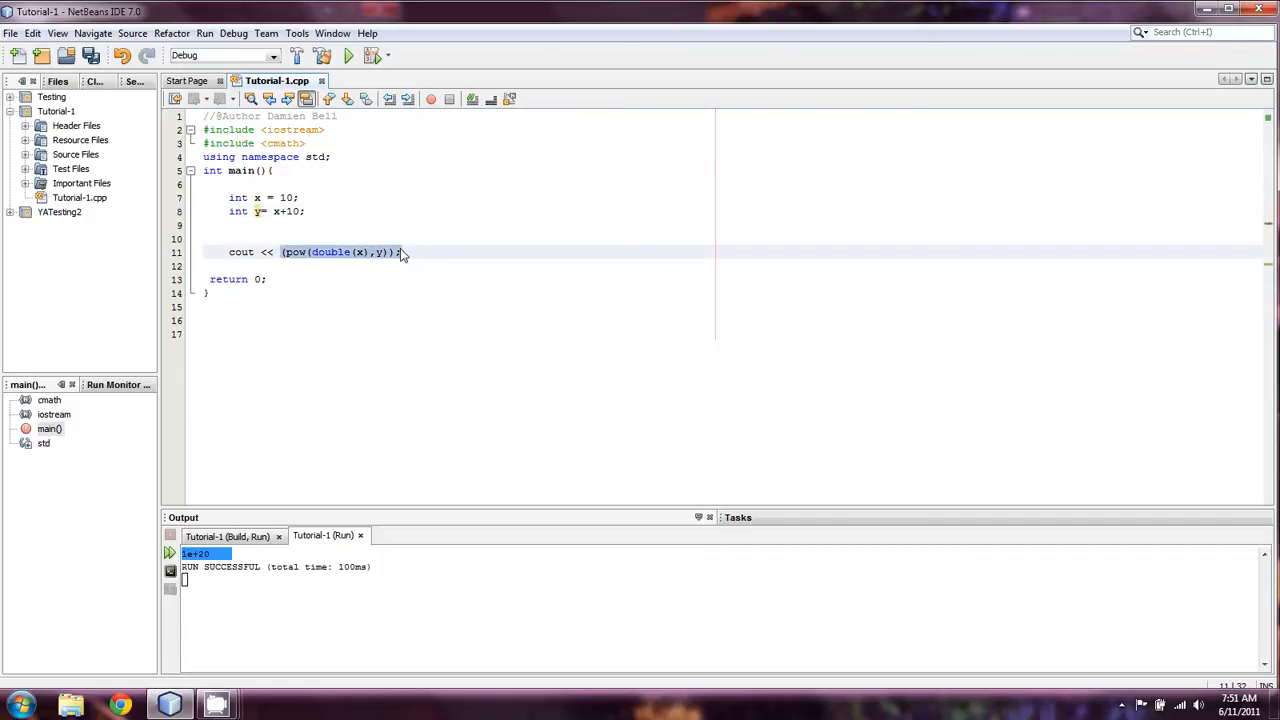
{"action": "key", "text": "Delete"}
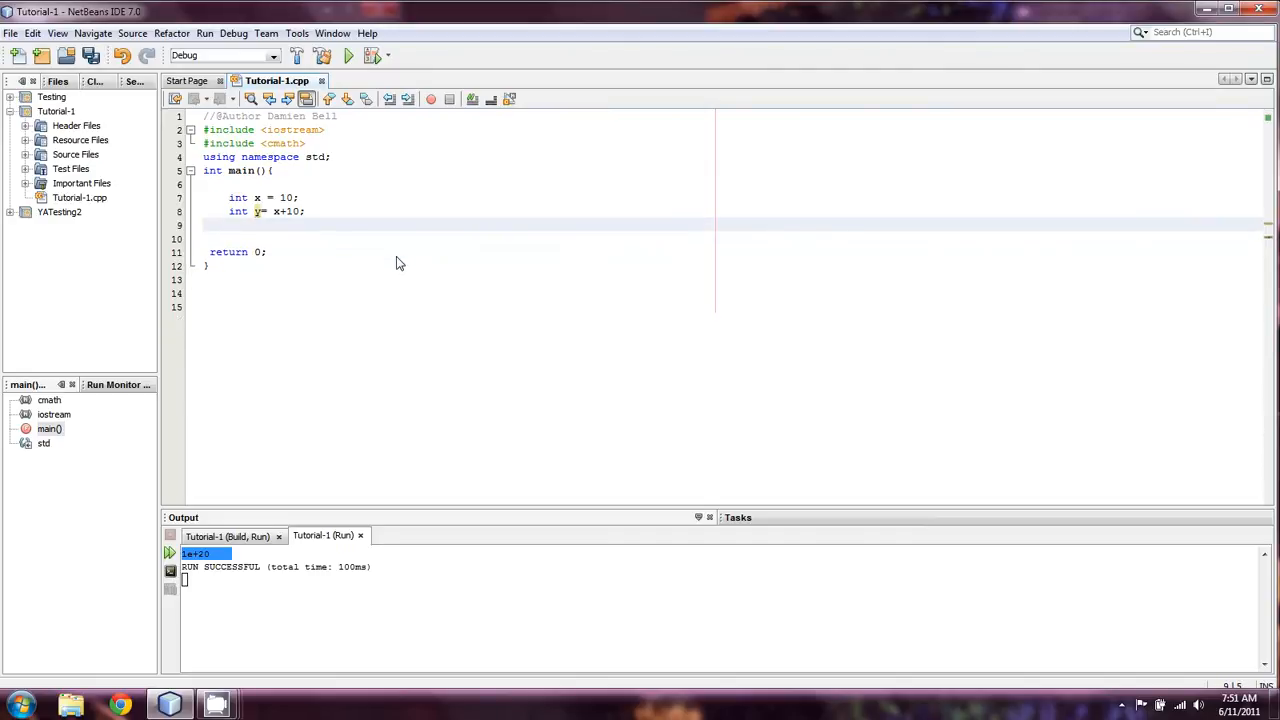
{"action": "mouse_move", "coordinate": [280, 226]}
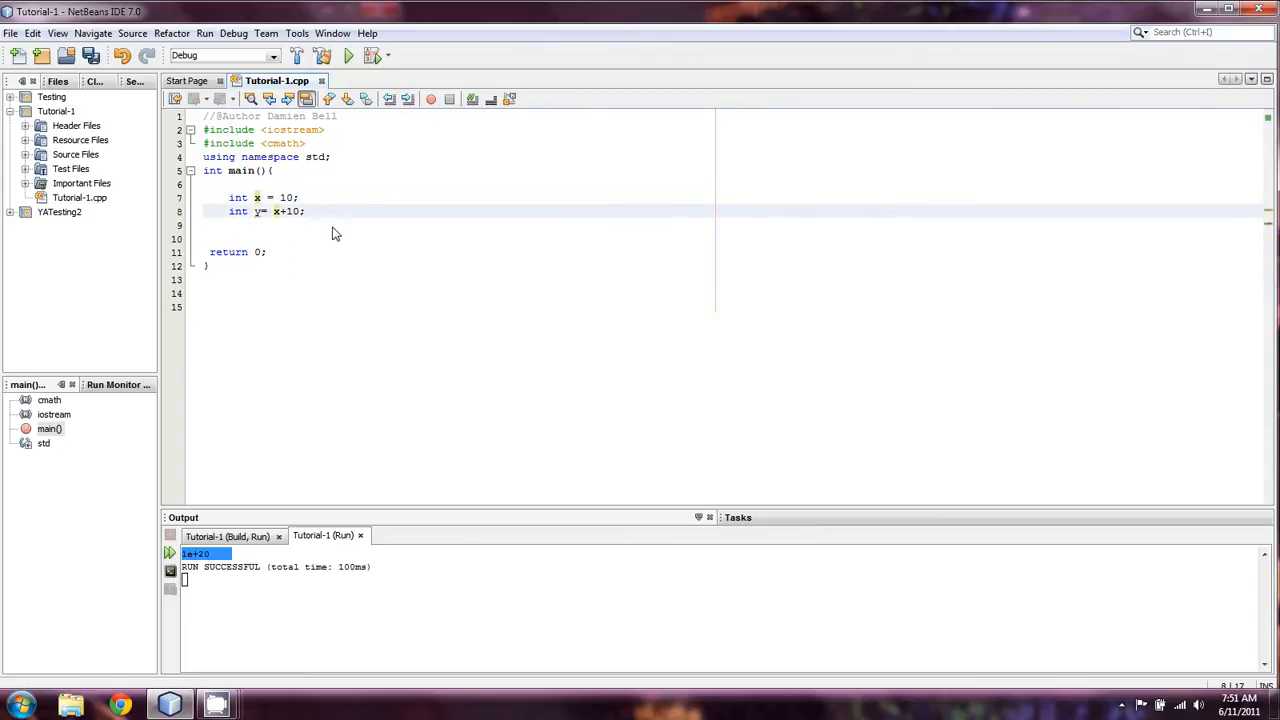
{"action": "key", "text": "enter"}
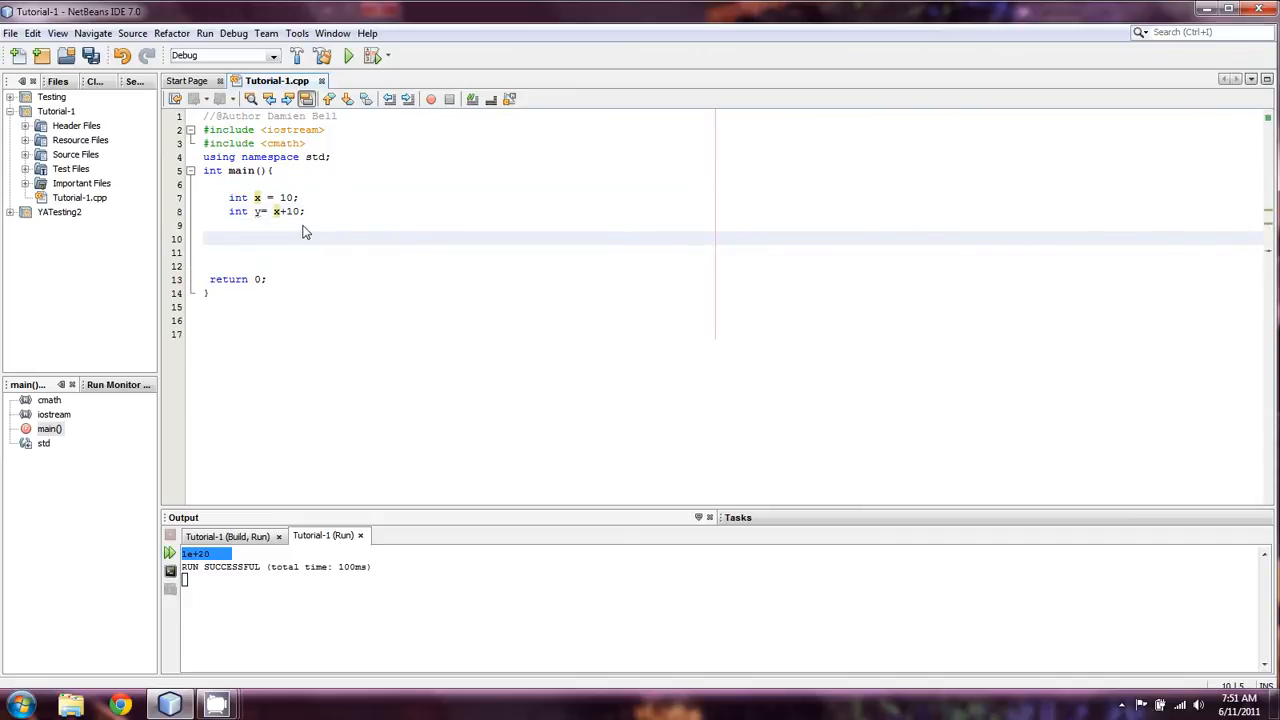
{"action": "left_click", "coordinate": [230, 238]}
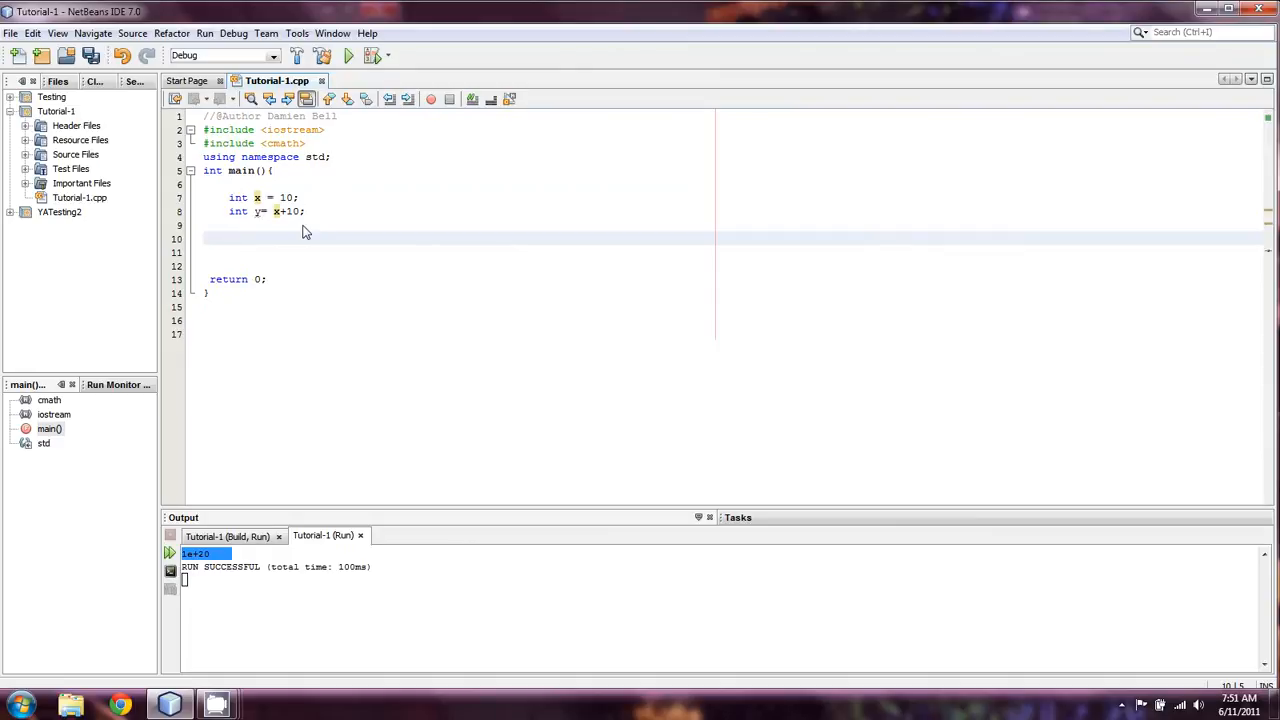
{"action": "left_click", "coordinate": [230, 238]}
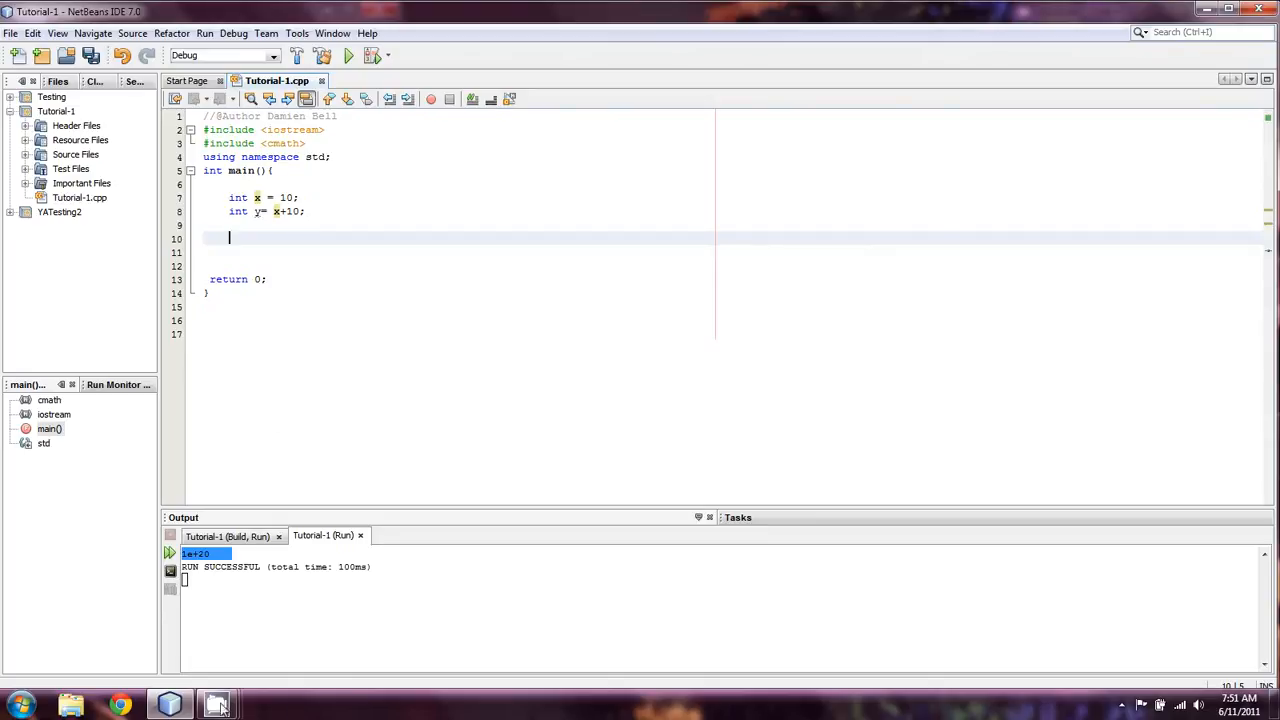
{"action": "mouse_move", "coordinate": [217, 705]}
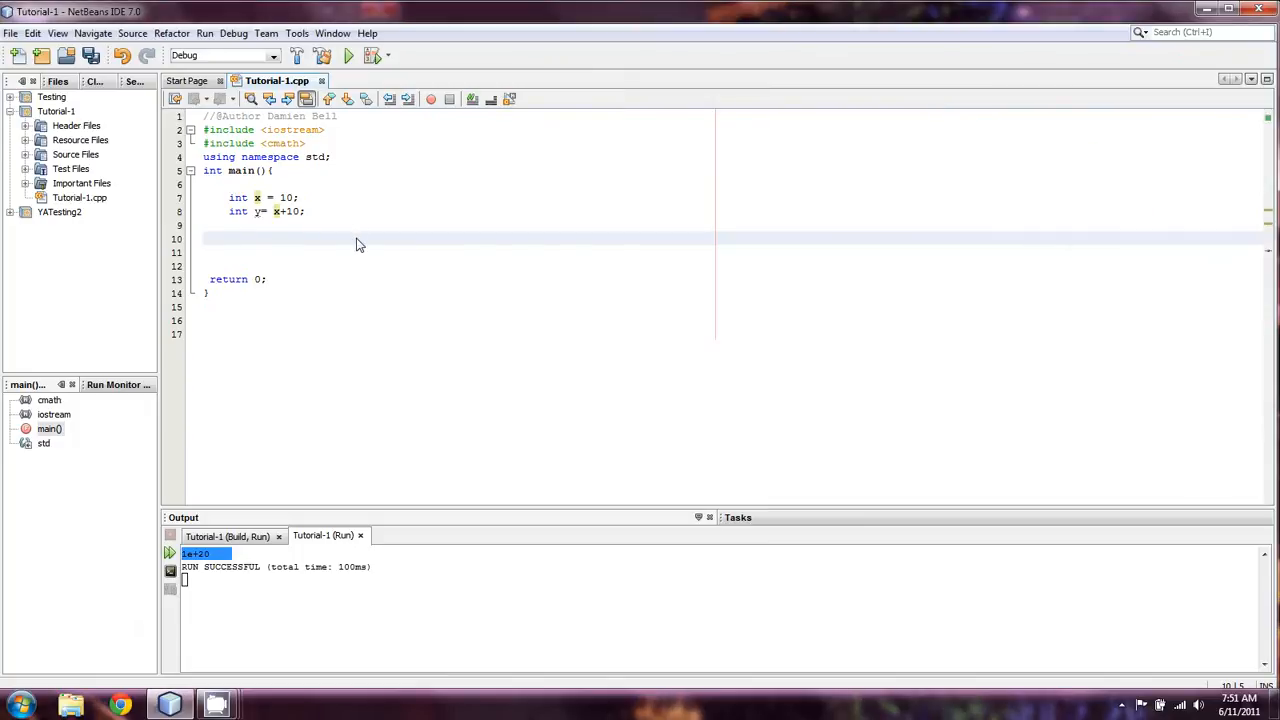
{"action": "left_click", "coordinate": [230, 238]}
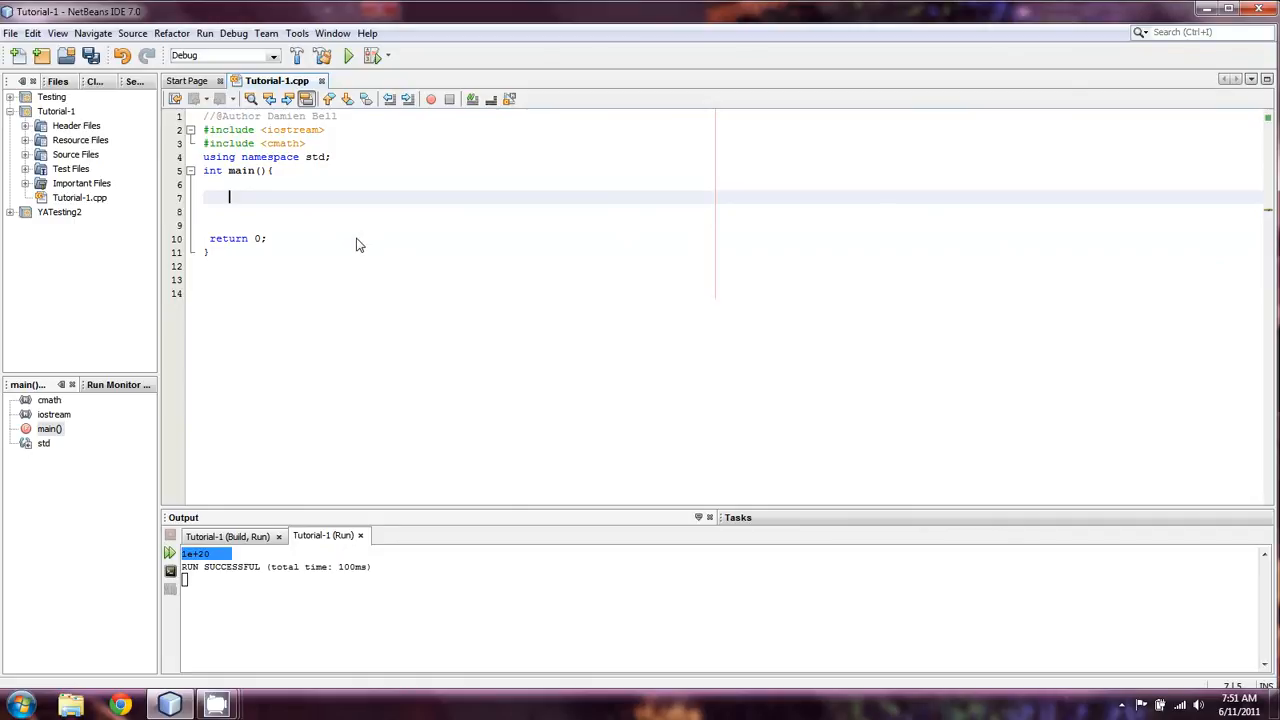
Step: Type a cout printing "Hello world " and a long string literal, ending with endl
{"action": "type", "text": "cout <<"}
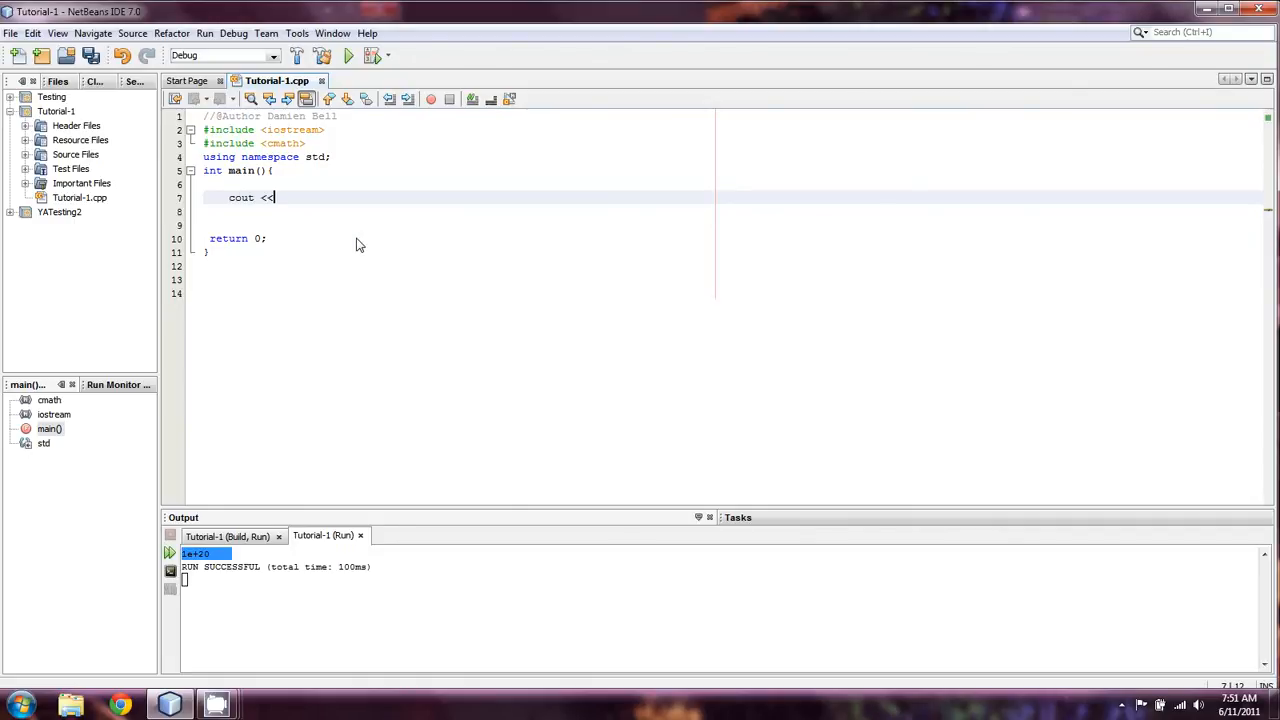
{"action": "type", "text": "\"Hello"}
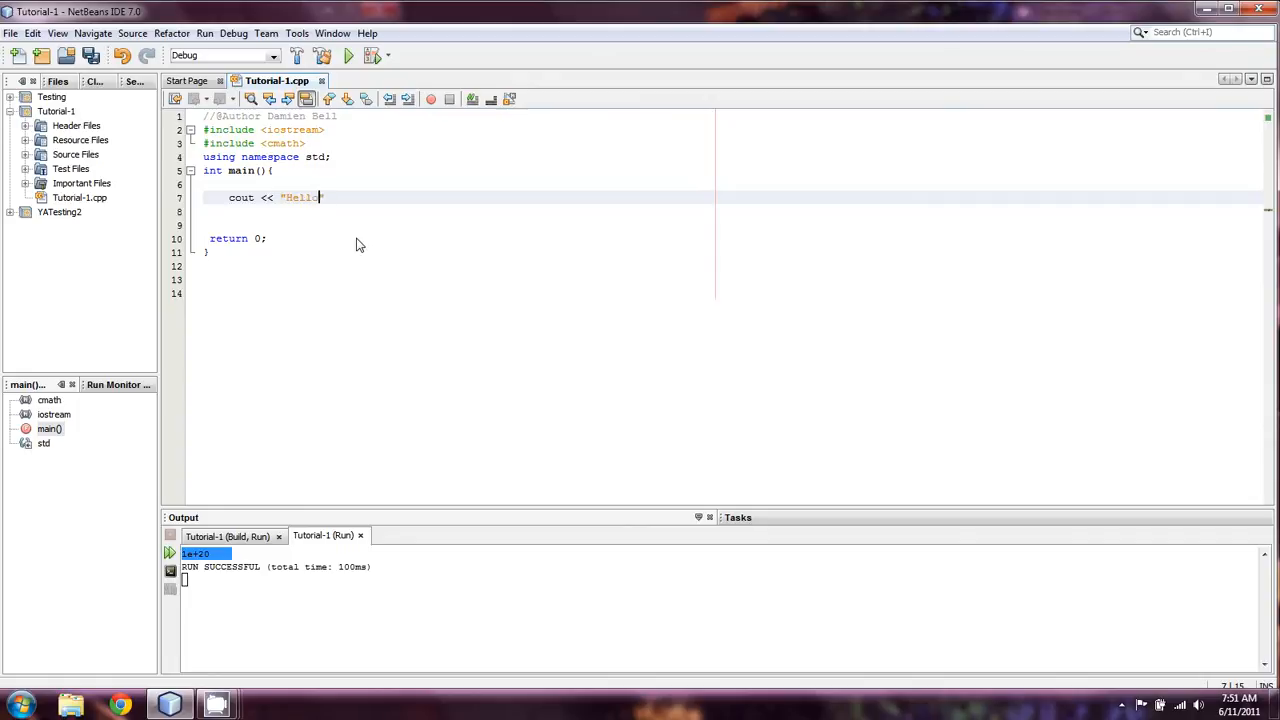
{"action": "type", "text": "world"}
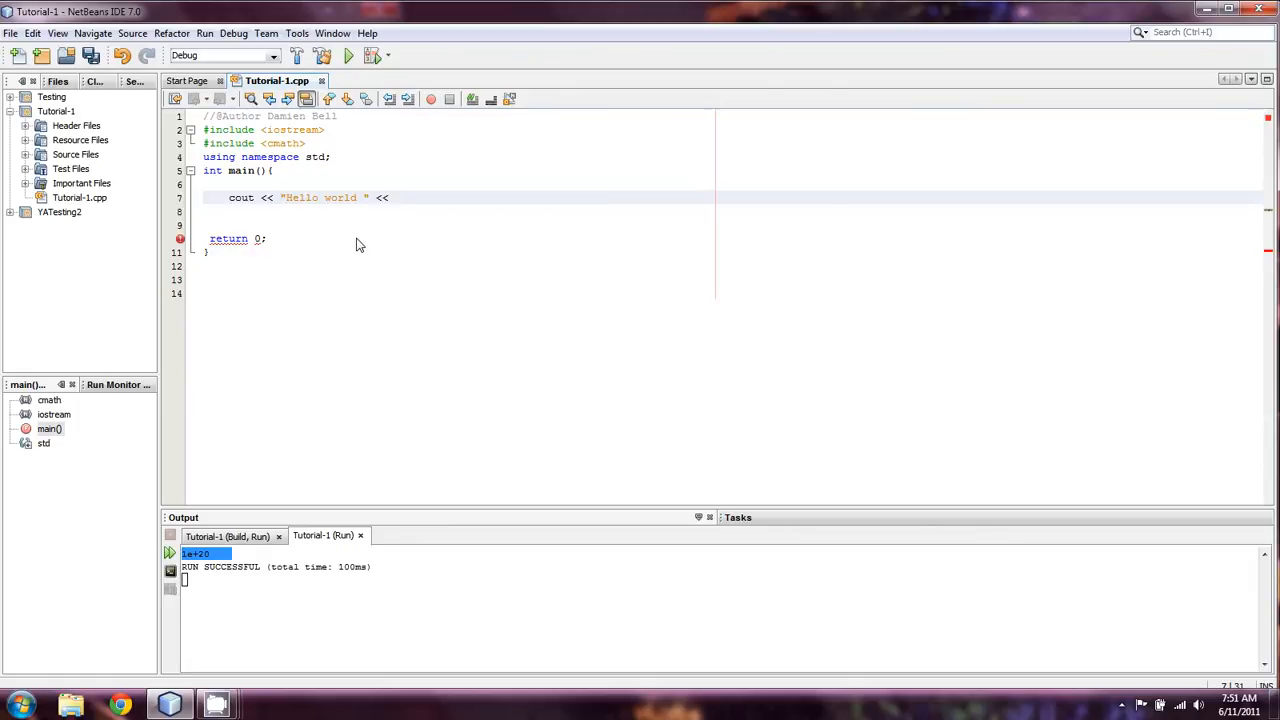
{"action": "left_click", "coordinate": [395, 197]}
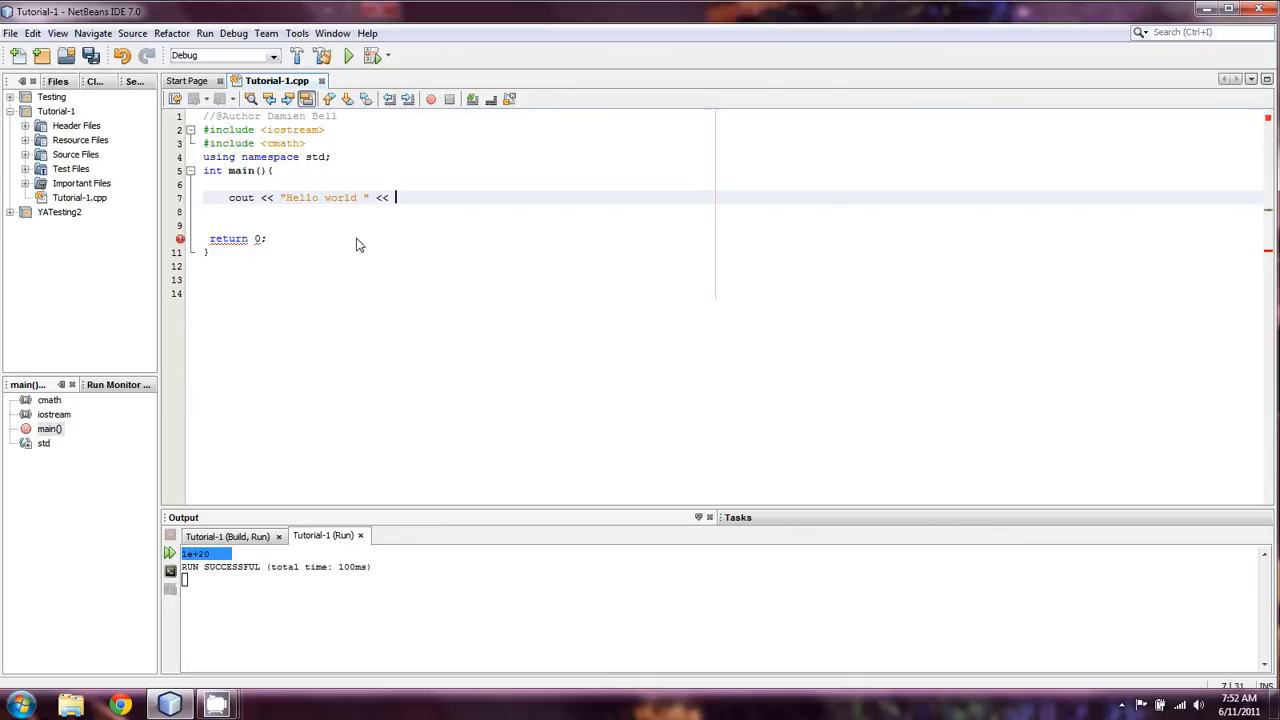
{"action": "type", "text": "\"Hwofihjflijgodeigmniodbnmdoinmdecibmercmobmdboimdboismvosdivmsovimsddoivmsdoivmsdvoisdmvoisdm"}
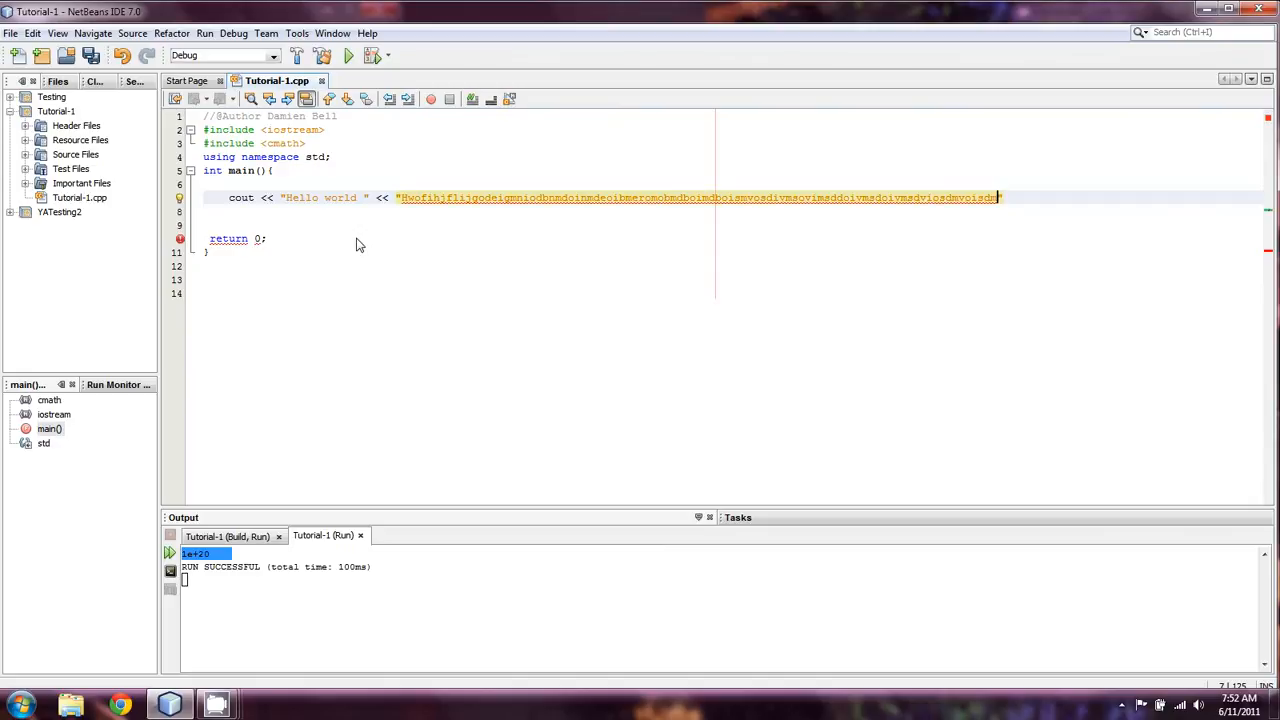
{"action": "type", "text": "<<"}
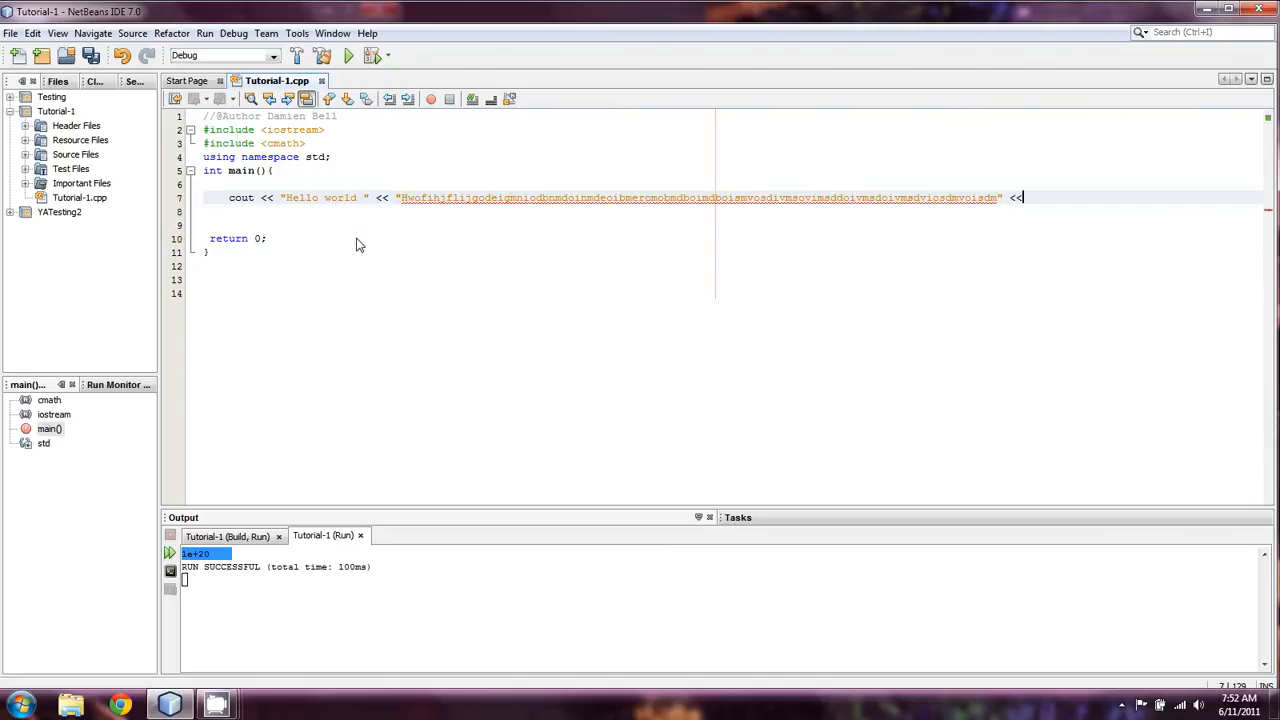
{"action": "type", "text": "endl;"}
{"action": "left_click", "coordinate": [735, 211]}
{"action": "type", "text": "cout <<"}
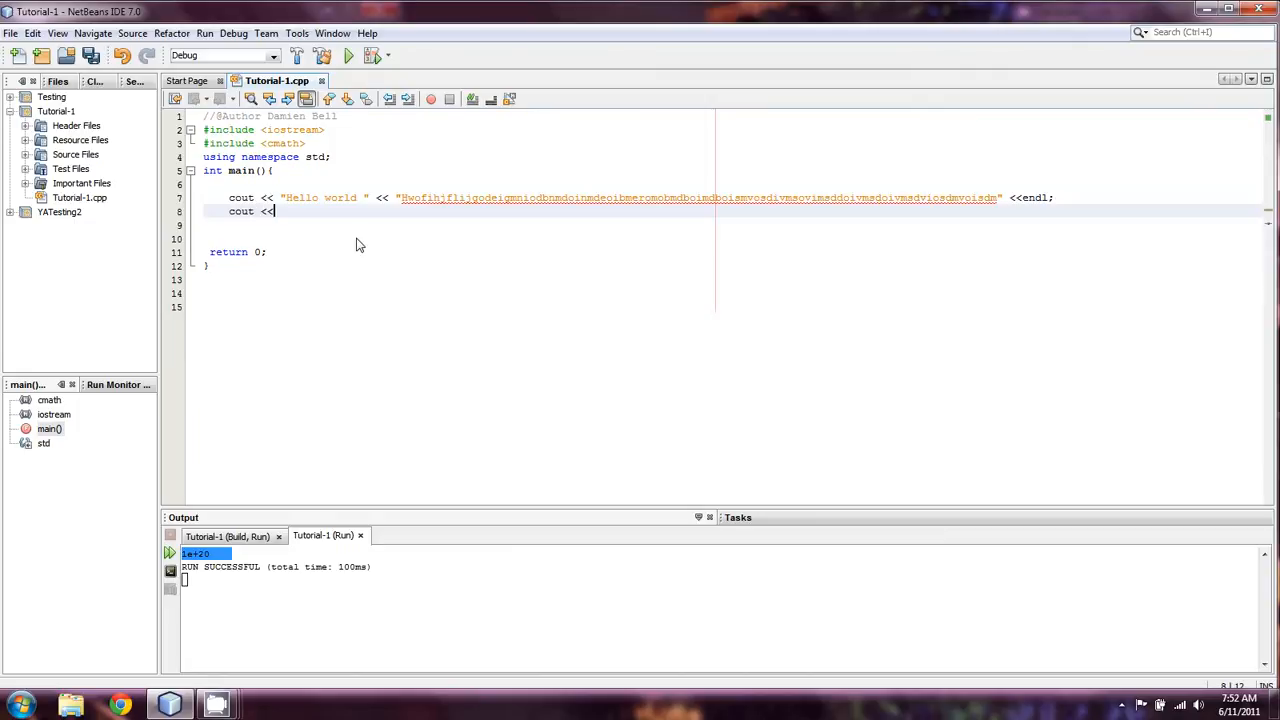
Step: Give the second cout an empty string ""
{"action": "type", "text": "\"\""}
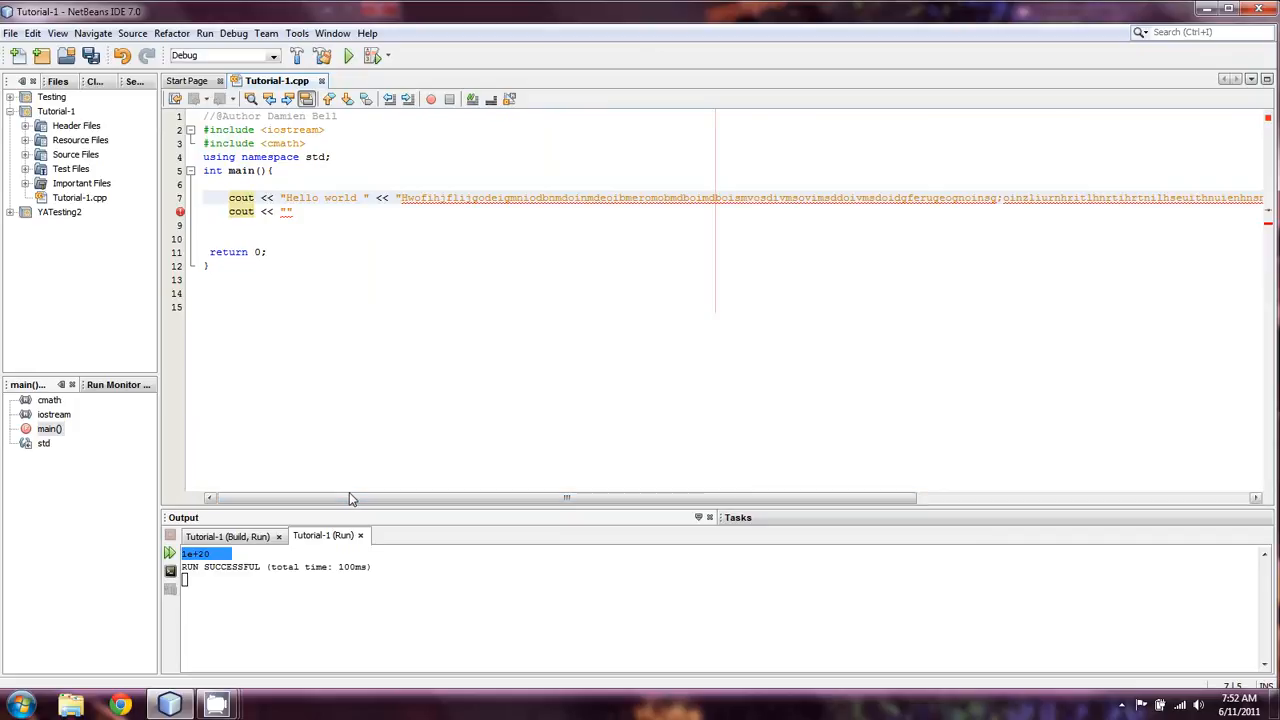
Step: Scroll along the long string, select the excess text and delete it
{"action": "left_click_drag", "start_coordinate": [350, 498], "coordinate": [753, 498]}
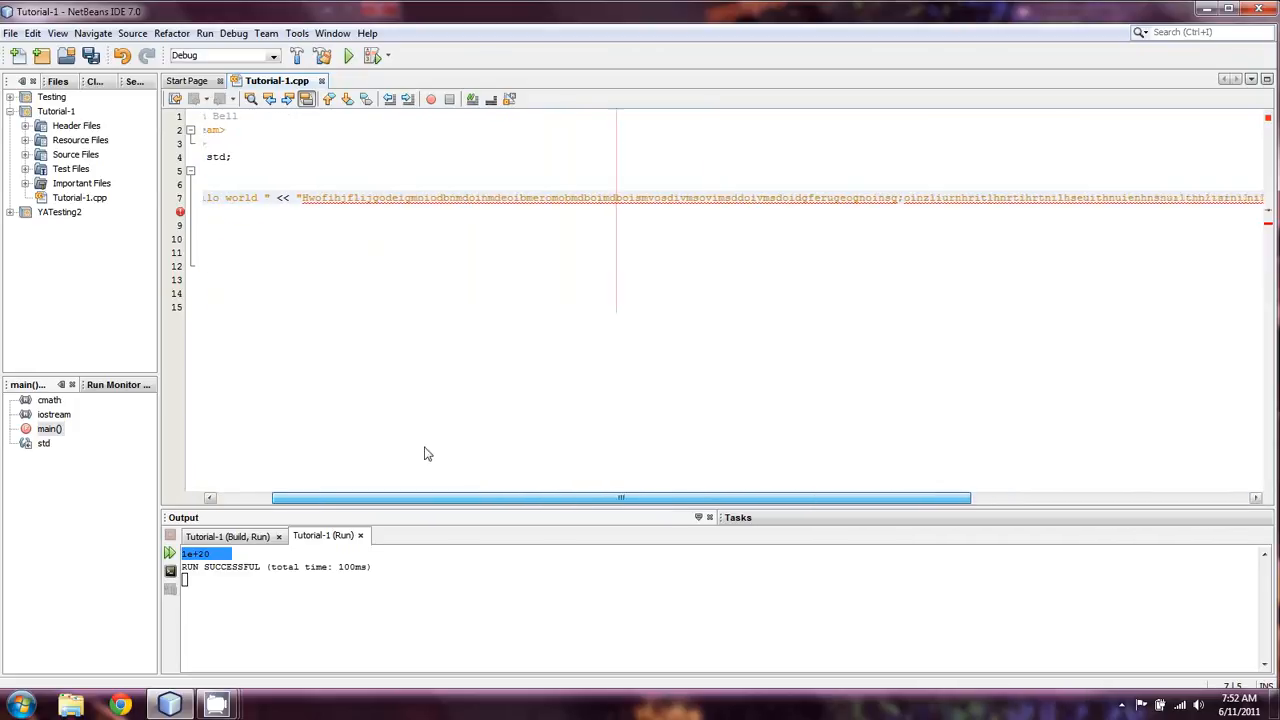
{"action": "scroll", "scroll_direction": "right", "scroll_amount": 3}
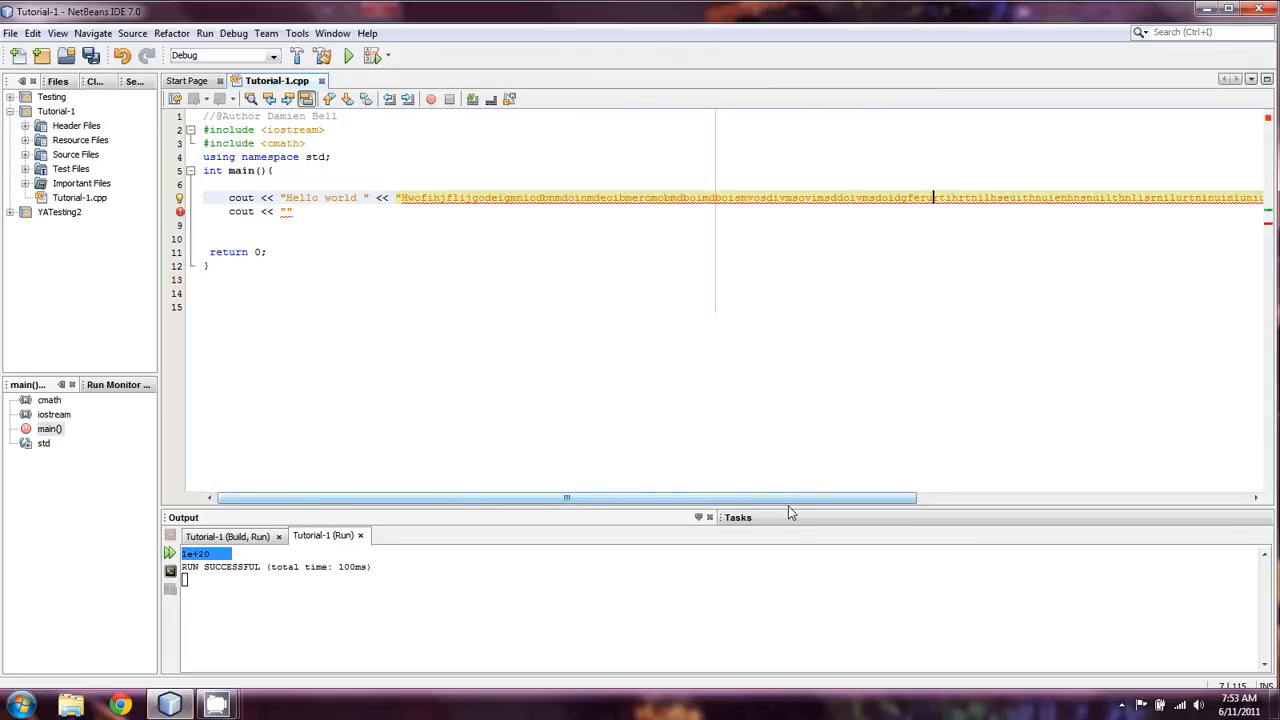
{"action": "mouse_move", "coordinate": [320, 227]}
{"action": "type", "text": ";"}
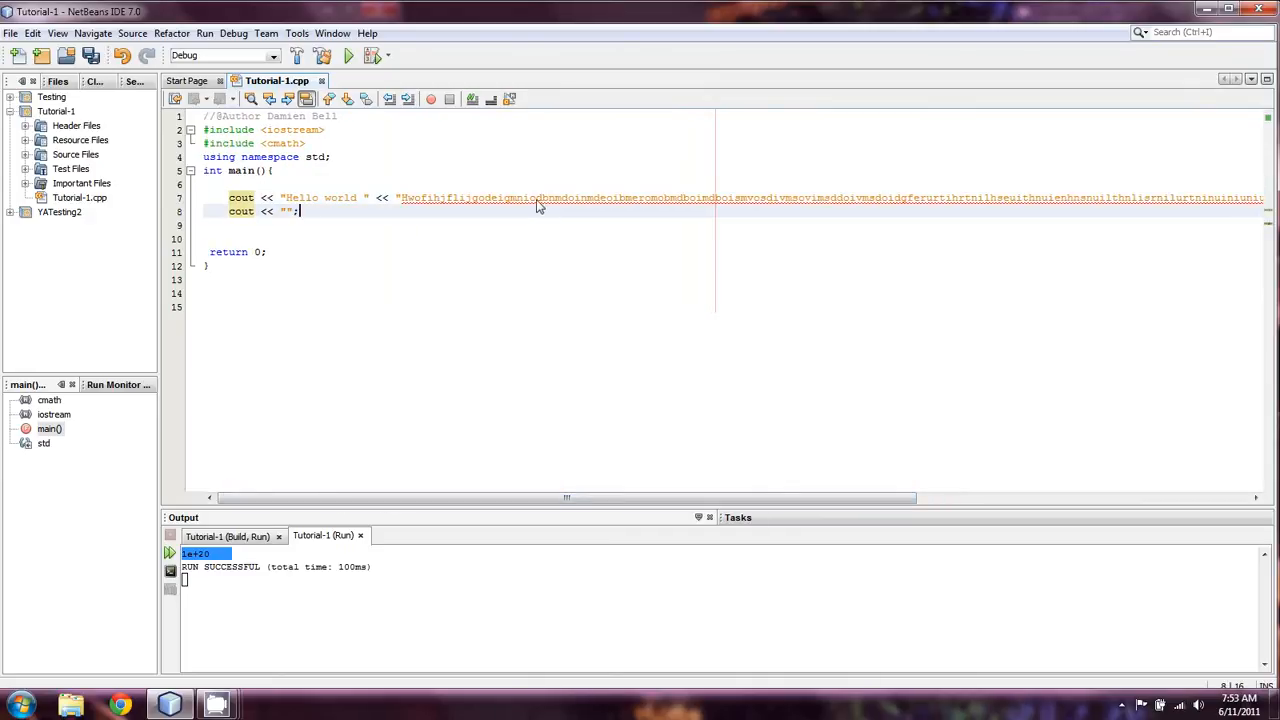
{"action": "left_click_drag", "start_coordinate": [540, 197], "coordinate": [1170, 197]}
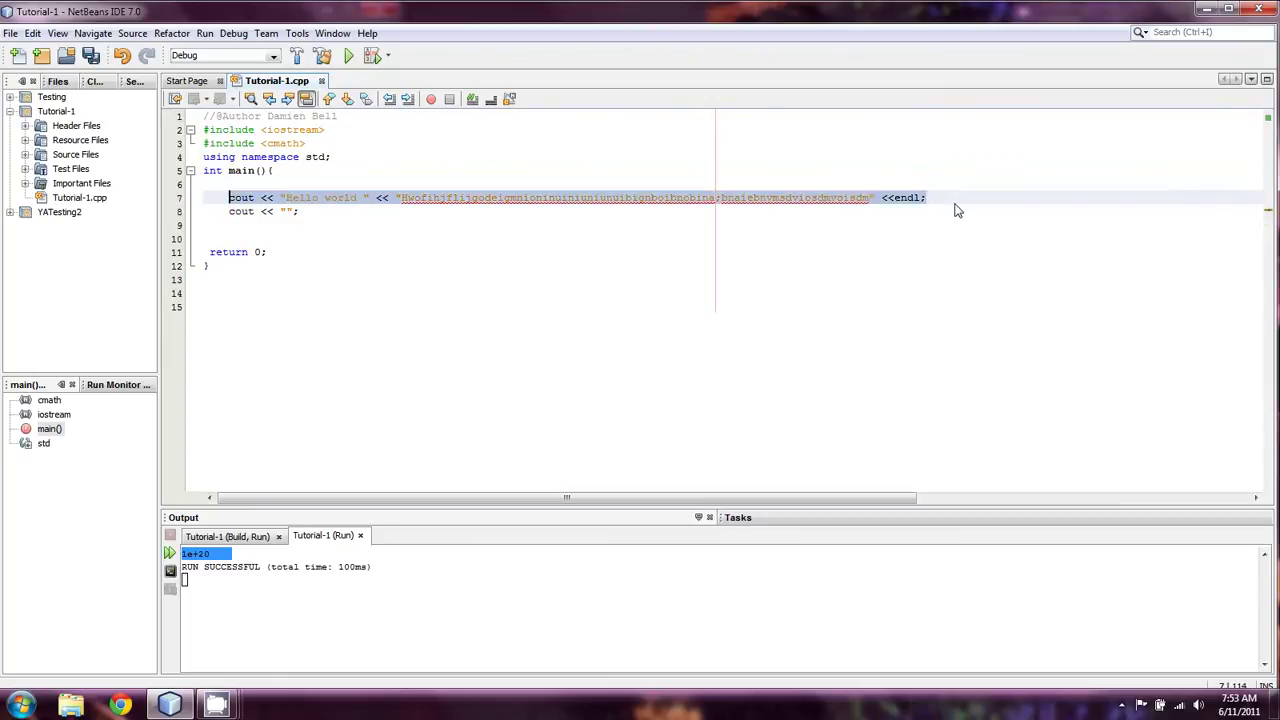
{"action": "key", "text": "Delete"}
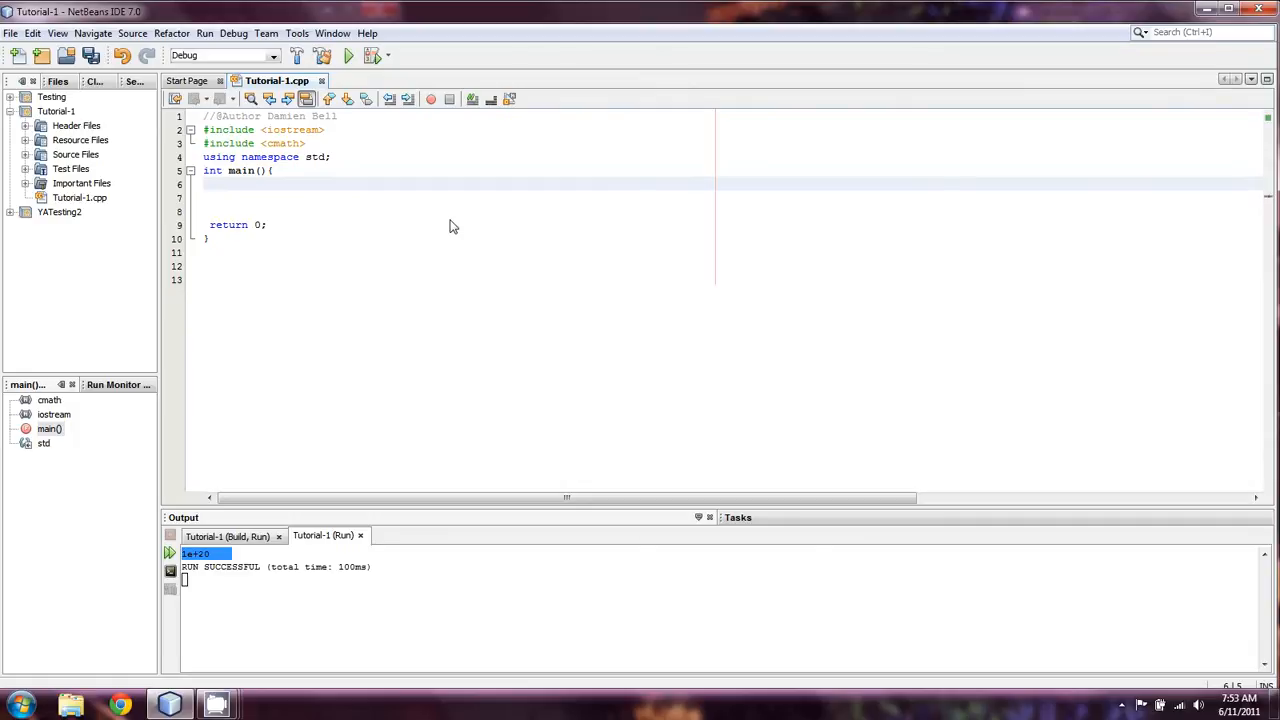
{"action": "left_click", "coordinate": [228, 184]}
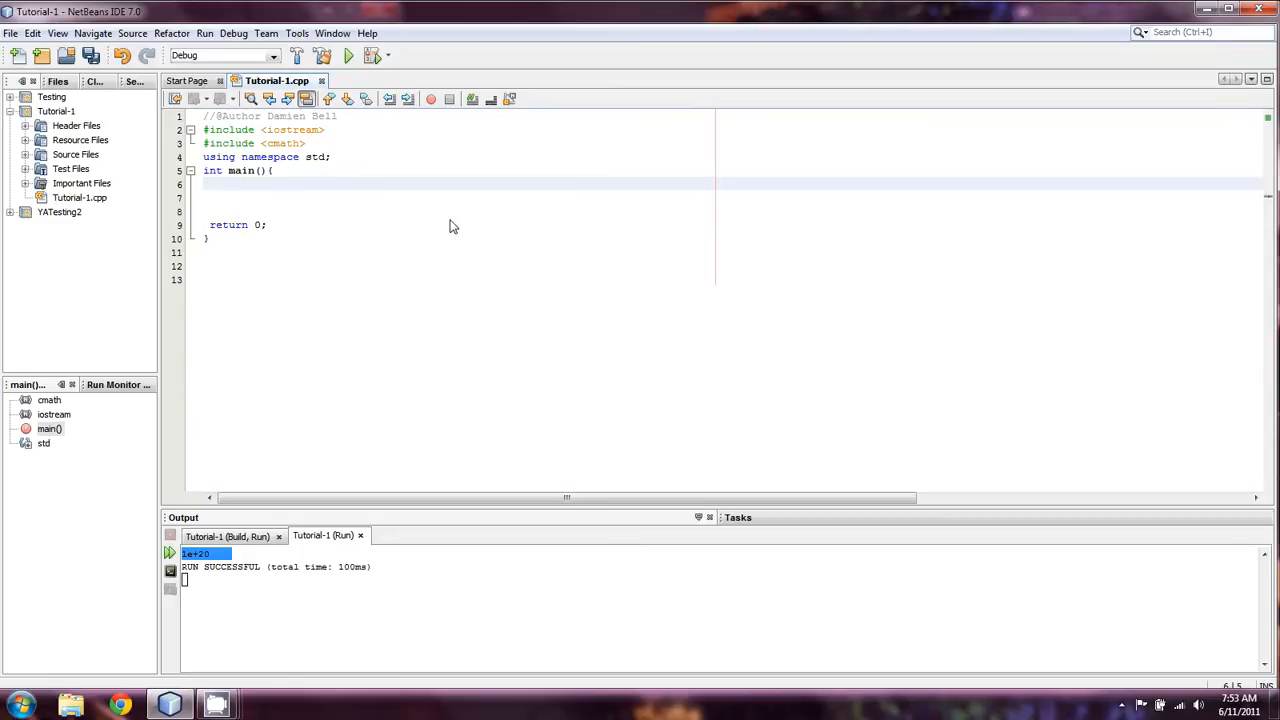
{"action": "left_click", "coordinate": [230, 184]}
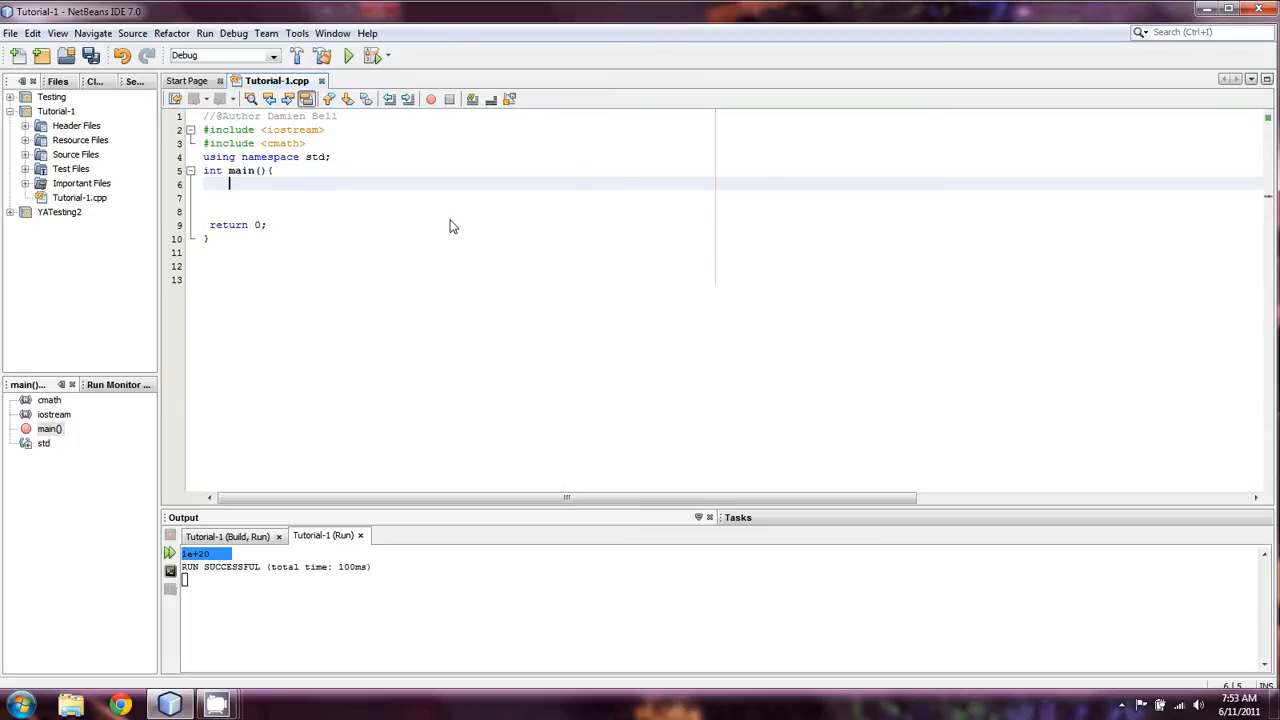
{"action": "mouse_move", "coordinate": [410, 519]}
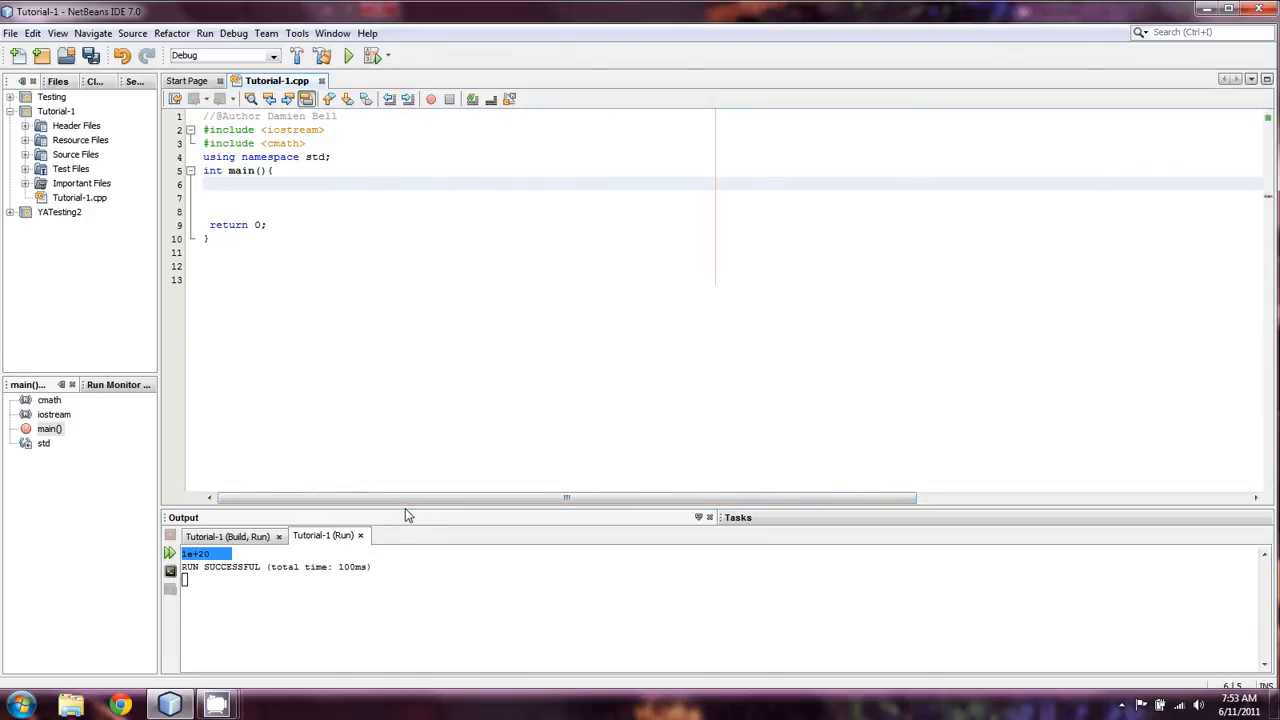
{"action": "left_click", "coordinate": [230, 184]}
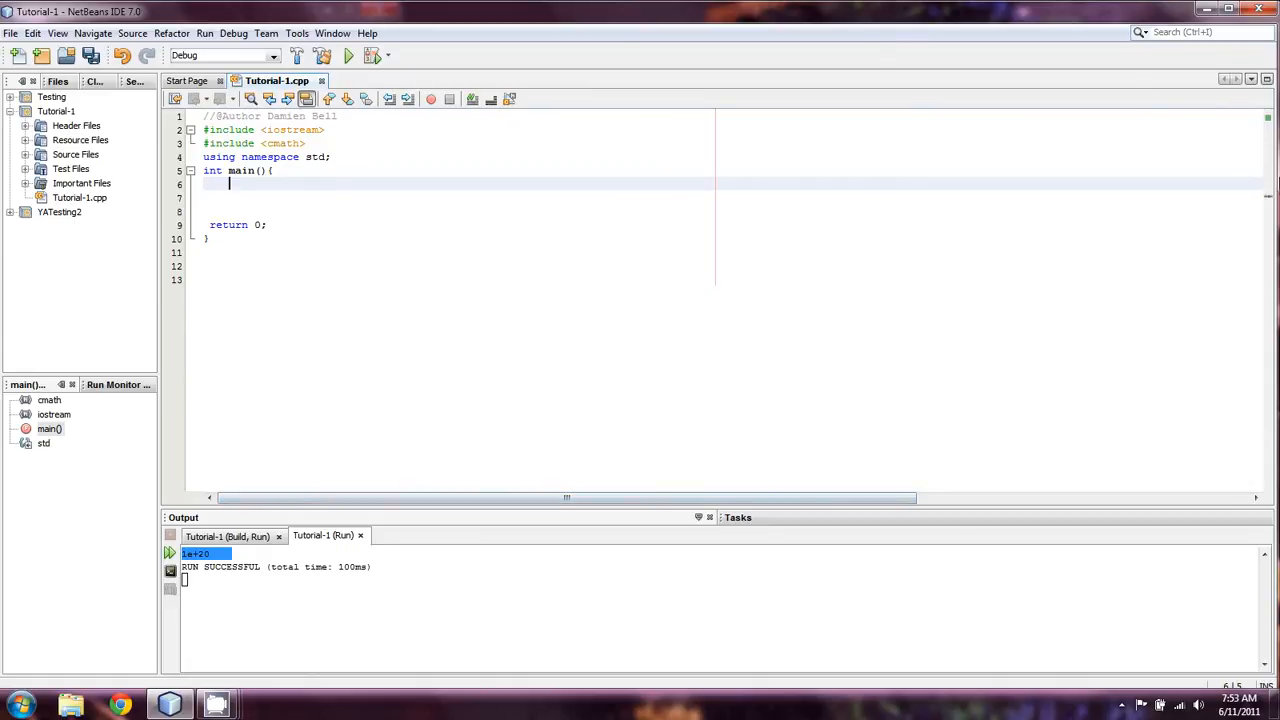
{"action": "mouse_move", "coordinate": [843, 284]}
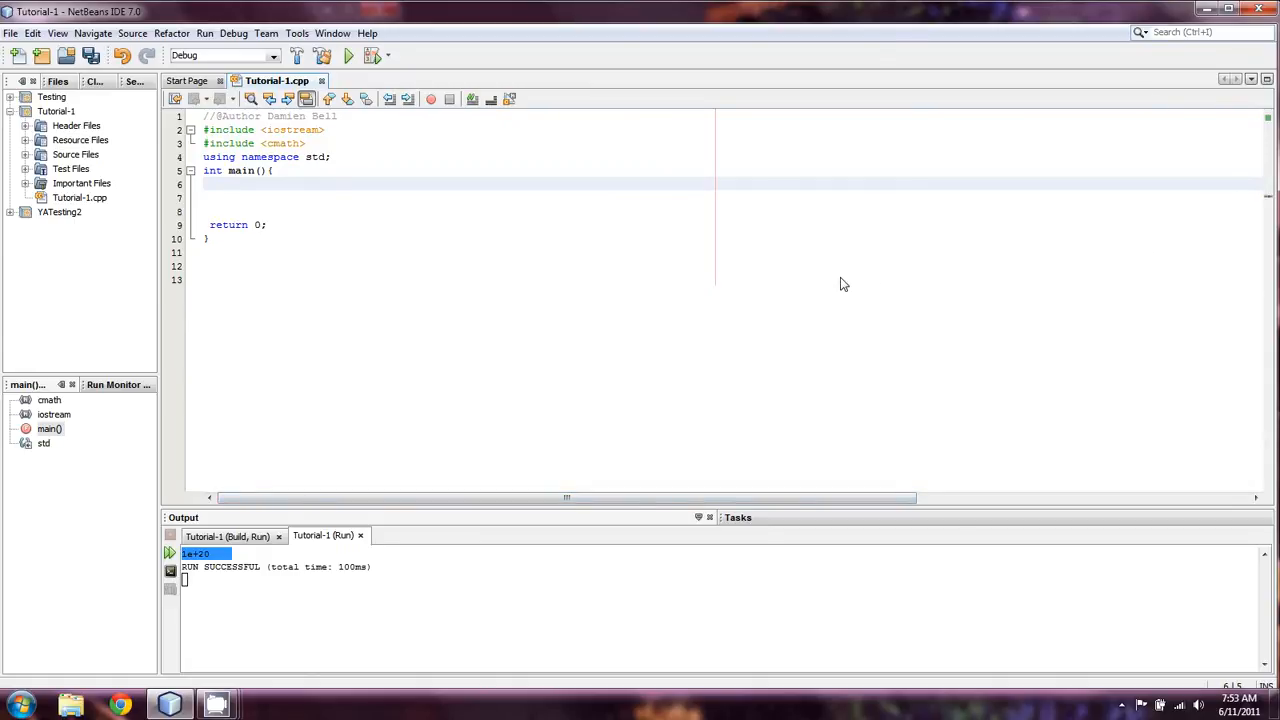
{"action": "mouse_move", "coordinate": [780, 458]}
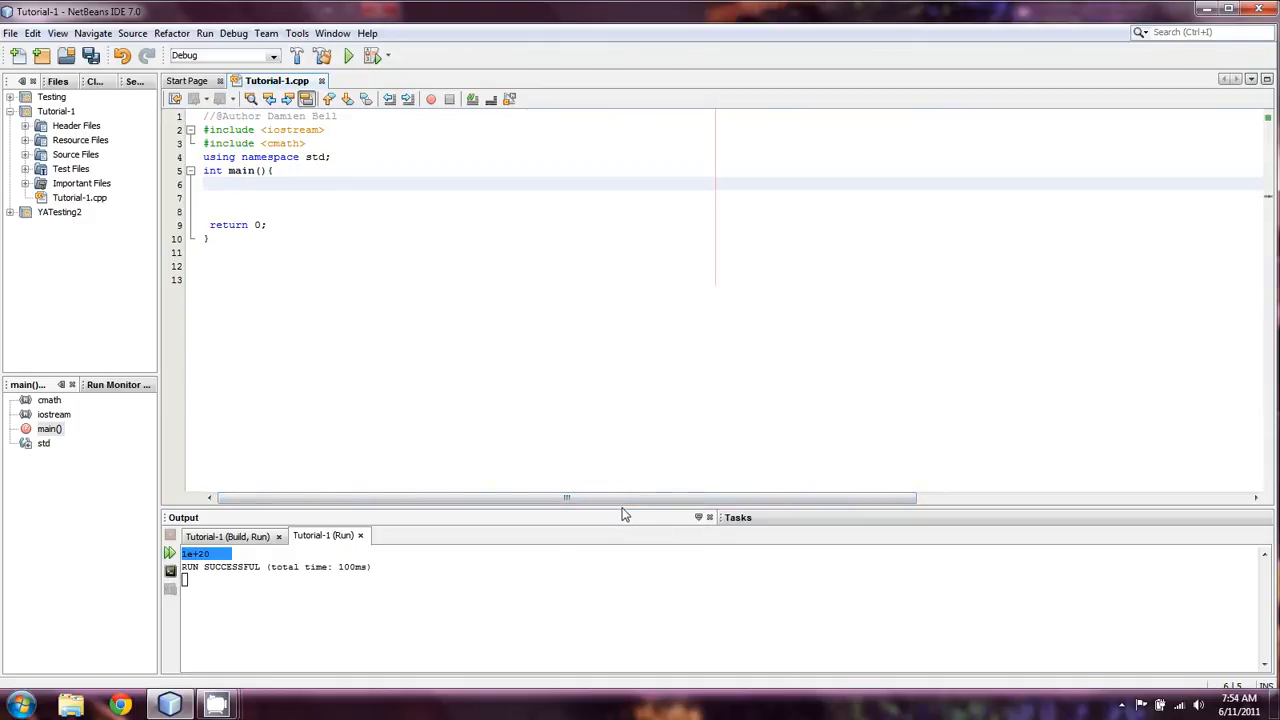
{"action": "mouse_move", "coordinate": [745, 18]}
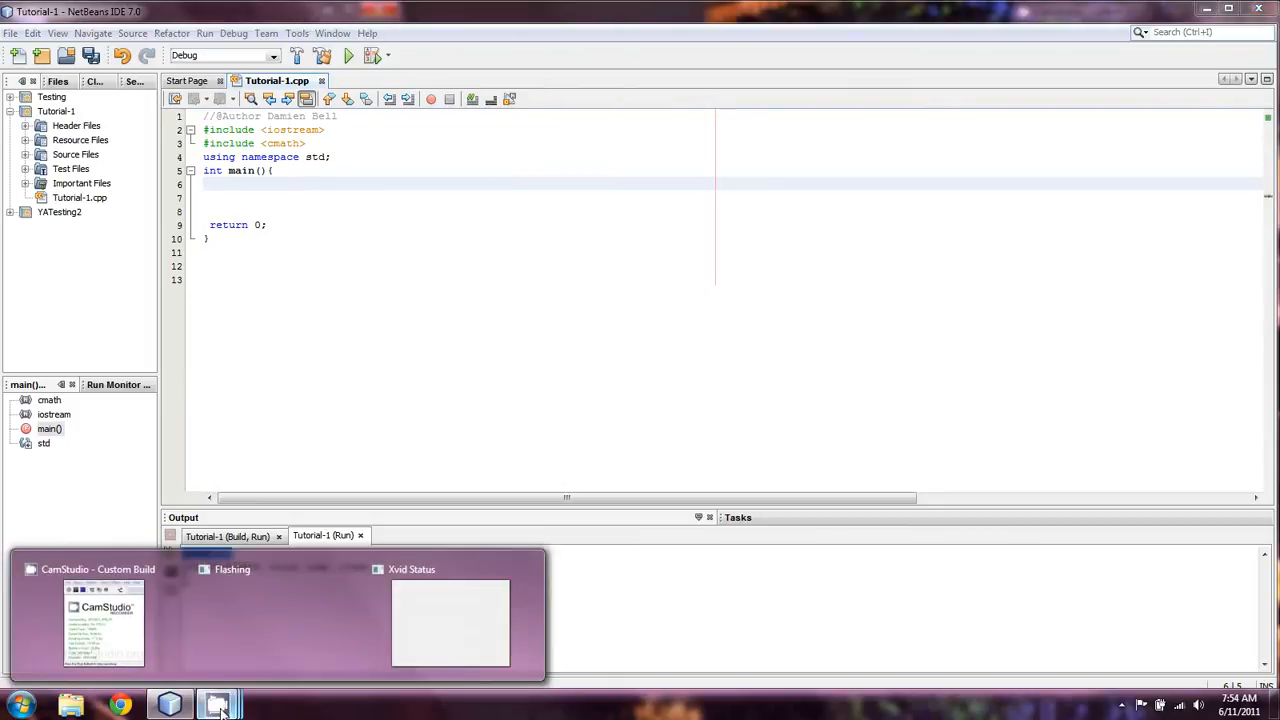
Step: Restore the CamStudio recorder from the taskbar and stop the recording
{"action": "left_click", "coordinate": [103, 623]}
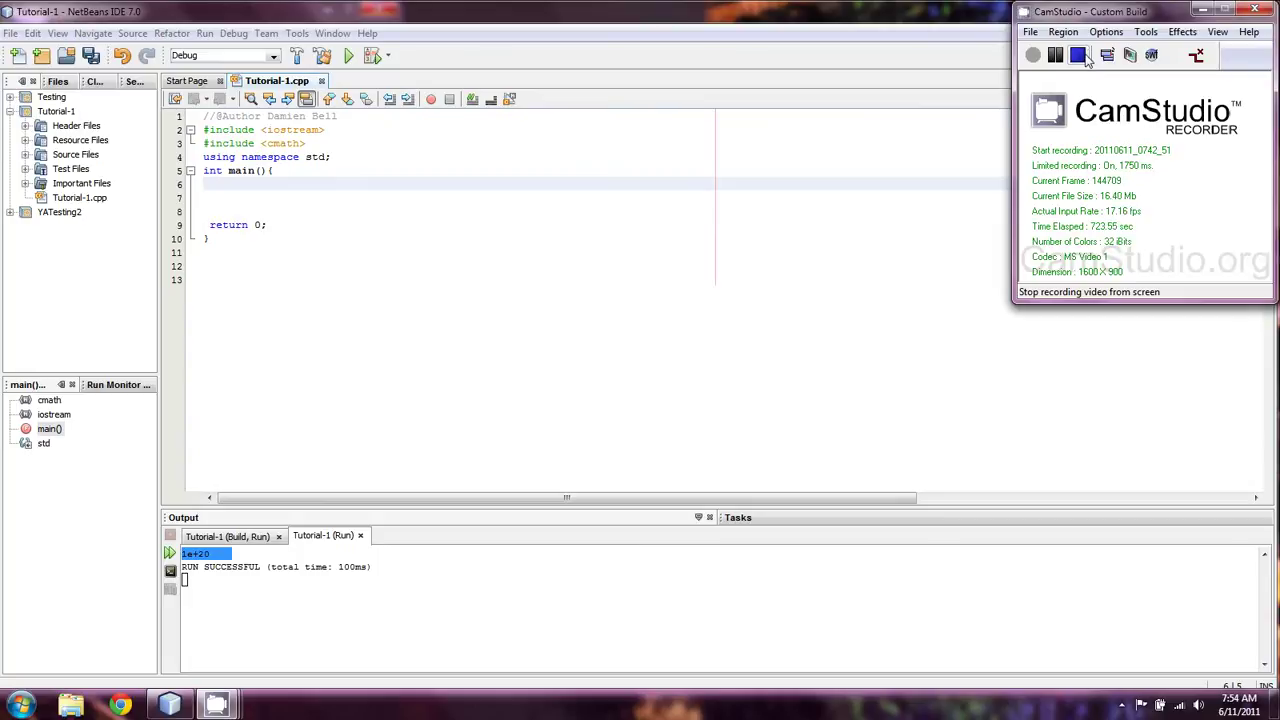
{"action": "mouse_move", "coordinate": [1086, 70]}
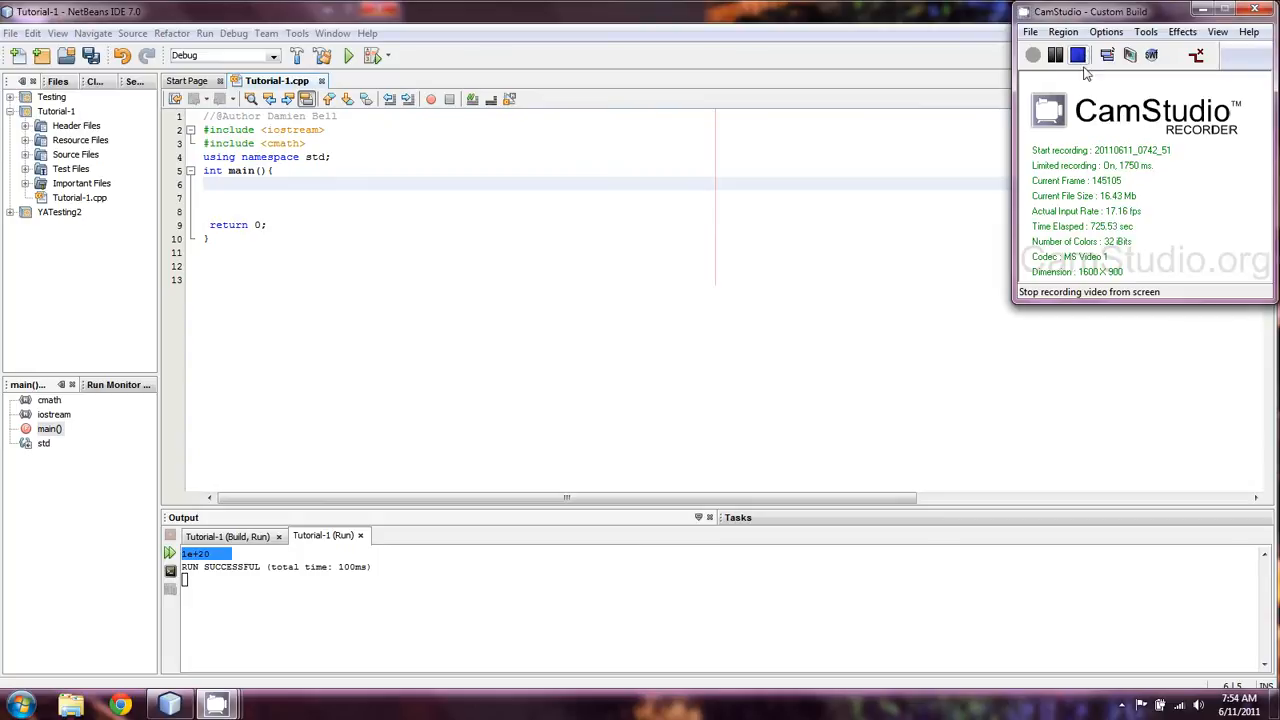
{"action": "left_click", "coordinate": [1055, 55]}
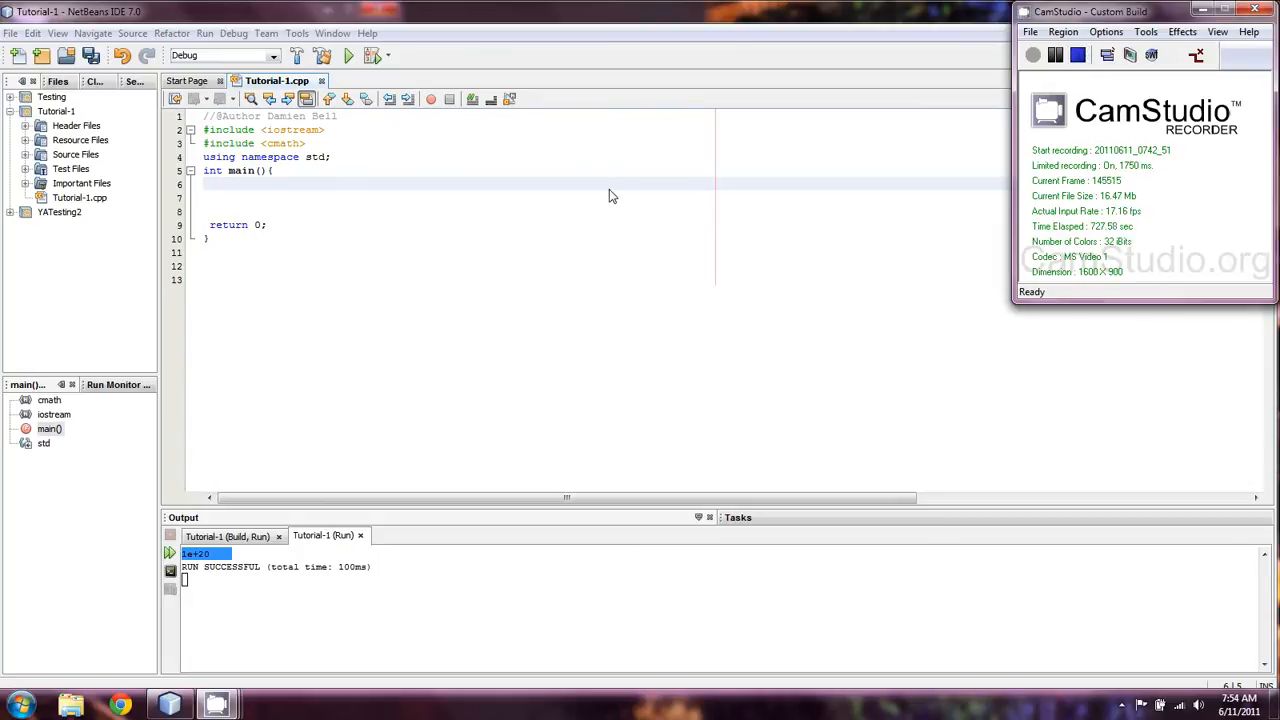
{"action": "mouse_move", "coordinate": [1107, 254]}
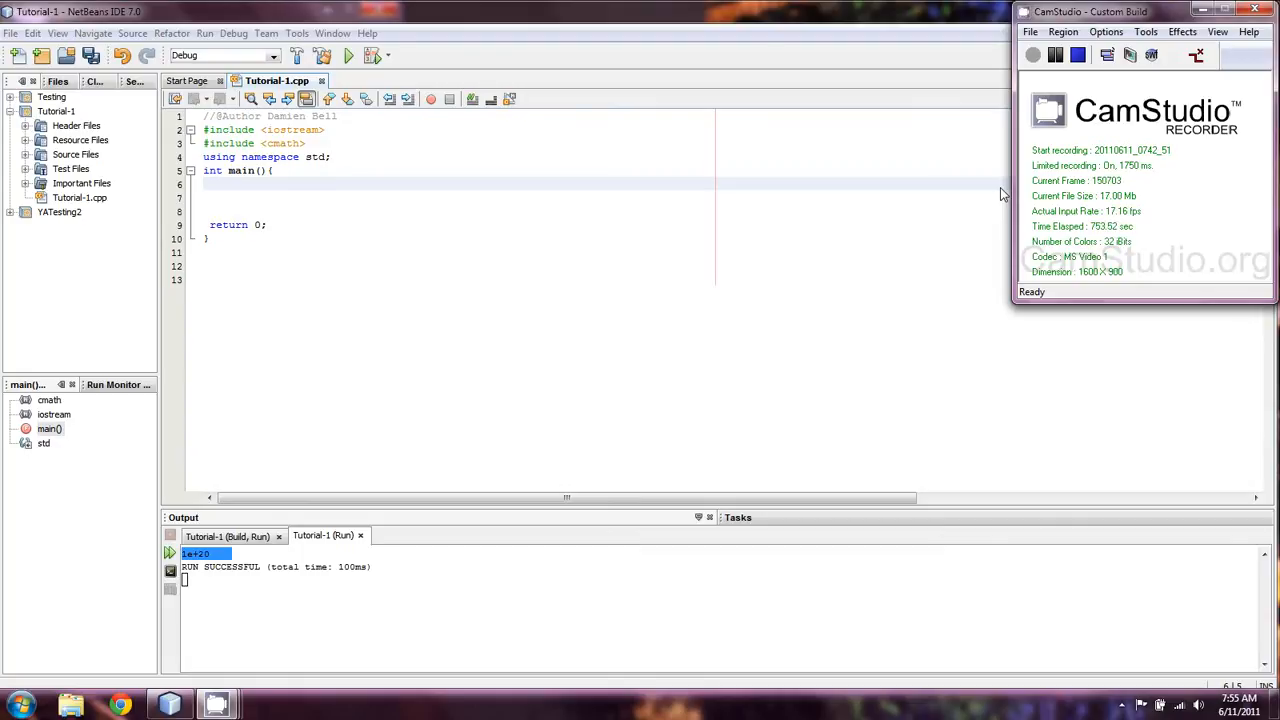
{"action": "mouse_move", "coordinate": [1076, 91]}
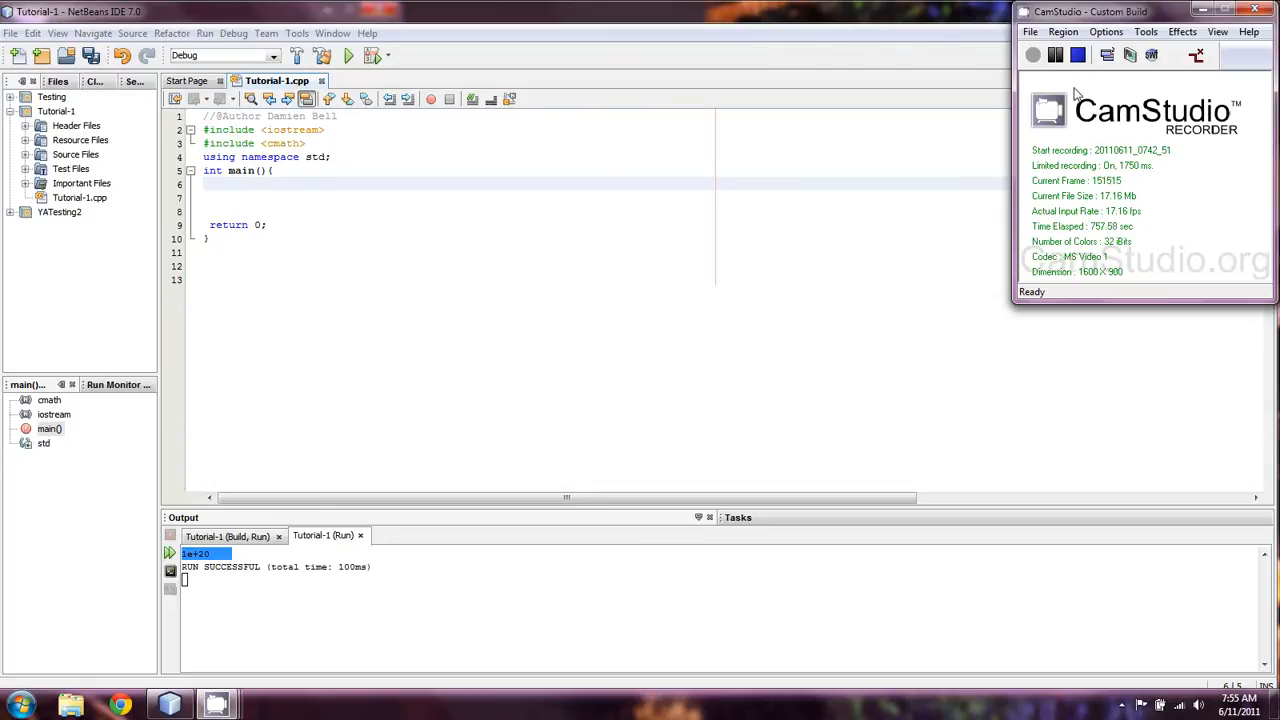
{"action": "mouse_move", "coordinate": [1078, 90]}
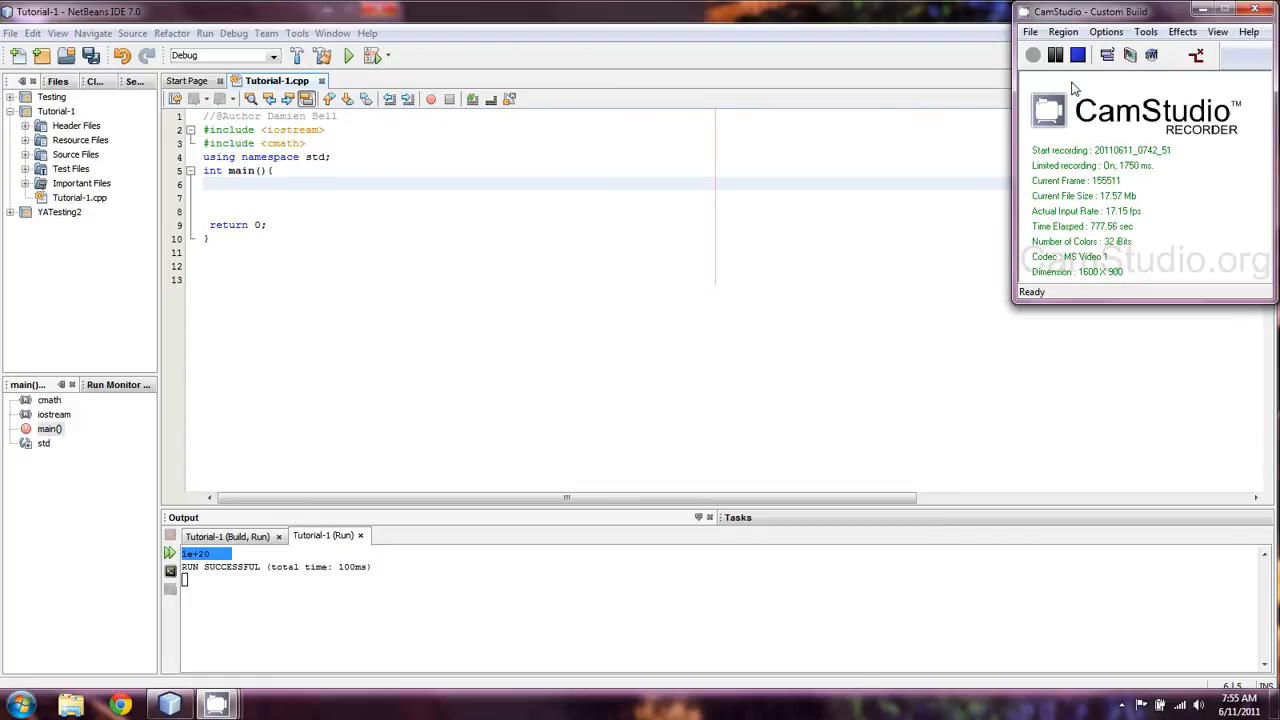
{"action": "mouse_move", "coordinate": [800, 390]}
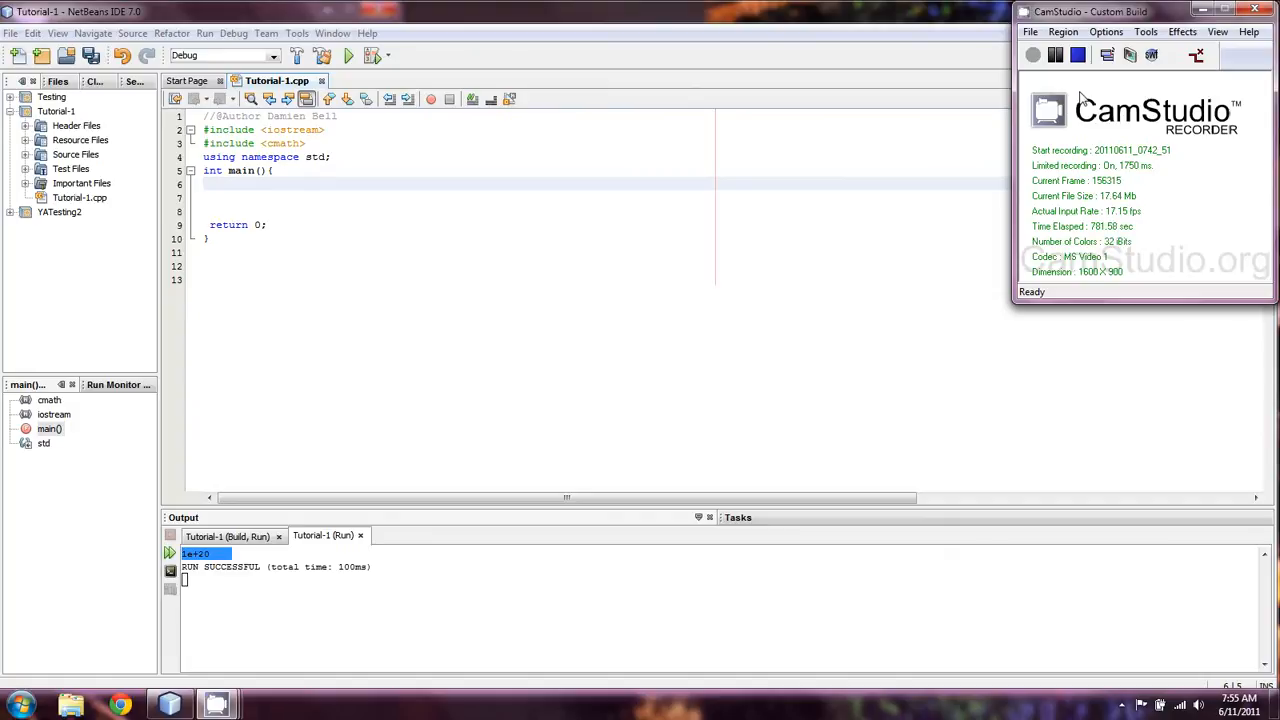
{"action": "mouse_move", "coordinate": [1075, 17]}
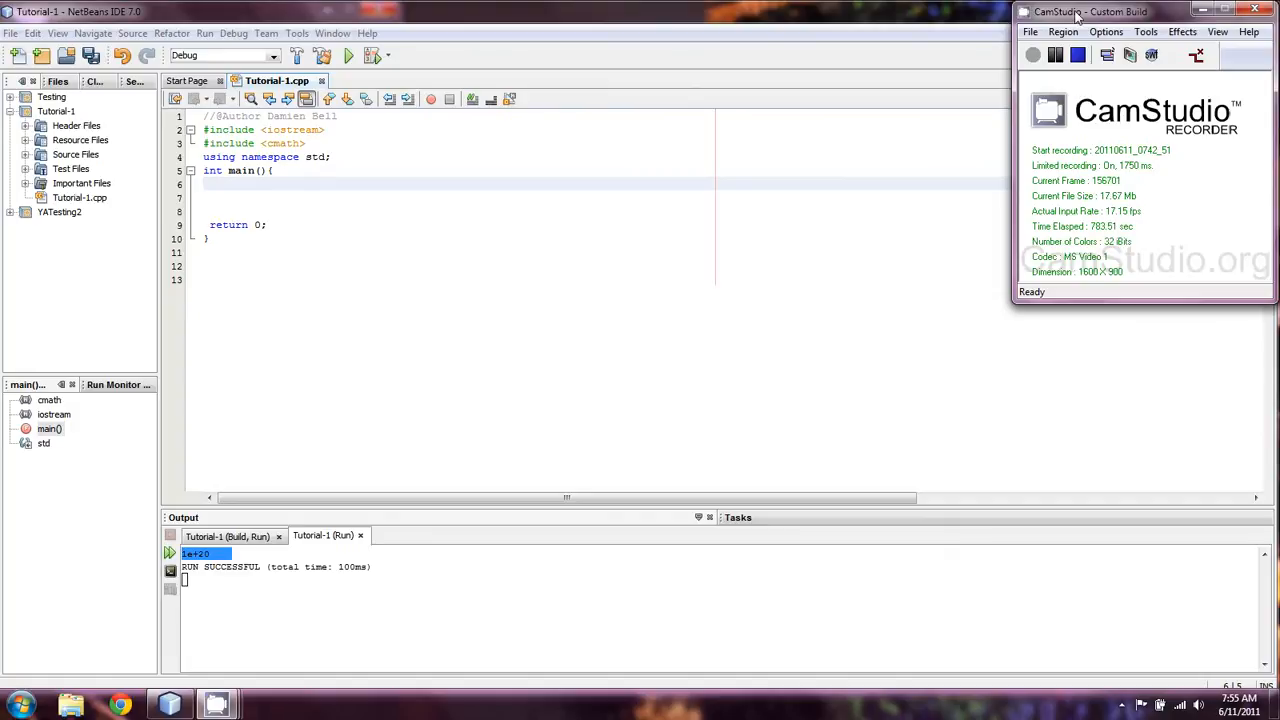